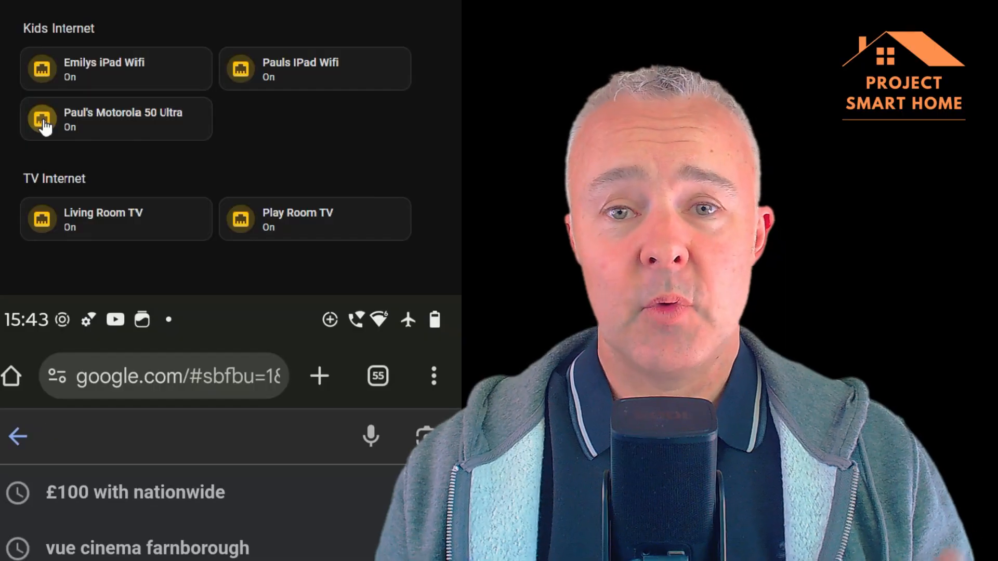
# Step: Toggle the phone's internet off under Kids Internet and scroll down through the page
pyautogui.click(42, 119)
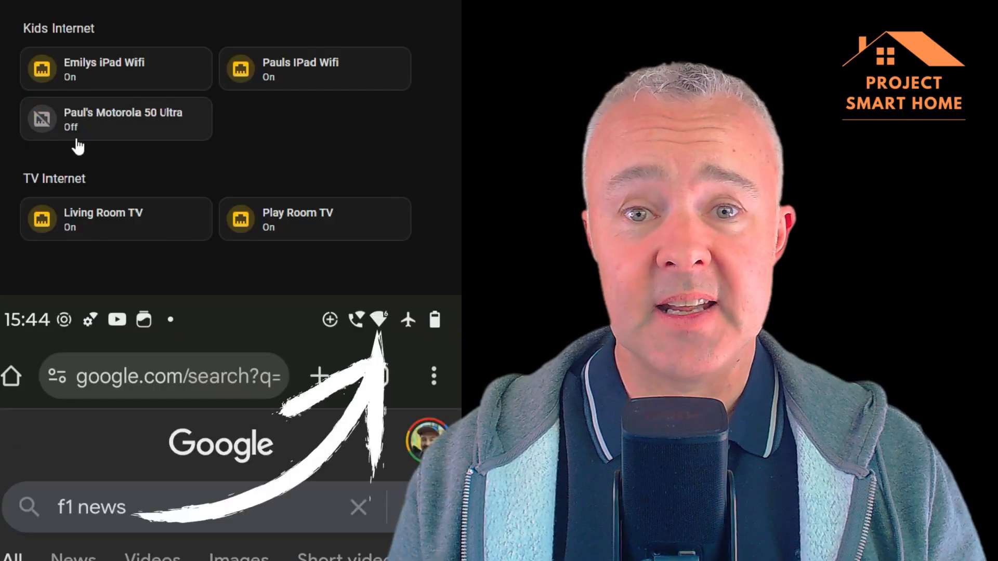
pyautogui.scroll(-3)
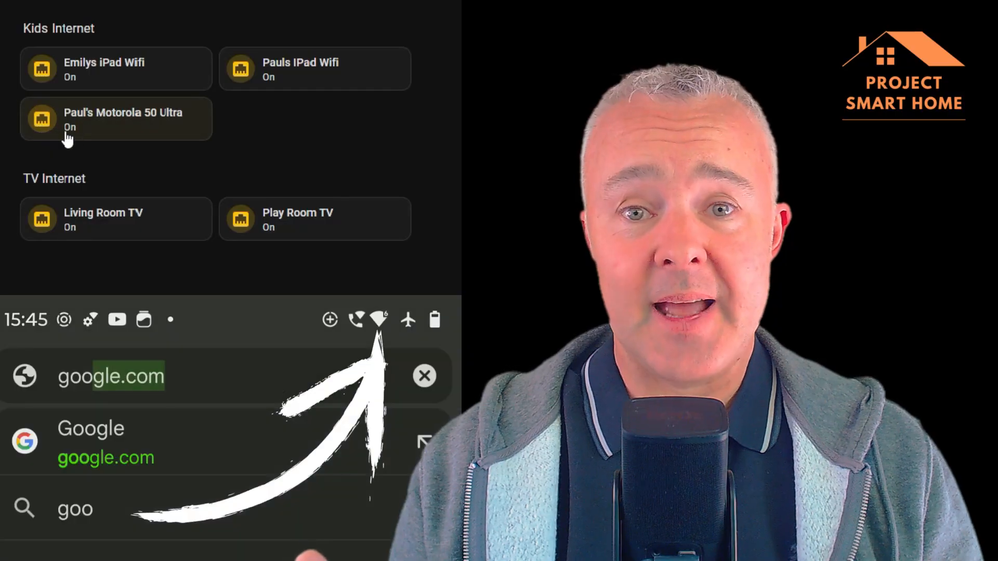
pyautogui.click(110, 375)
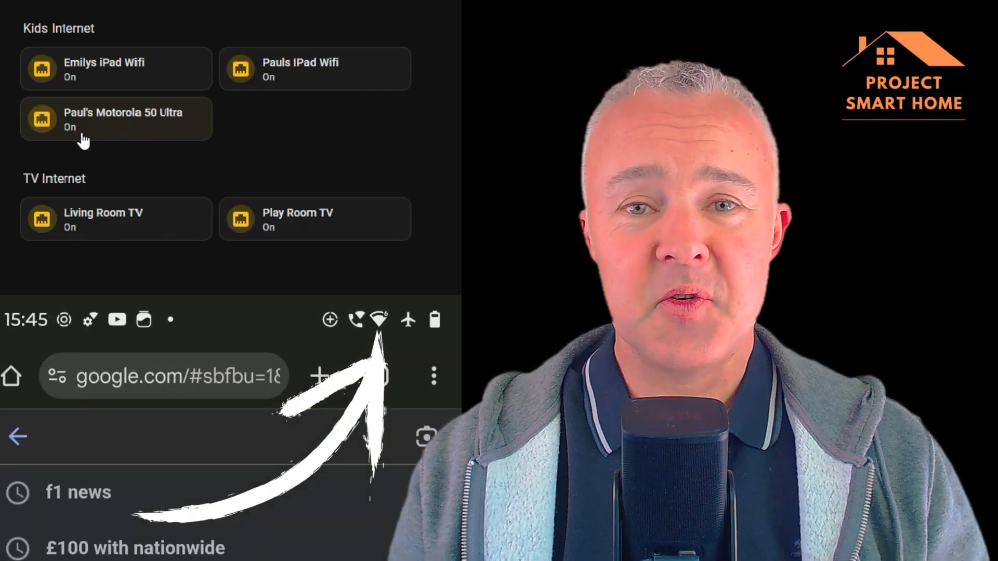
pyautogui.click(78, 492)
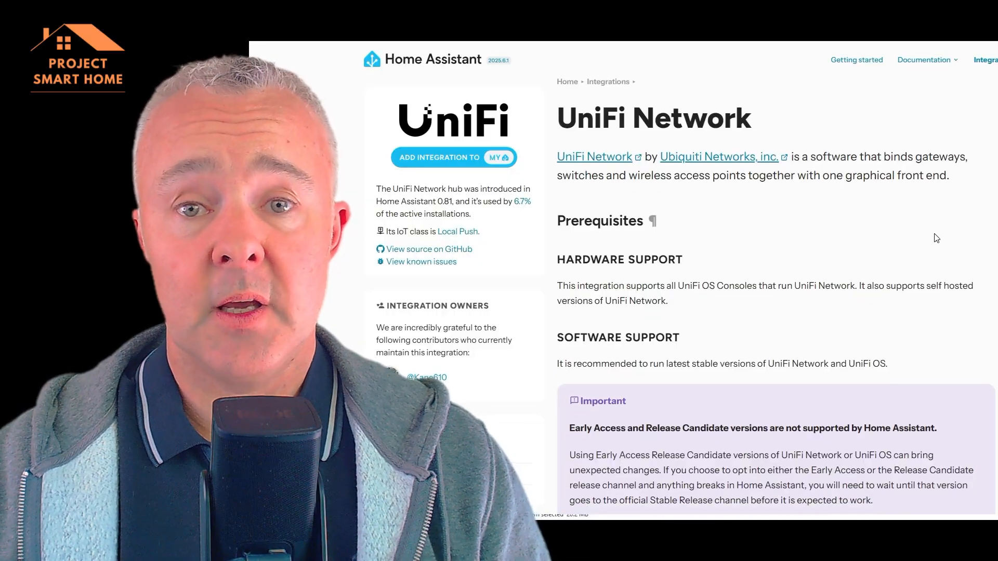
pyautogui.scroll(-3)
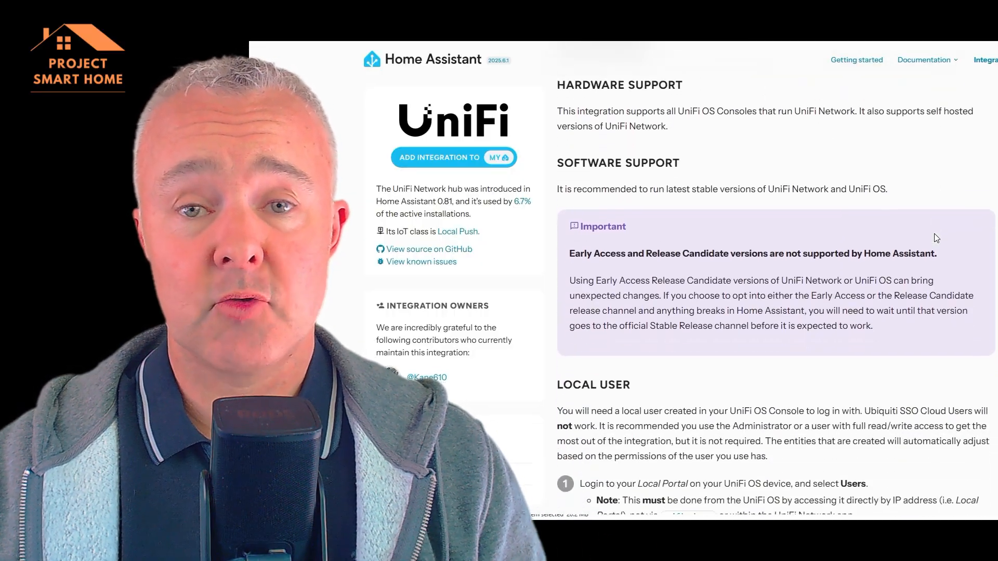
pyautogui.scroll(-3)
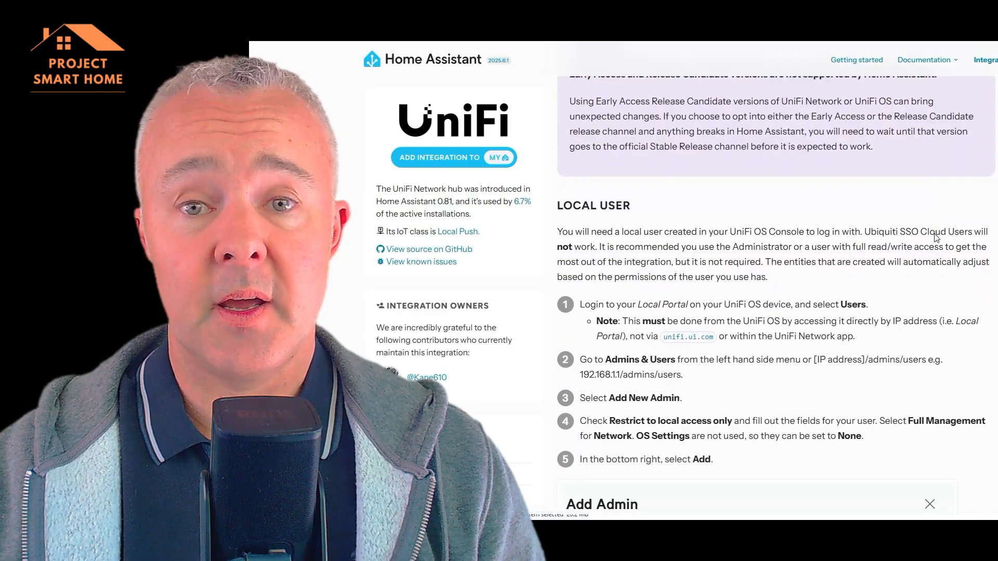
pyautogui.scroll(-3)
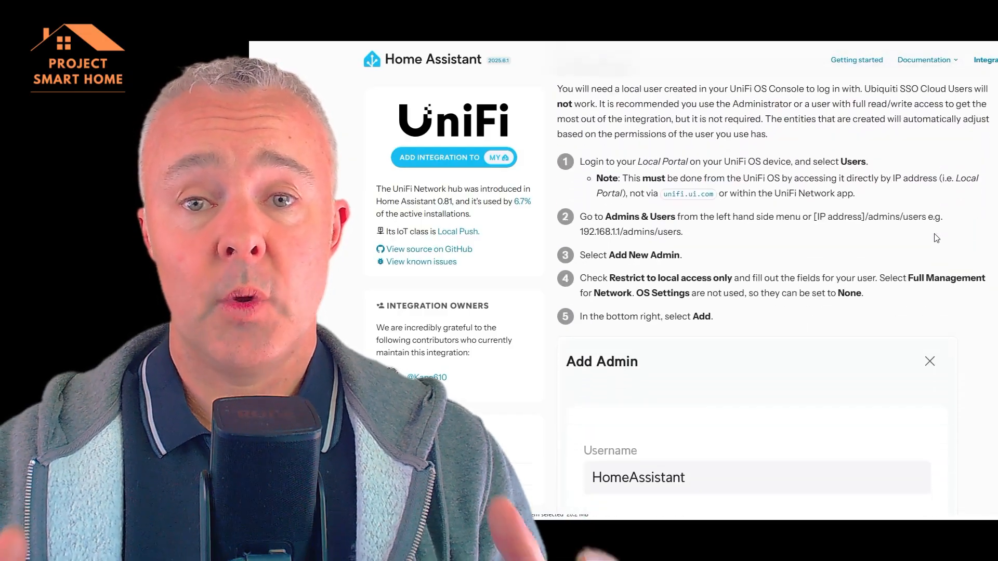
pyautogui.scroll(-3)
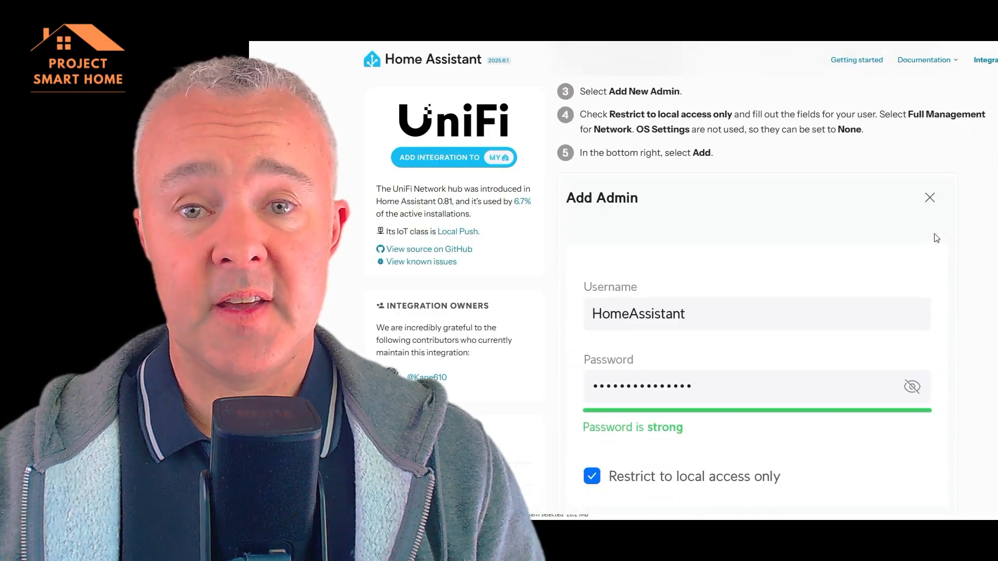
pyautogui.scroll(-3)
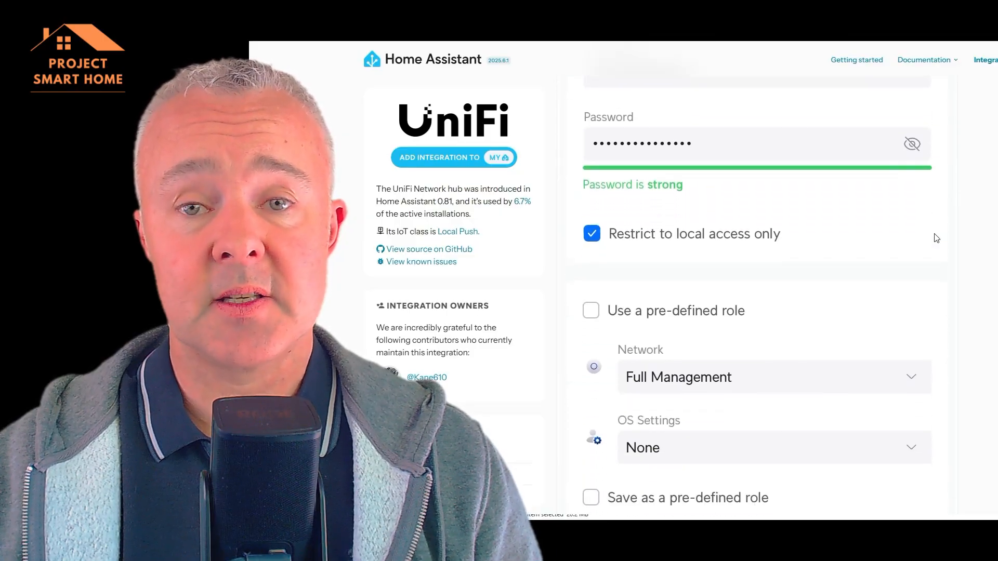
pyautogui.scroll(-3)
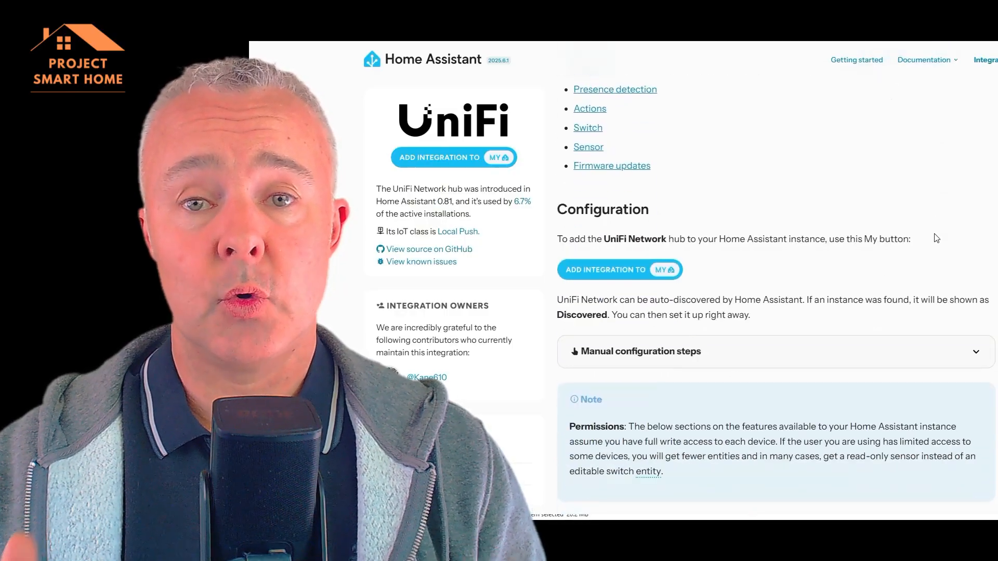
pyautogui.scroll(-3)
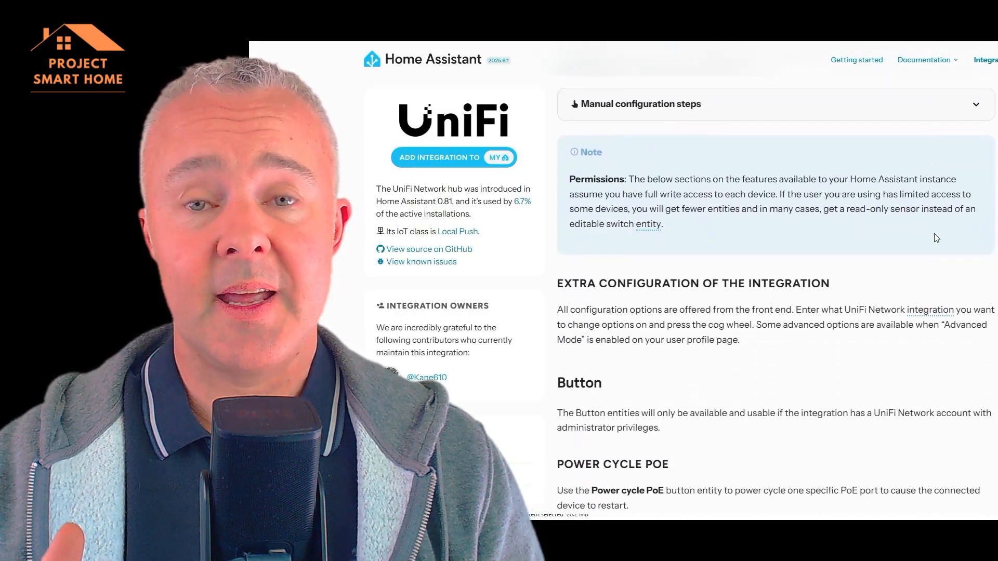
pyautogui.scroll(-3)
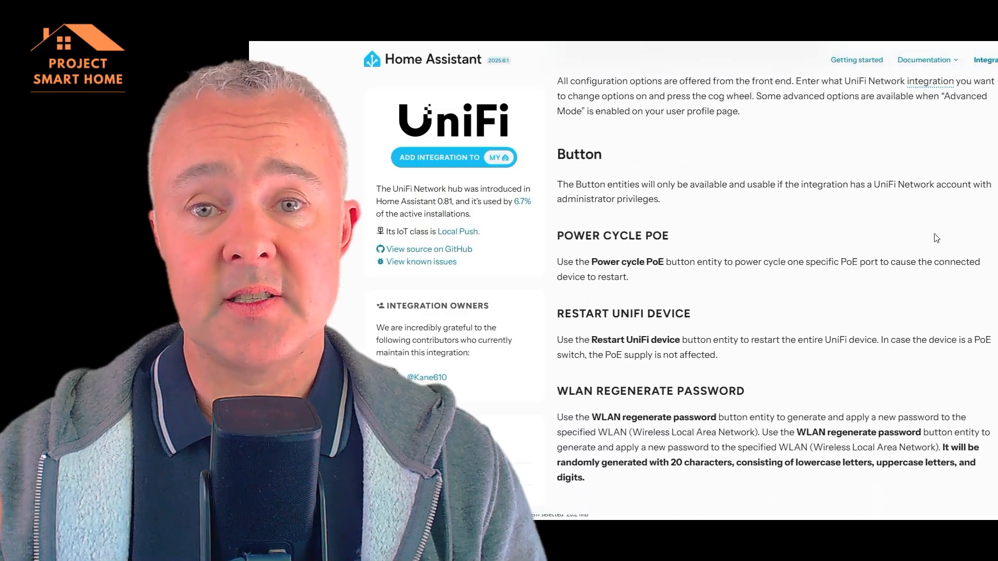
pyautogui.scroll(-3)
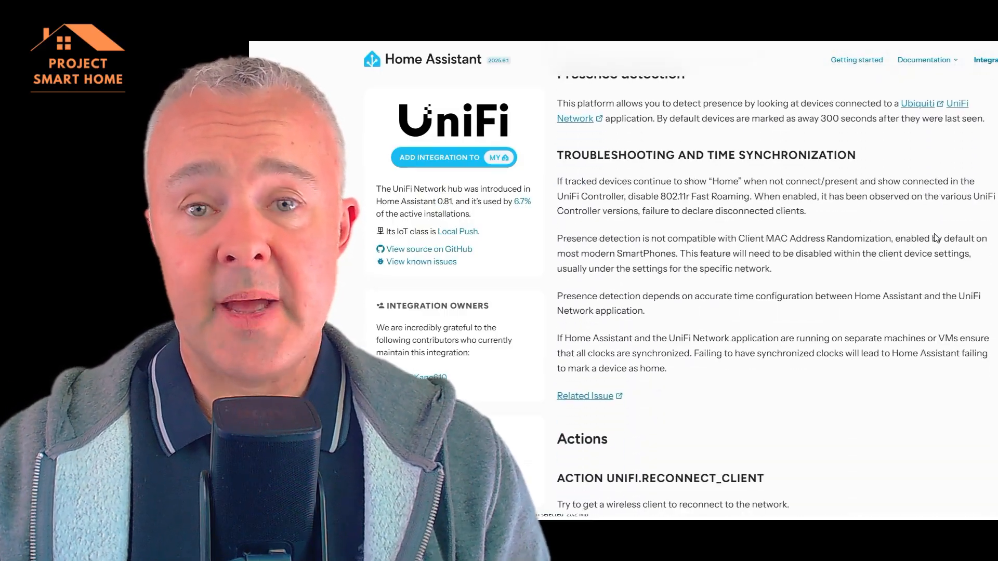
pyautogui.scroll(-3)
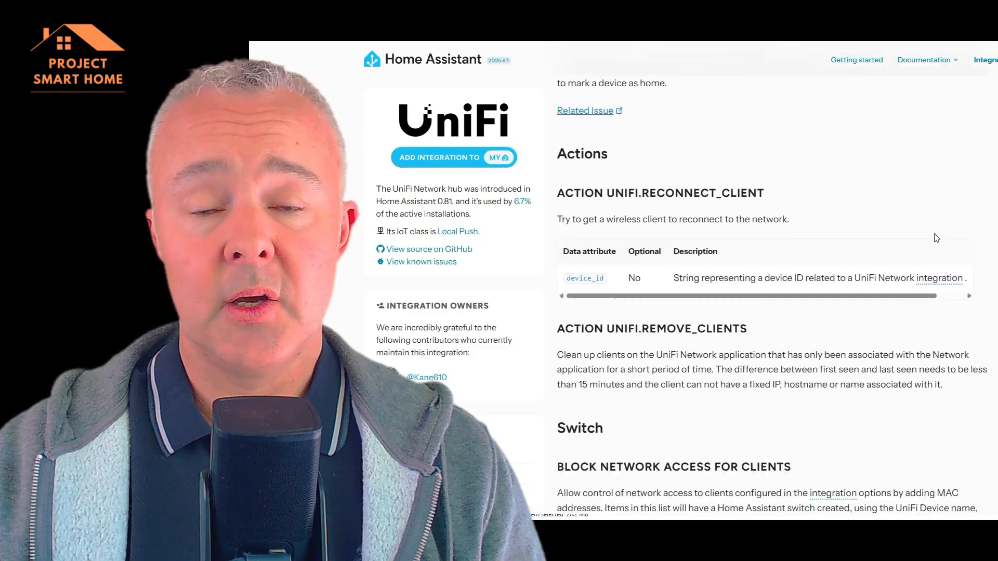
pyautogui.scroll(-3)
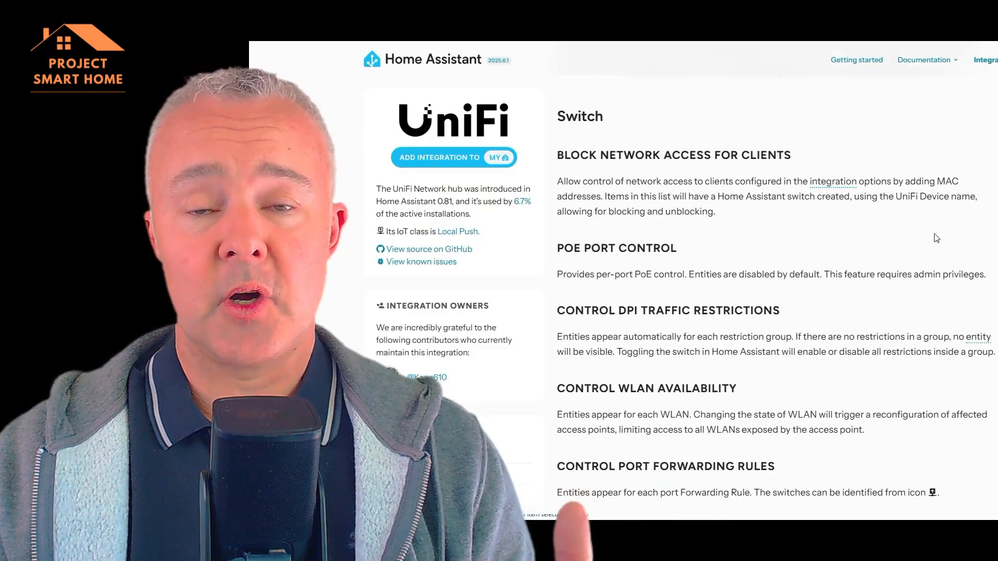
pyautogui.scroll(-3)
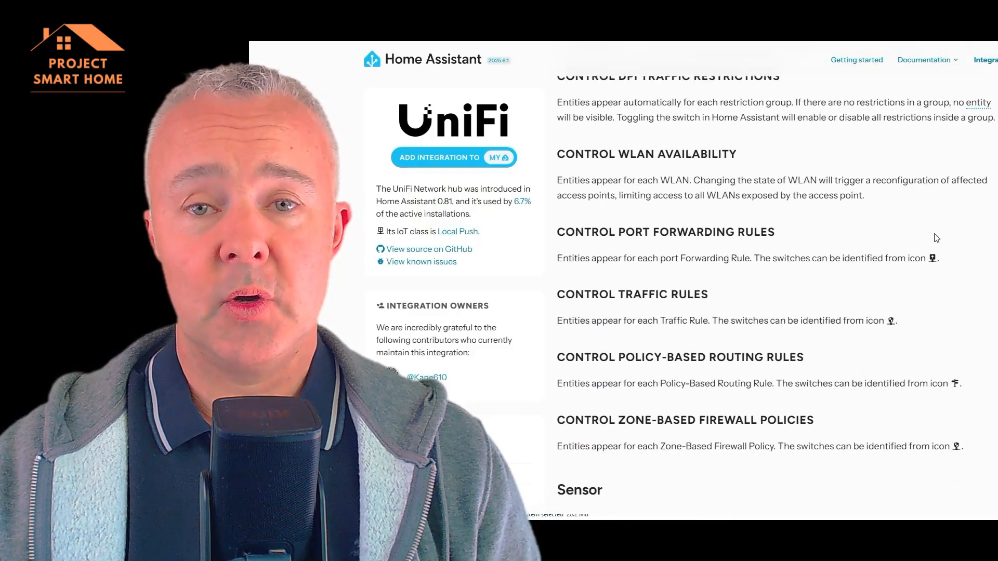
pyautogui.scroll(-3)
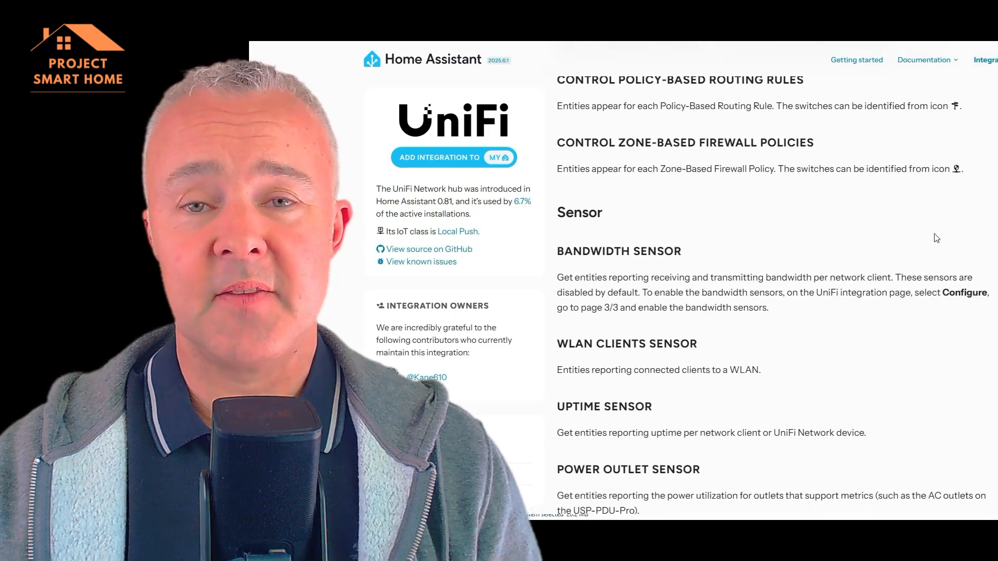
pyautogui.scroll(-3)
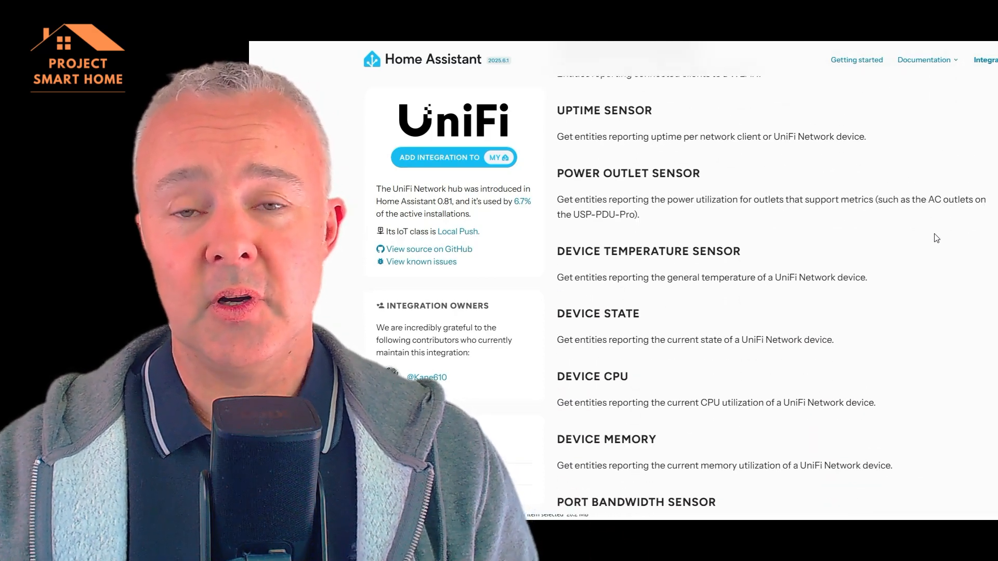
pyautogui.scroll(-3)
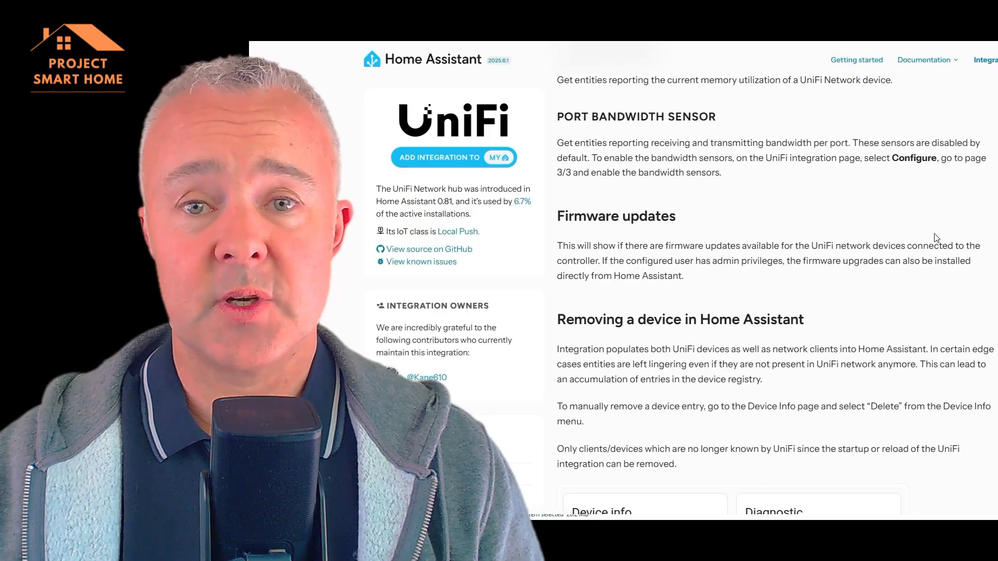
pyautogui.scroll(-3)
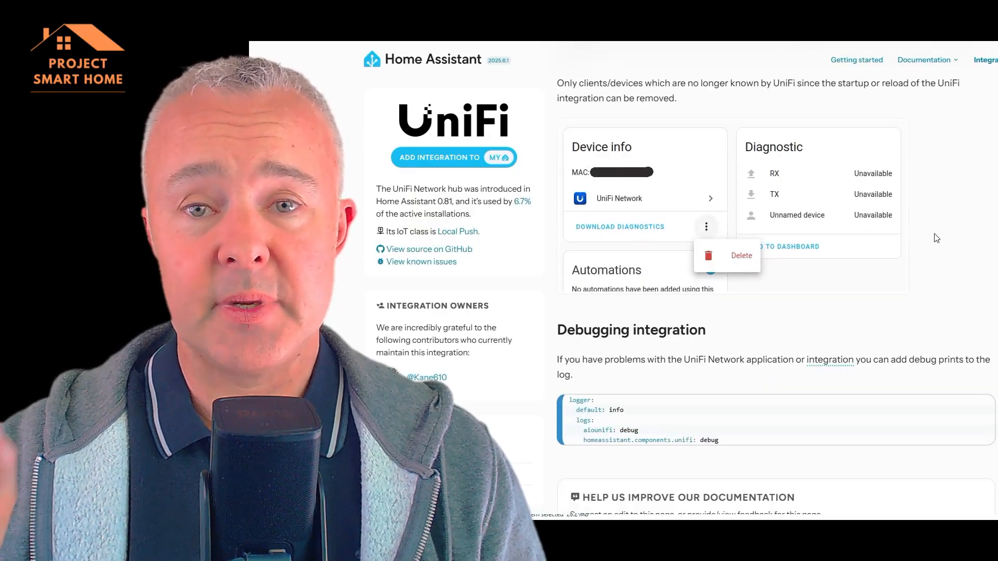
pyautogui.scroll(-3)
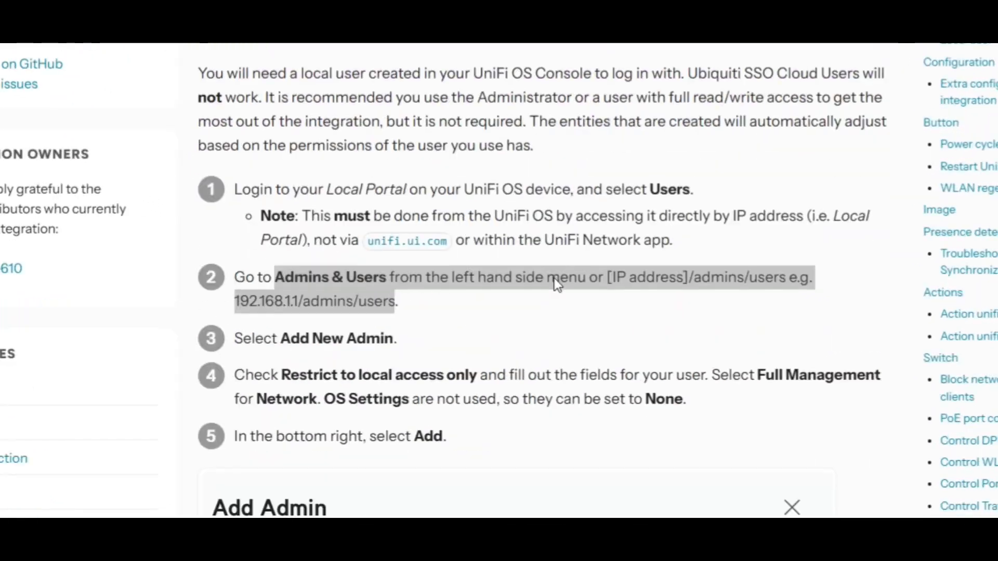
pyautogui.scroll(-3)
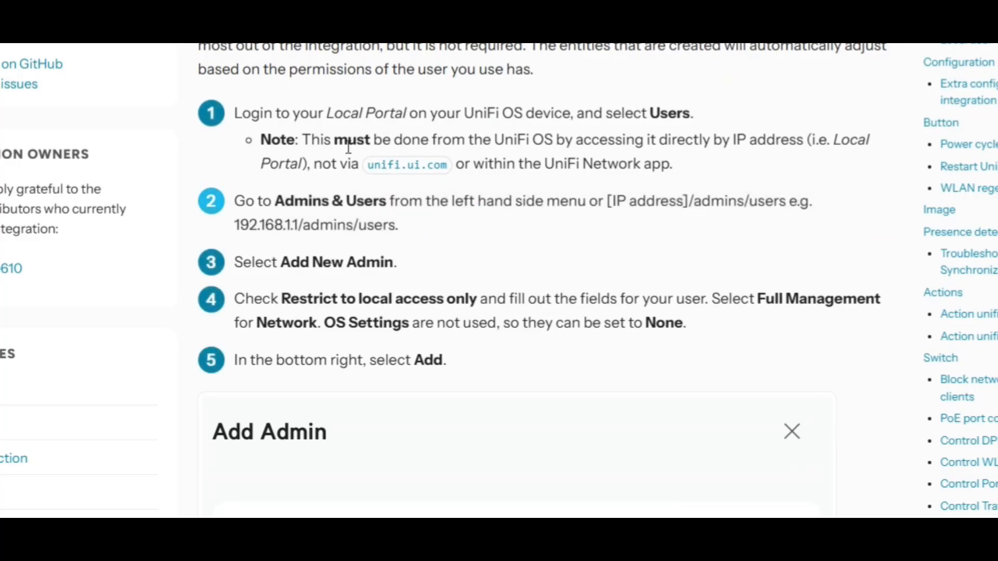
pyautogui.moveTo(365, 267)
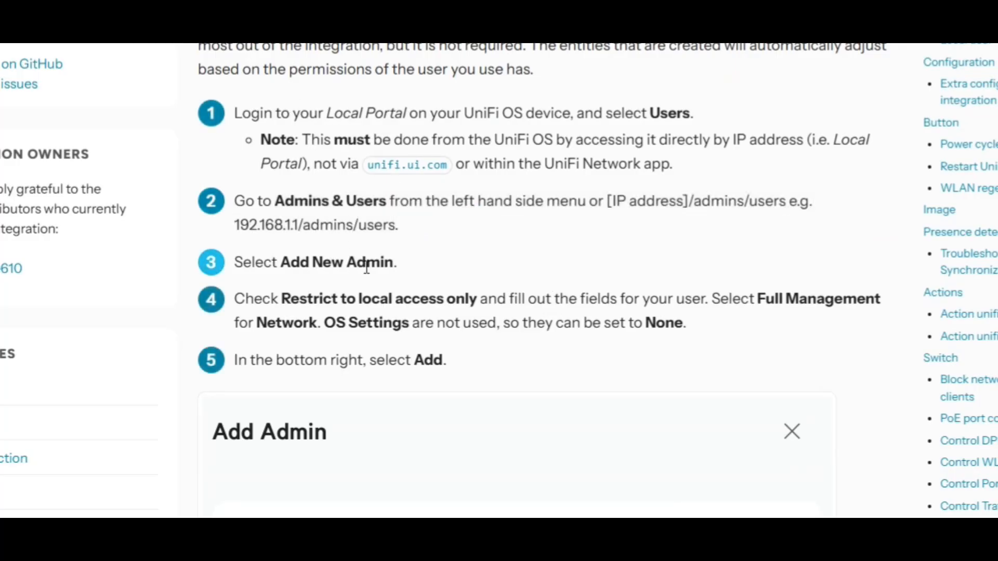
pyautogui.moveTo(455, 195)
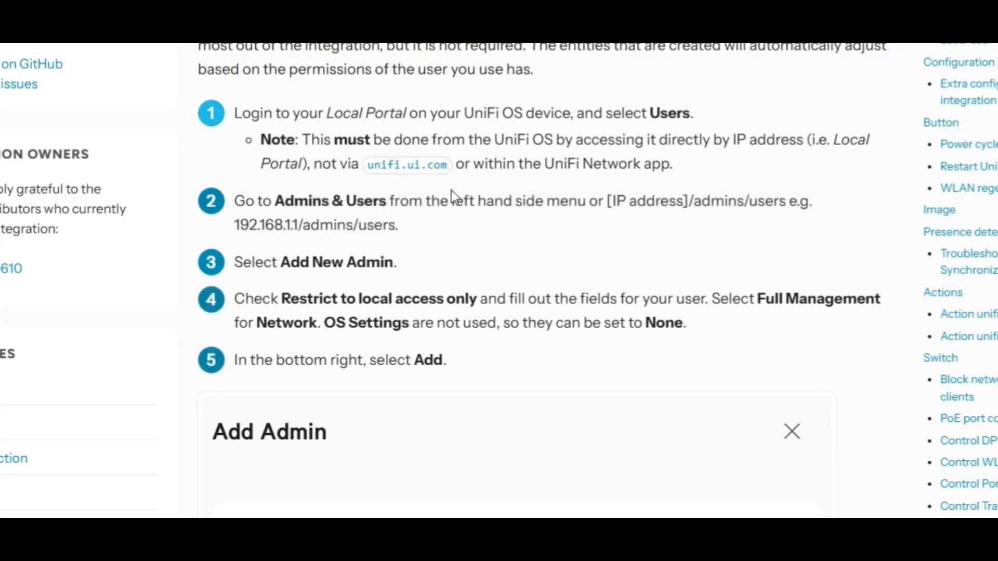
pyautogui.scroll(-3)
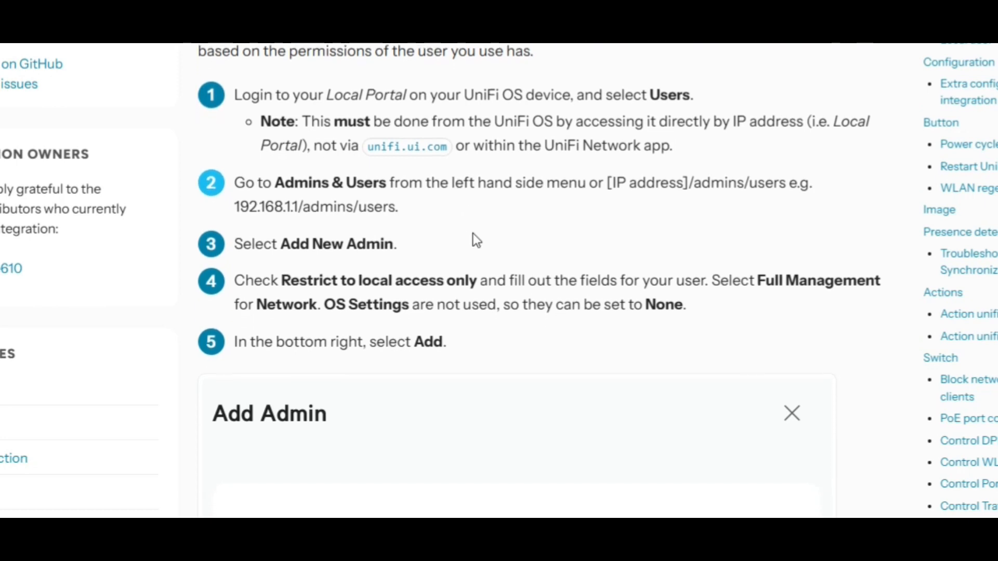
pyautogui.scroll(-3)
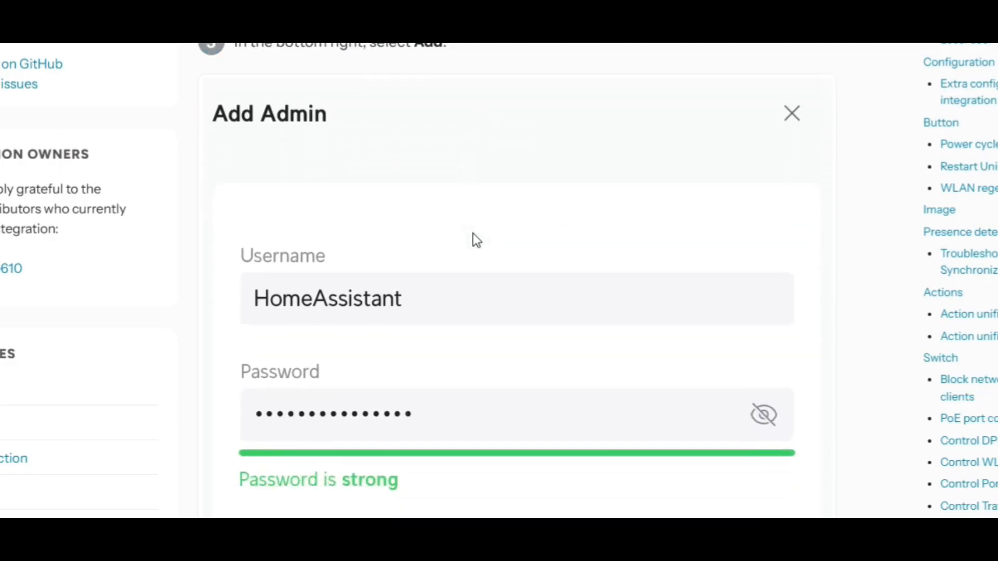
pyautogui.scroll(-3)
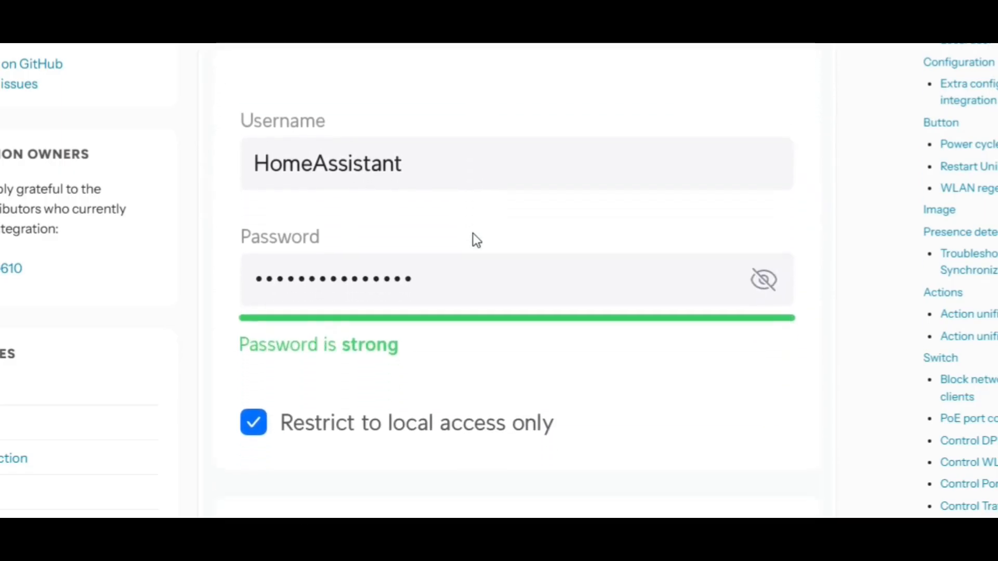
pyautogui.scroll(-3)
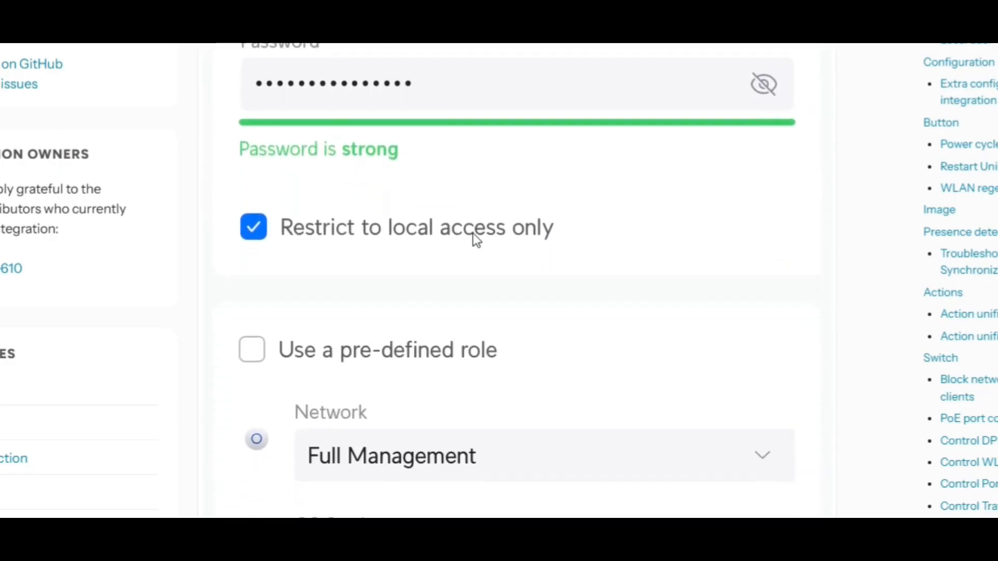
pyautogui.scroll(-3)
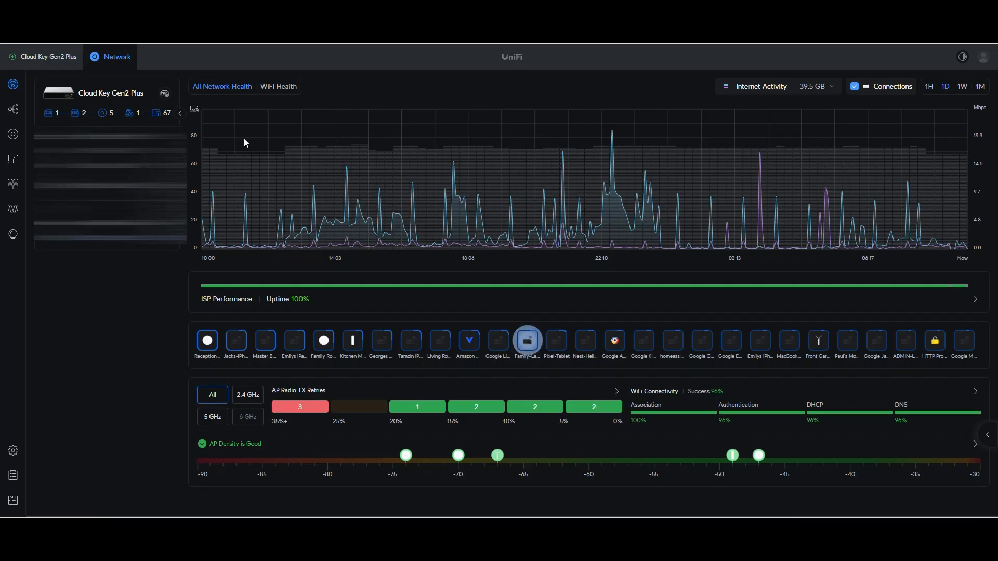
# Step: In UniFi Settings > Admins & Users, start a new admin named HomeAssistant
pyautogui.click(12, 451)
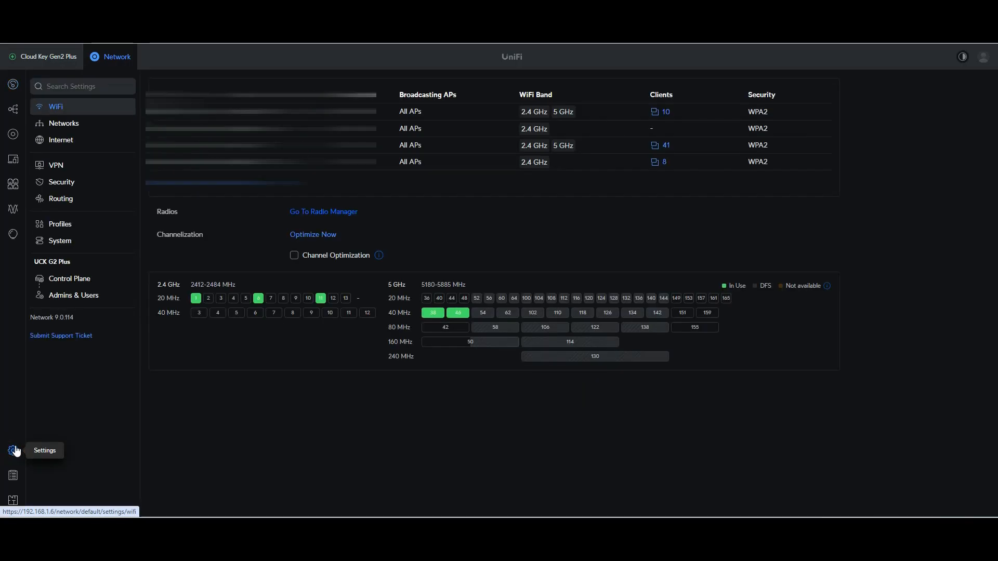
pyautogui.click(73, 294)
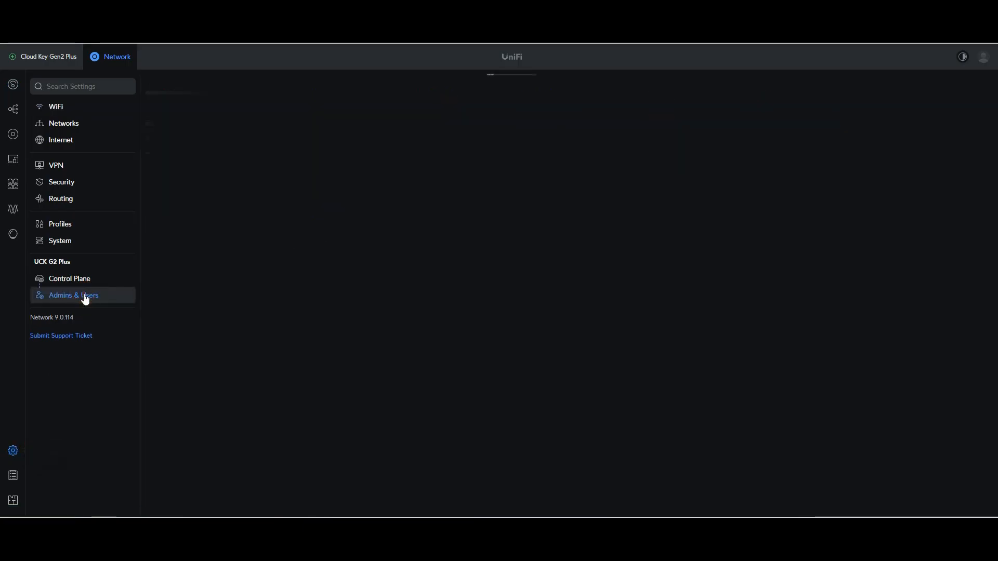
pyautogui.click(336, 121)
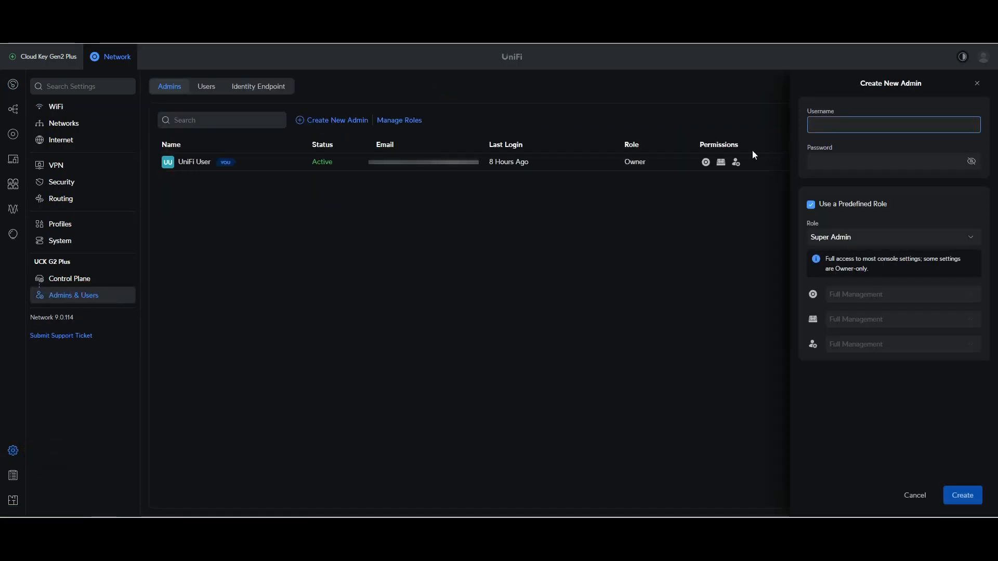
pyautogui.write('Ha')
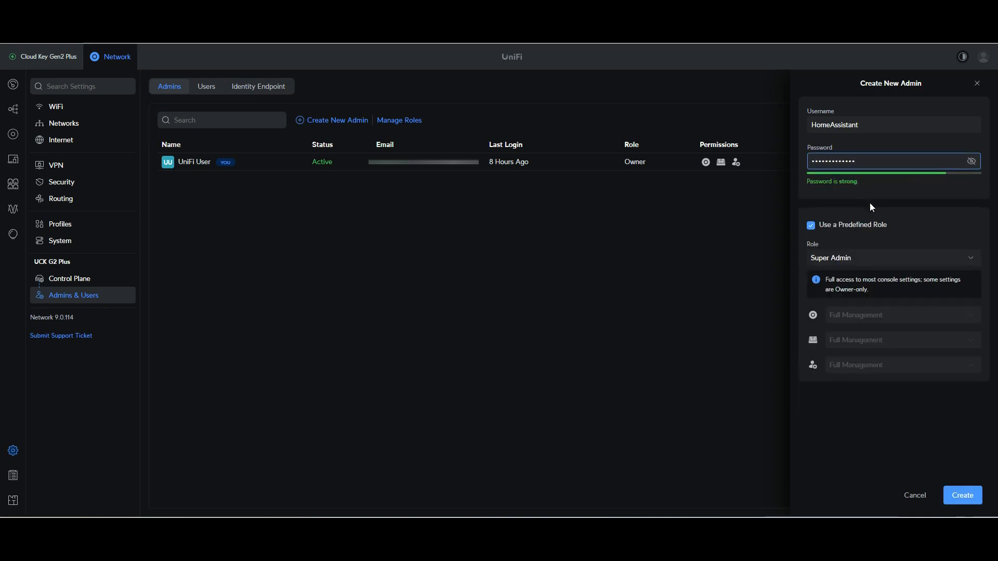
# Step: Untick Use a Predefined Role and set the non-network permission areas to None
pyautogui.click(811, 224)
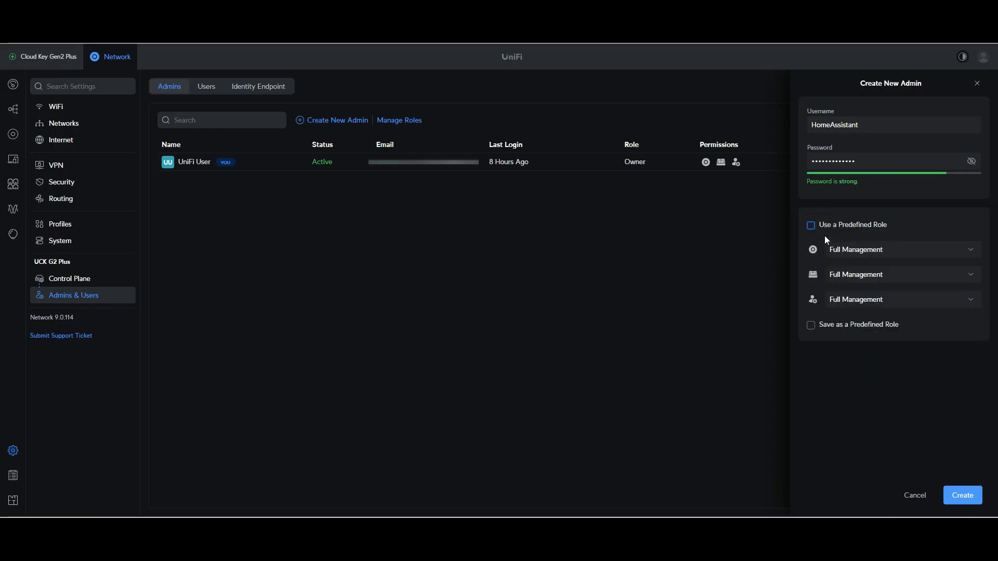
pyautogui.click(901, 274)
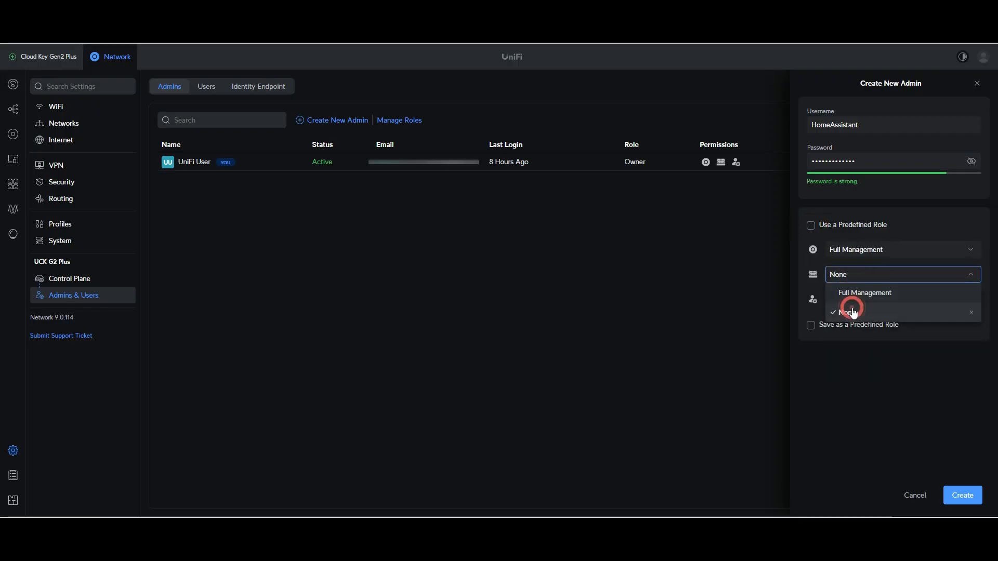
pyautogui.click(850, 313)
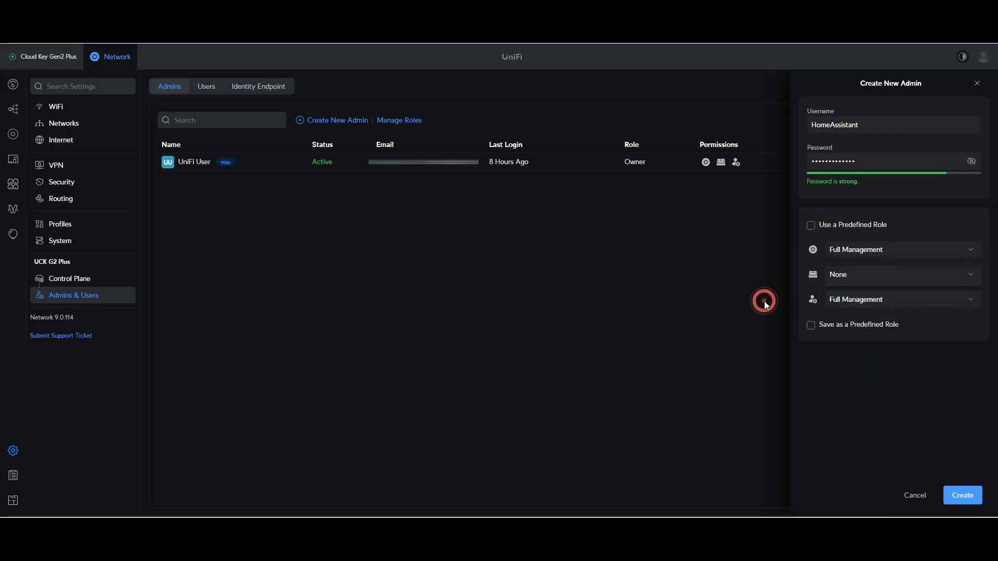
pyautogui.click(897, 299)
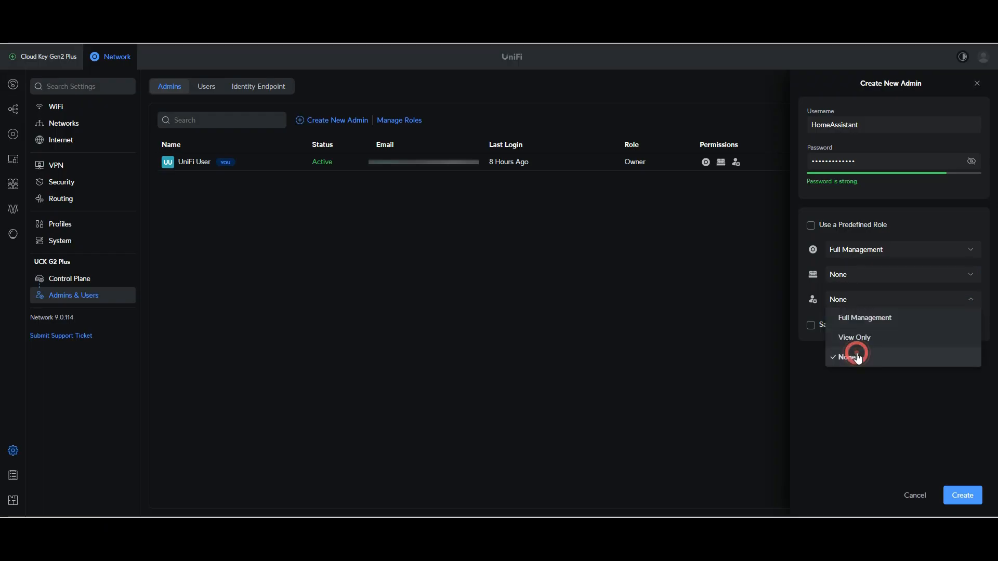
pyautogui.click(856, 357)
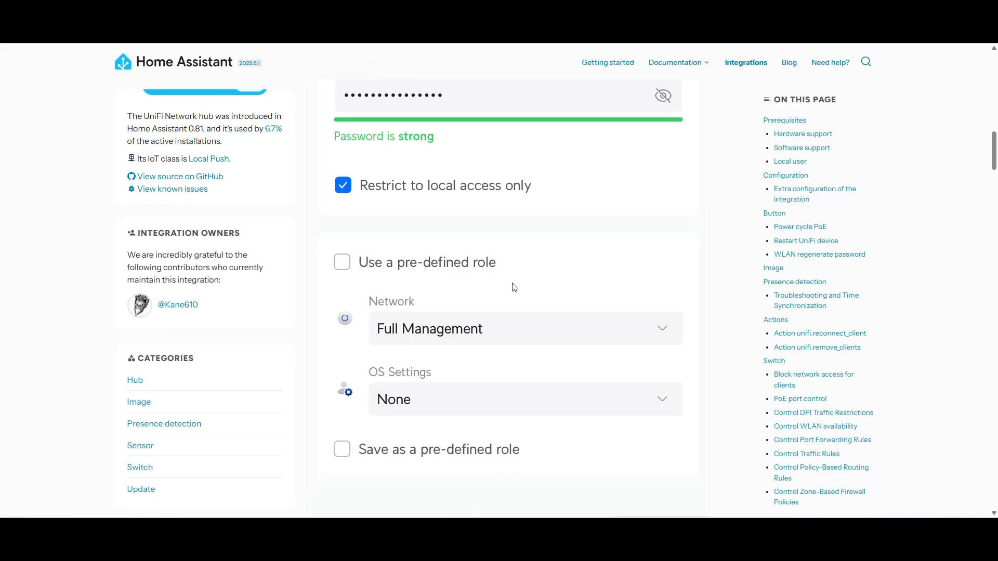
pyautogui.scroll(-3)
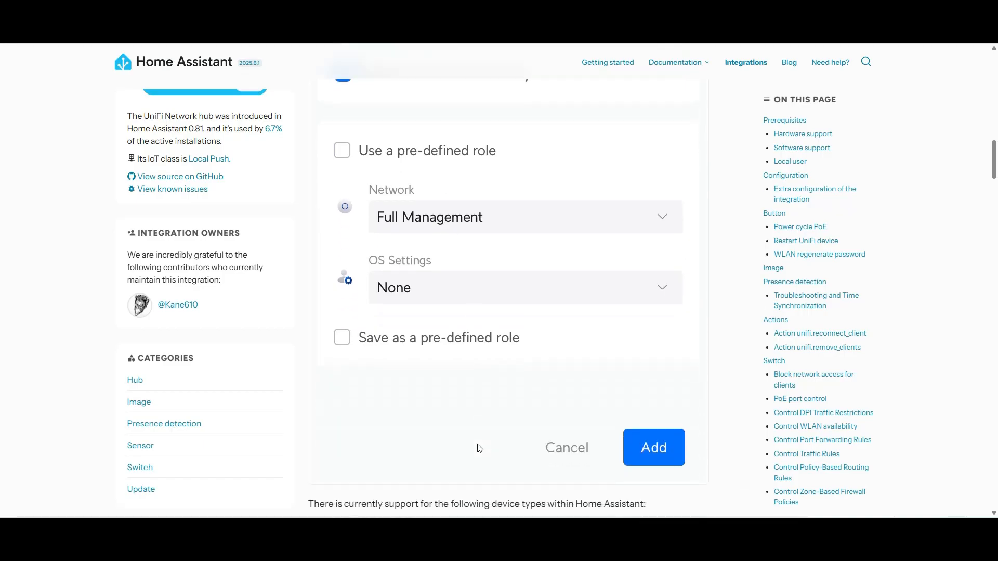
pyautogui.scroll(-3)
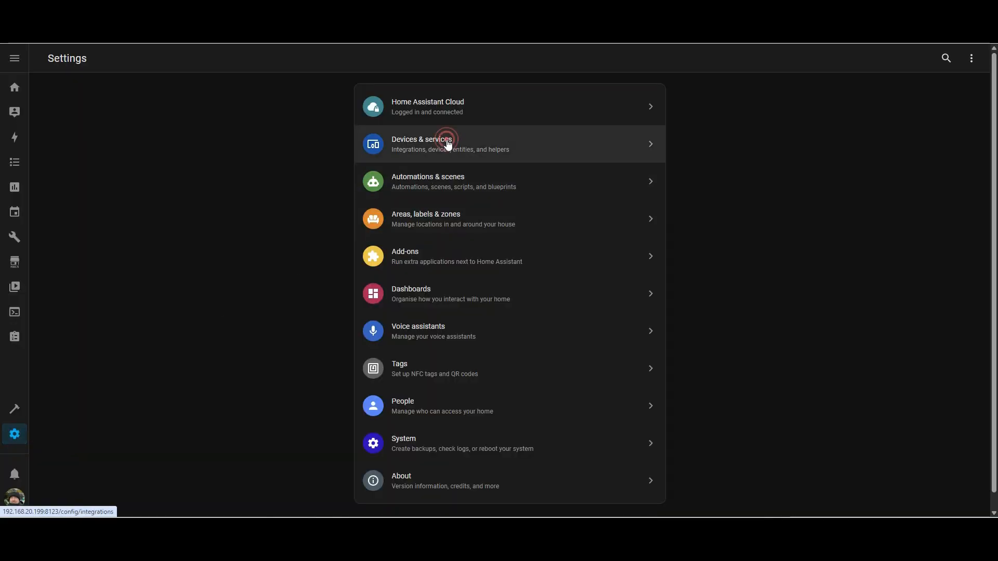
# Step: Add the Ubiquiti UniFi Network integration with username HomeAssistant and Verify SSL, then submit
pyautogui.click(446, 144)
pyautogui.write('unifi')
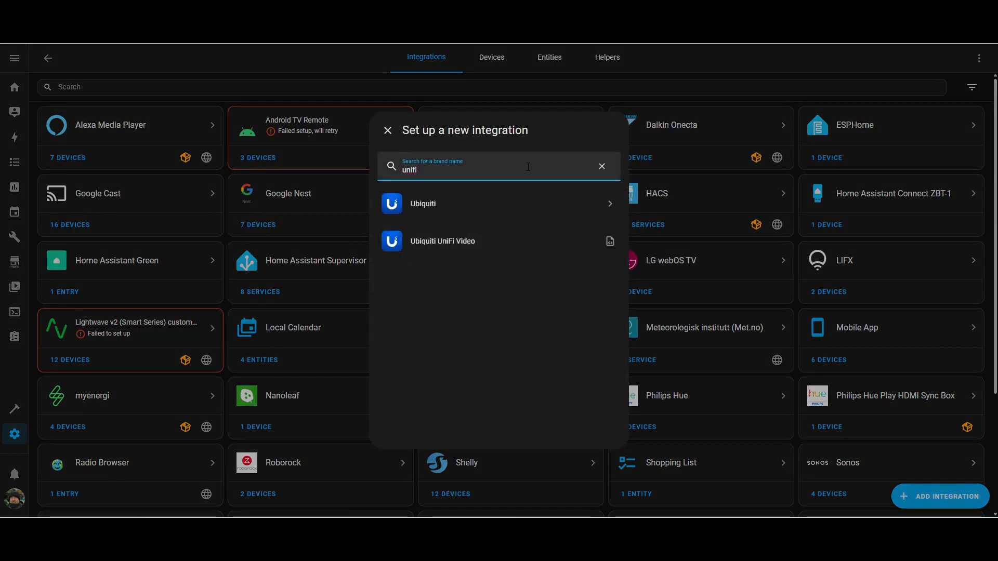
pyautogui.click(423, 204)
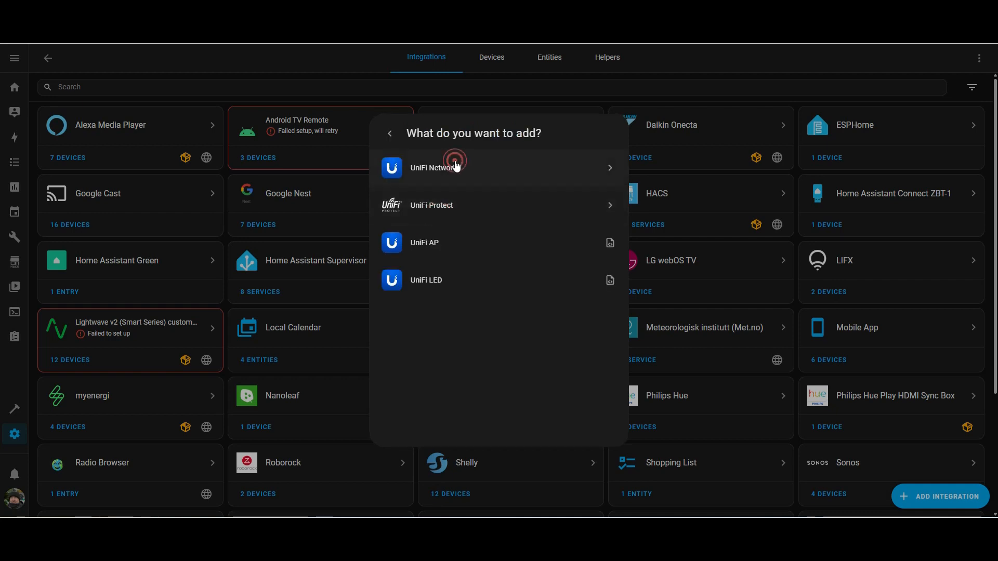
pyautogui.click(436, 167)
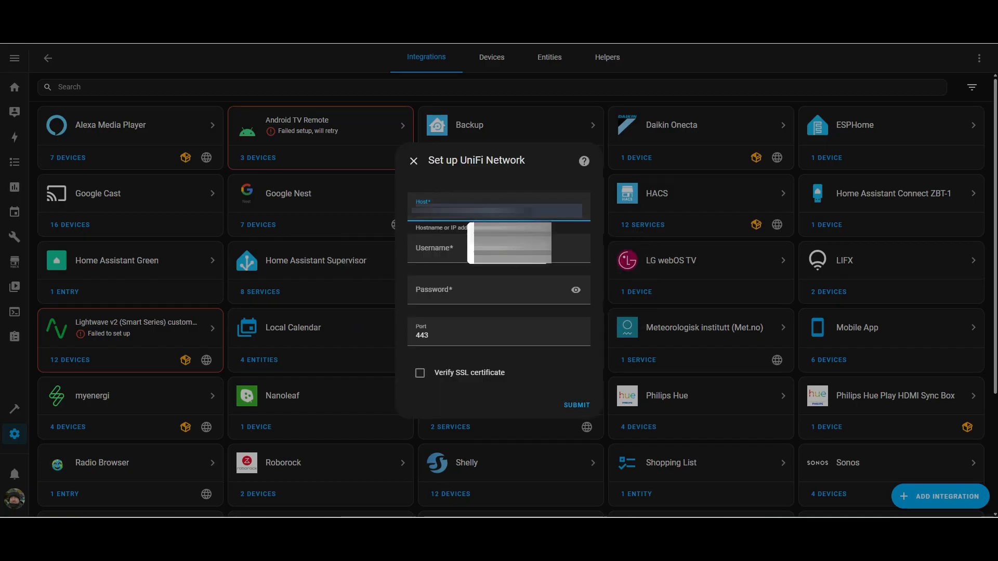
pyautogui.click(498, 249)
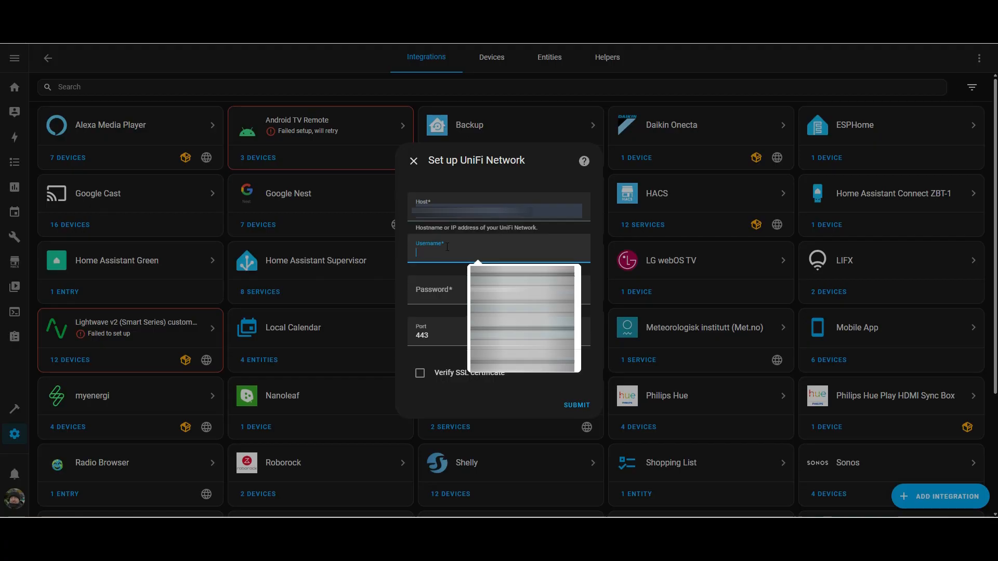
pyautogui.write('HomeAssistant')
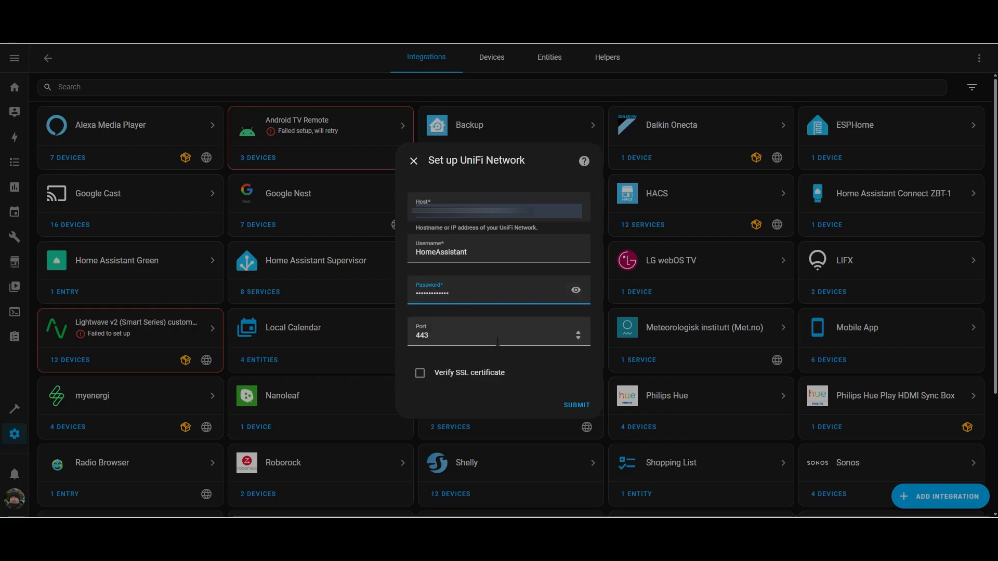
pyautogui.click(420, 372)
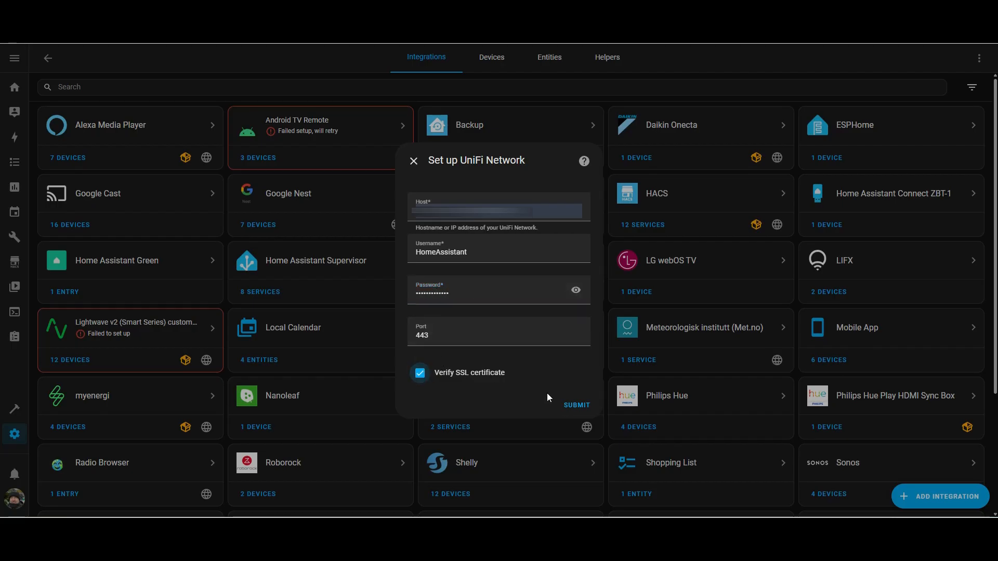
pyautogui.click(575, 404)
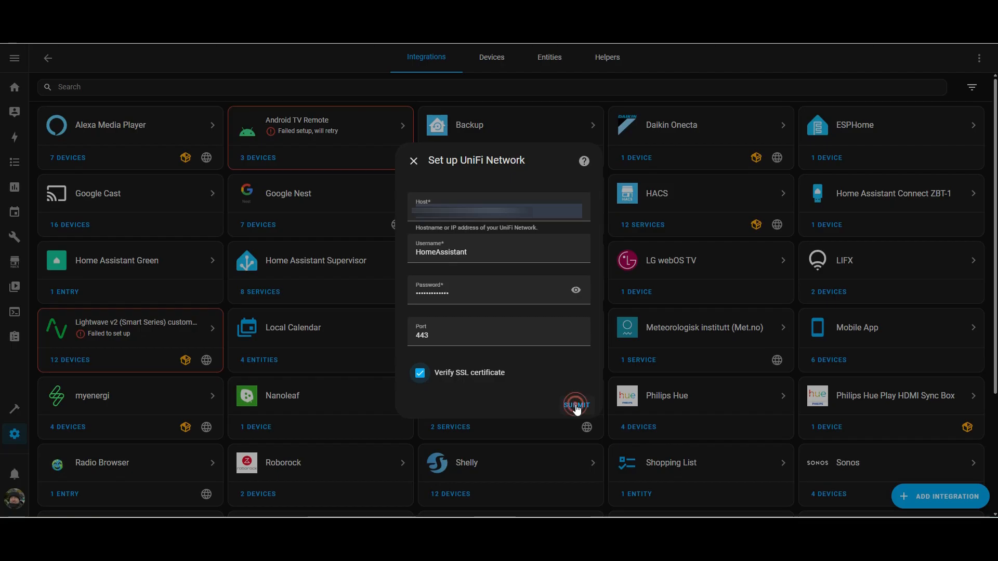
# Step: Submit the connection, save the credentials in the browser, and look through the created devices
pyautogui.click(575, 405)
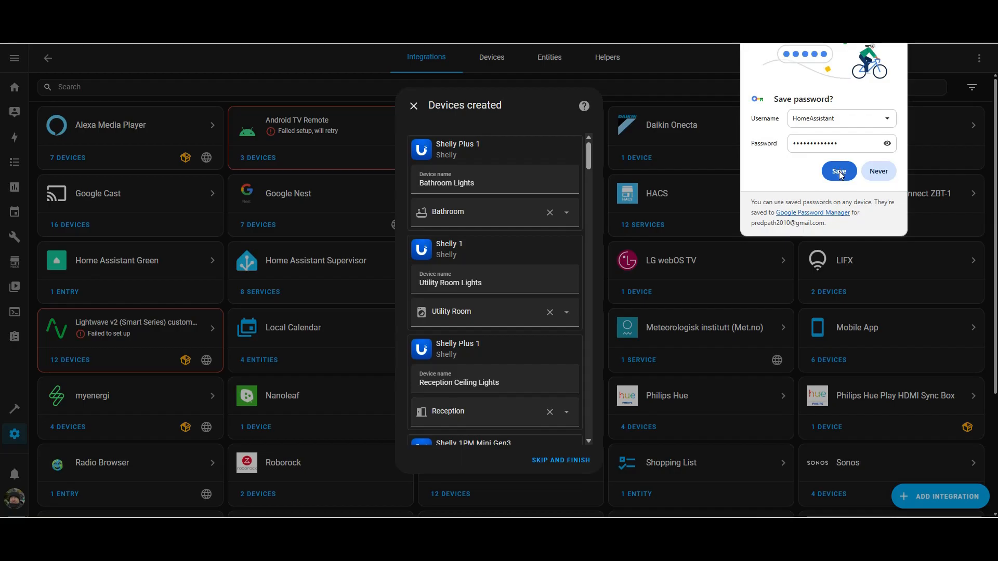
pyautogui.click(838, 171)
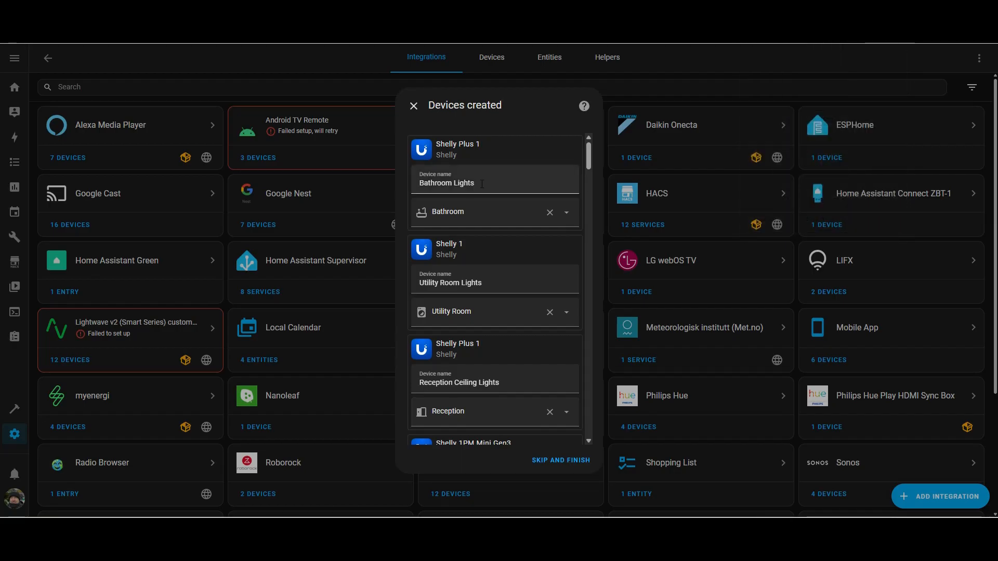
pyautogui.moveTo(510, 260)
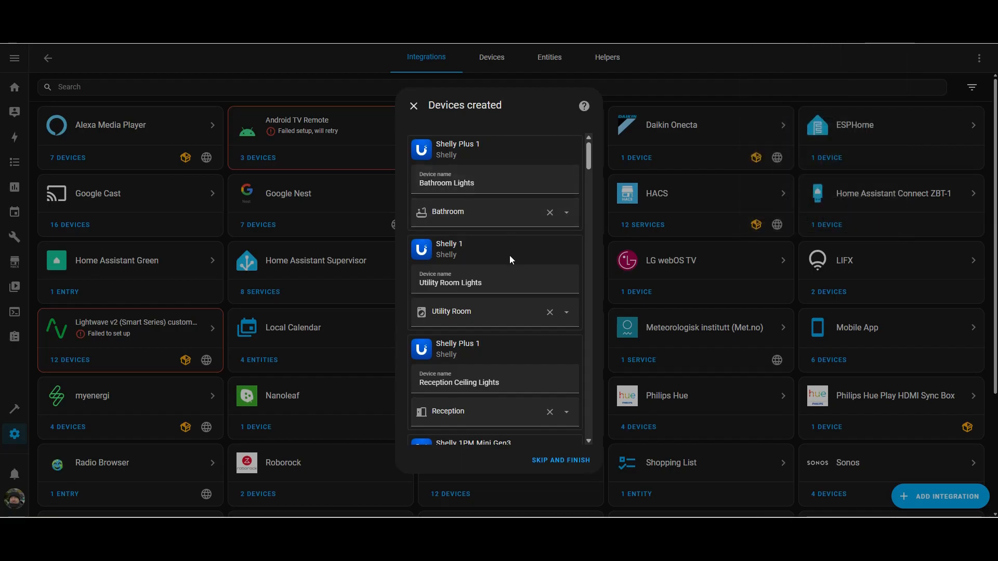
pyautogui.scroll(-3)
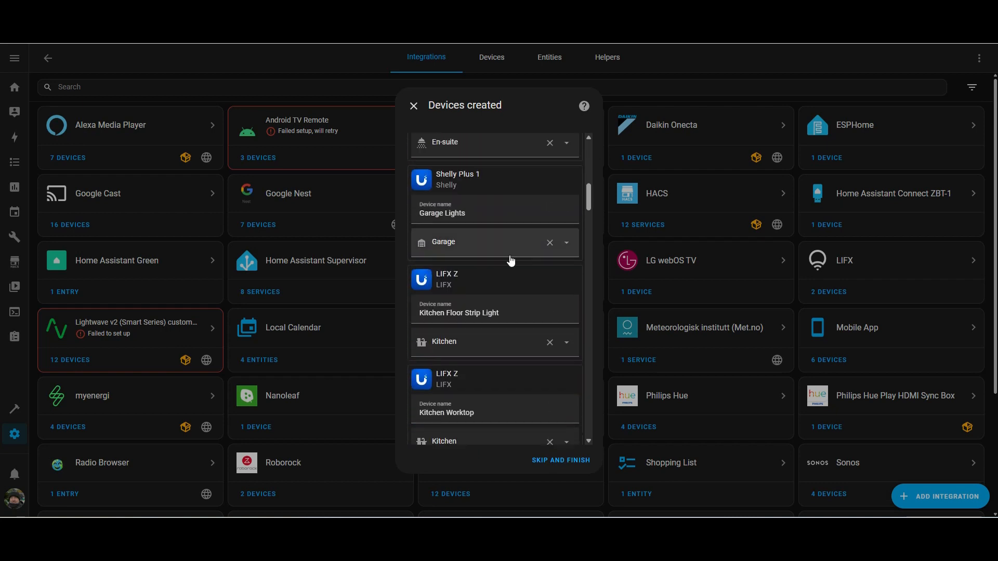
pyautogui.scroll(-3)
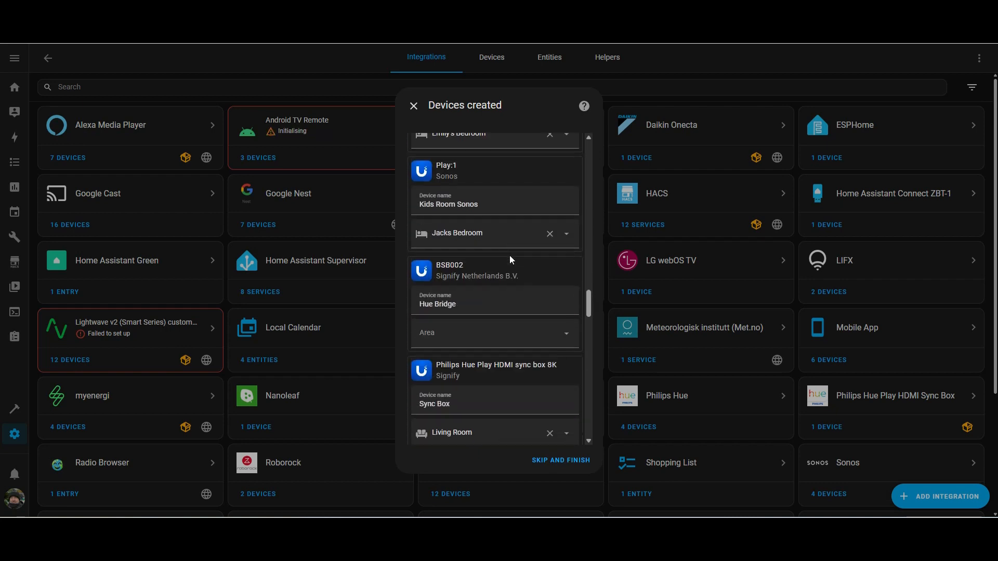
pyautogui.scroll(-3)
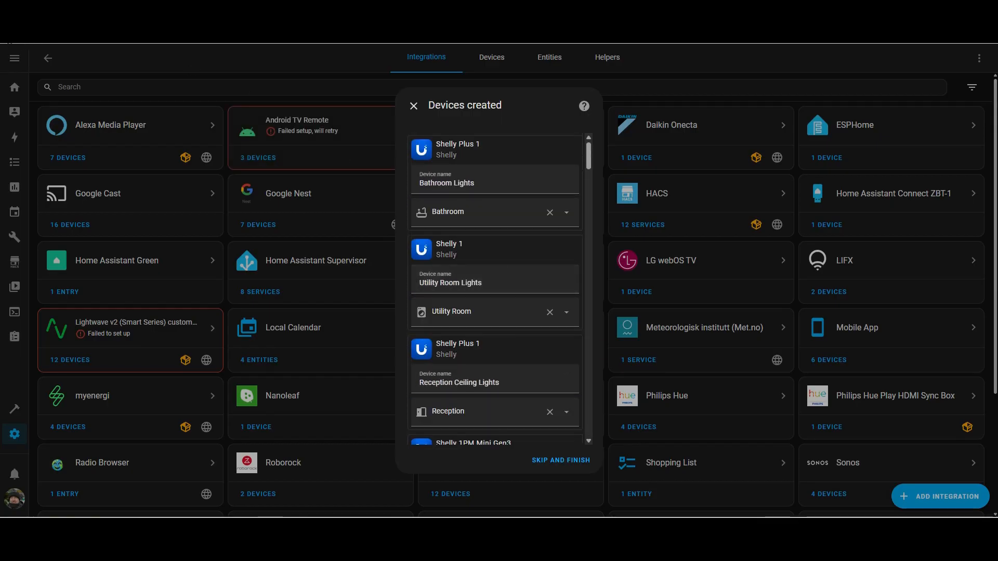
pyautogui.scroll(-3)
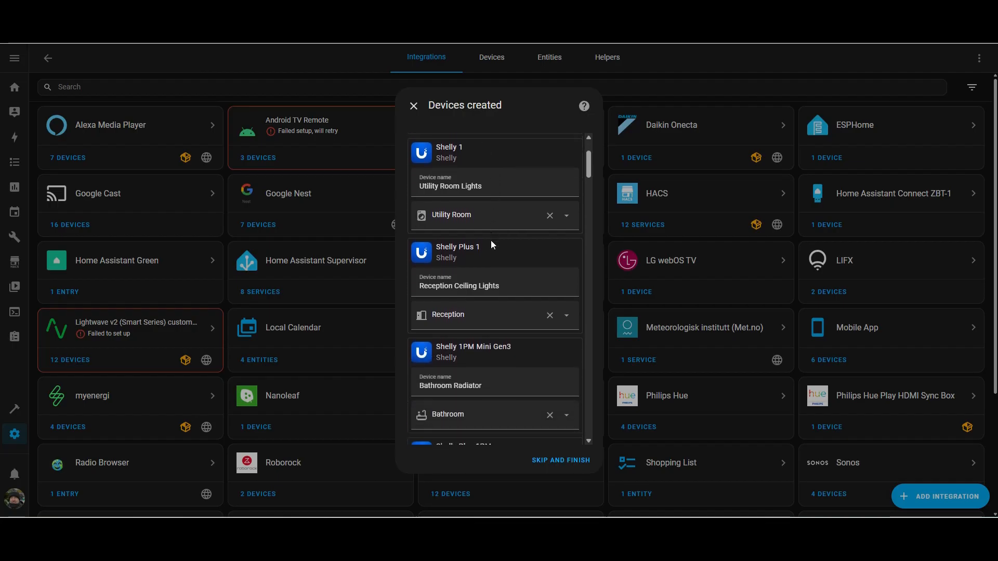
pyautogui.scroll(-3)
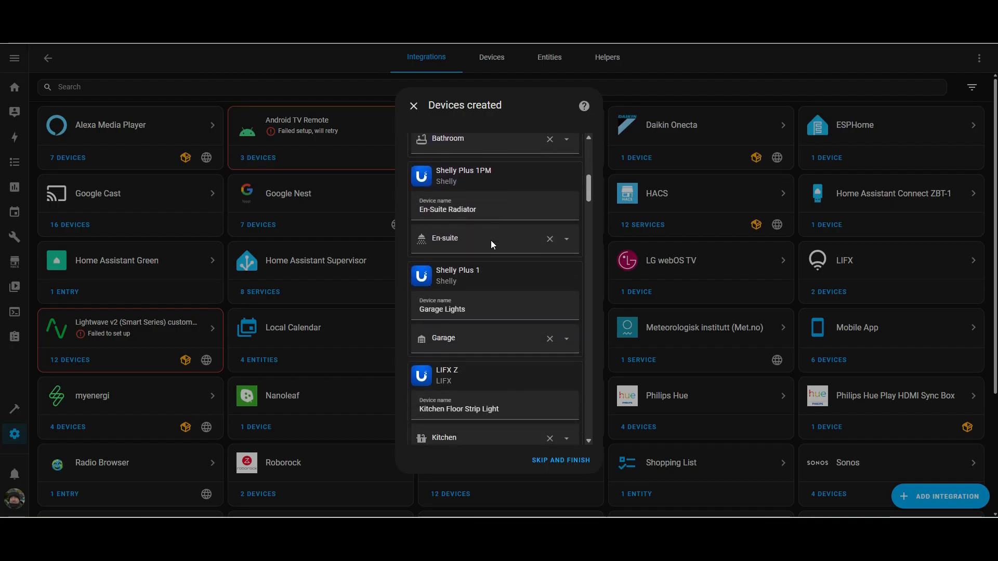
pyautogui.scroll(-3)
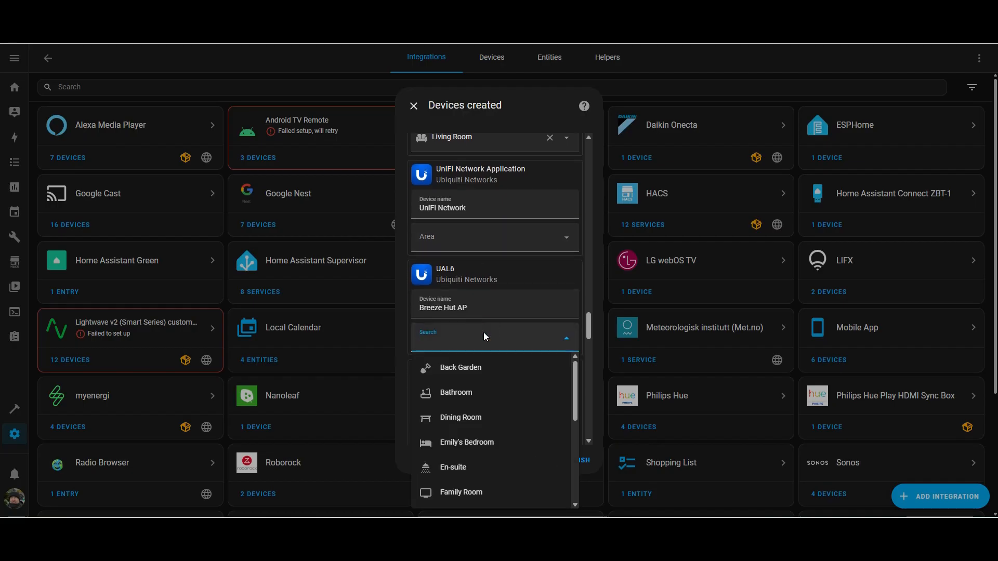
# Step: Assign areas to the access points, e.g. Back Garden for Breeze Hut AP, Front Garden, Reception
pyautogui.click(461, 367)
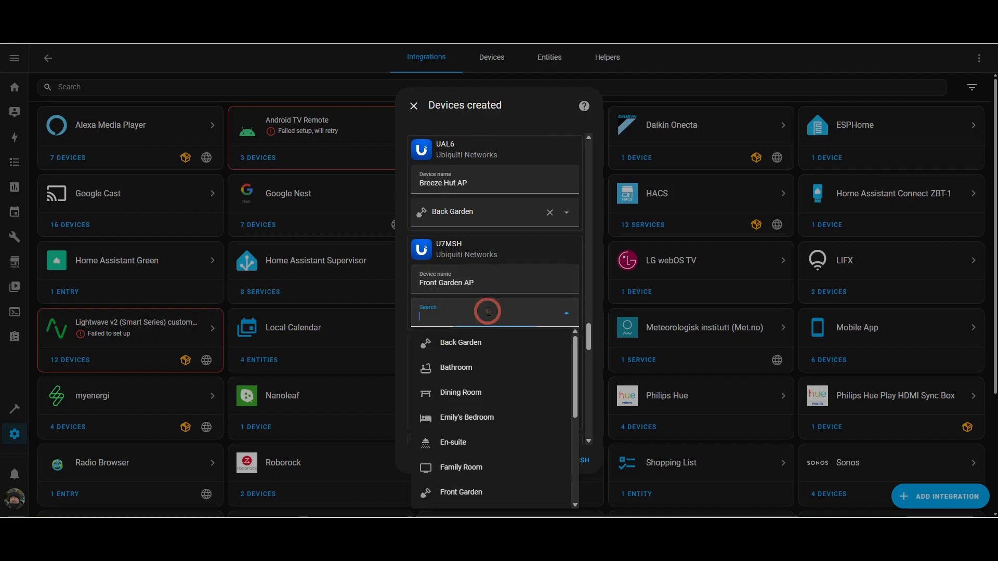
pyautogui.write('fron')
pyautogui.write('rec')
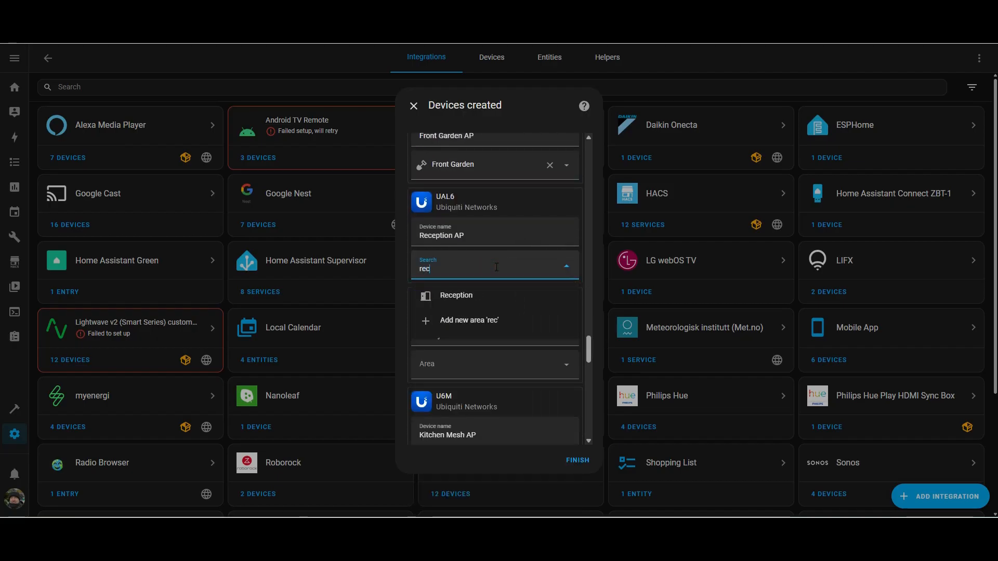
pyautogui.click(456, 294)
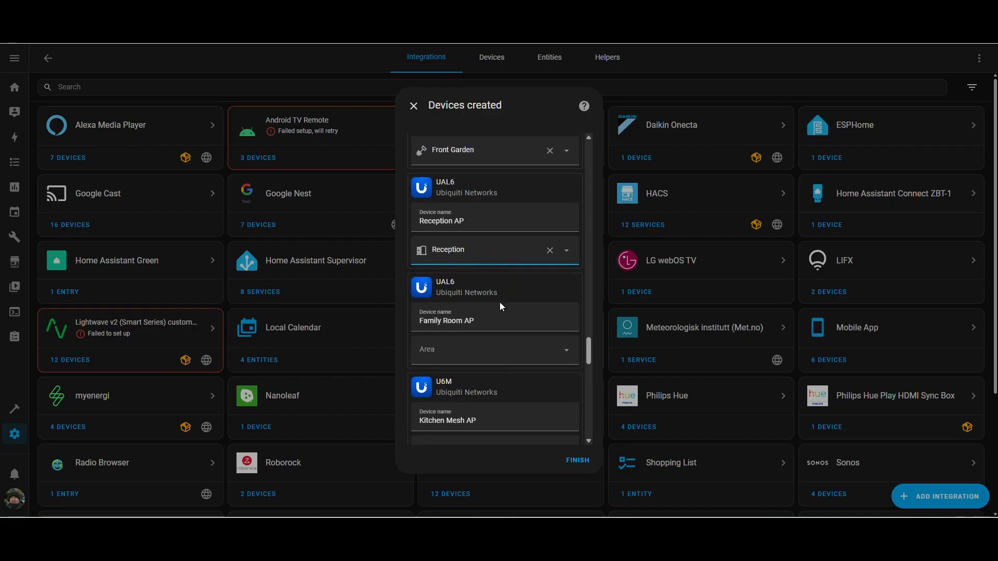
pyautogui.write('ki')
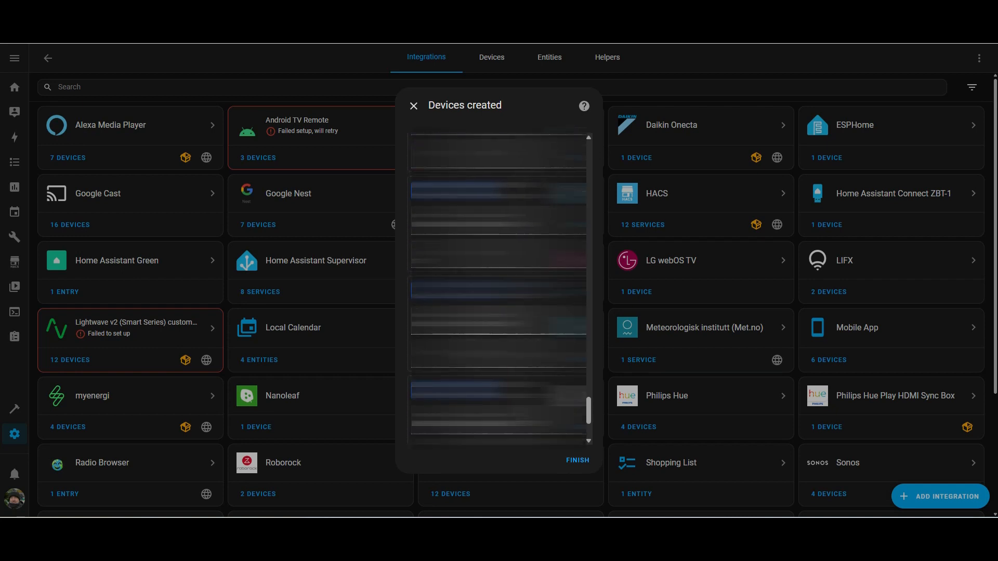
# Step: Finish the setup and browse the integration's list of 34 devices
pyautogui.click(577, 461)
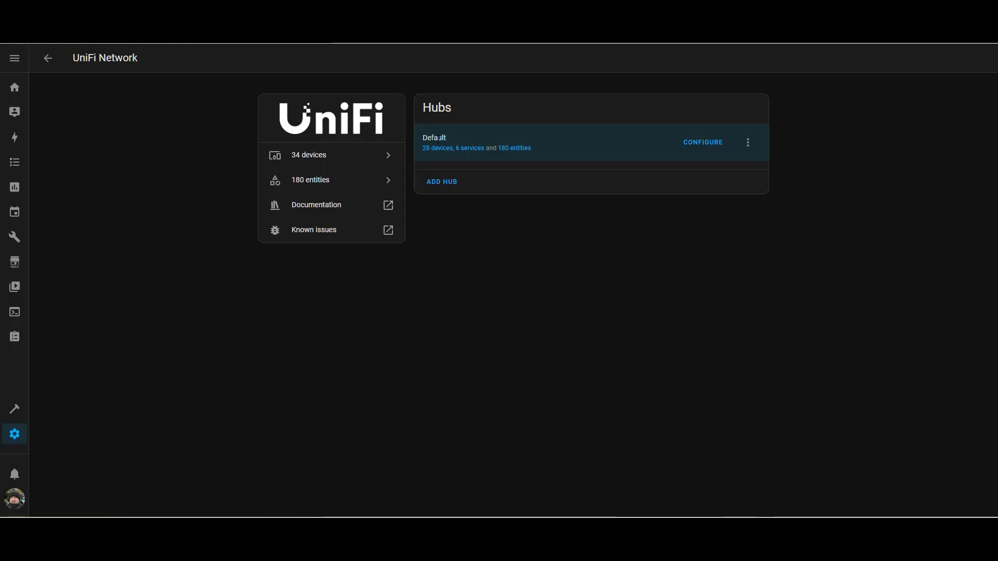
pyautogui.click(308, 155)
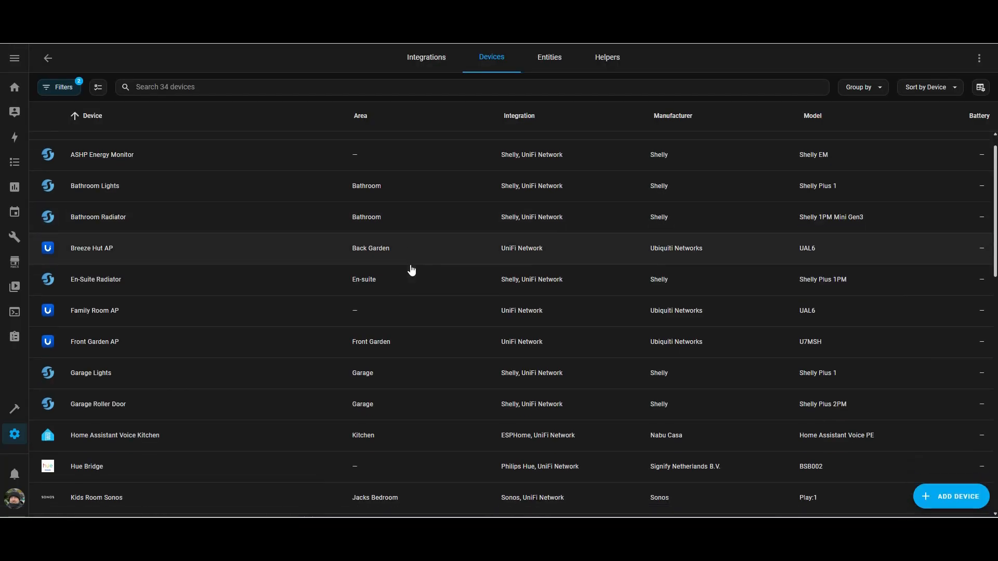
pyautogui.scroll(-3)
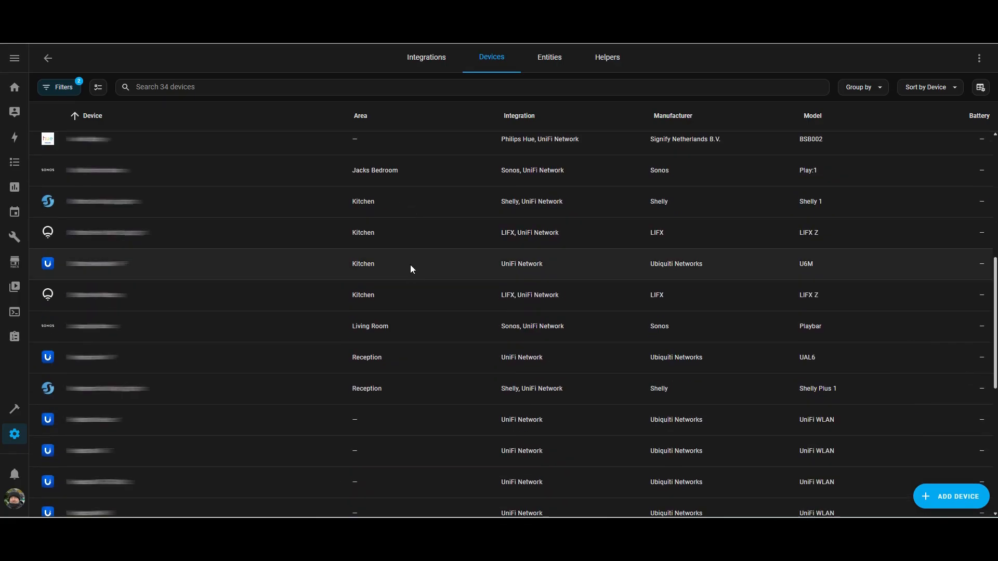
pyautogui.scroll(-3)
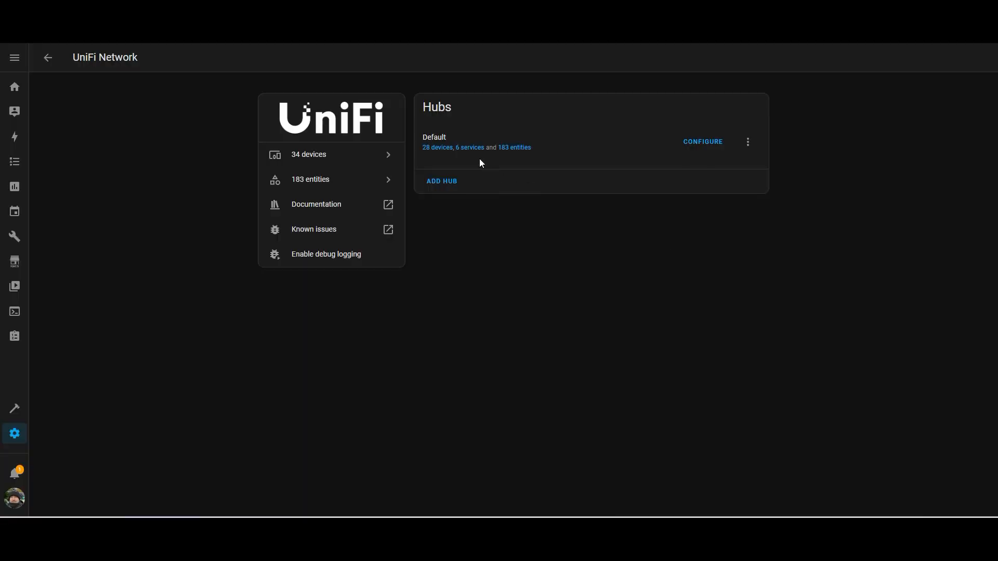
# Step: Enable the Breeze Hut AP's disabled Clients sensor and confirm the 30-second notice
pyautogui.click(431, 147)
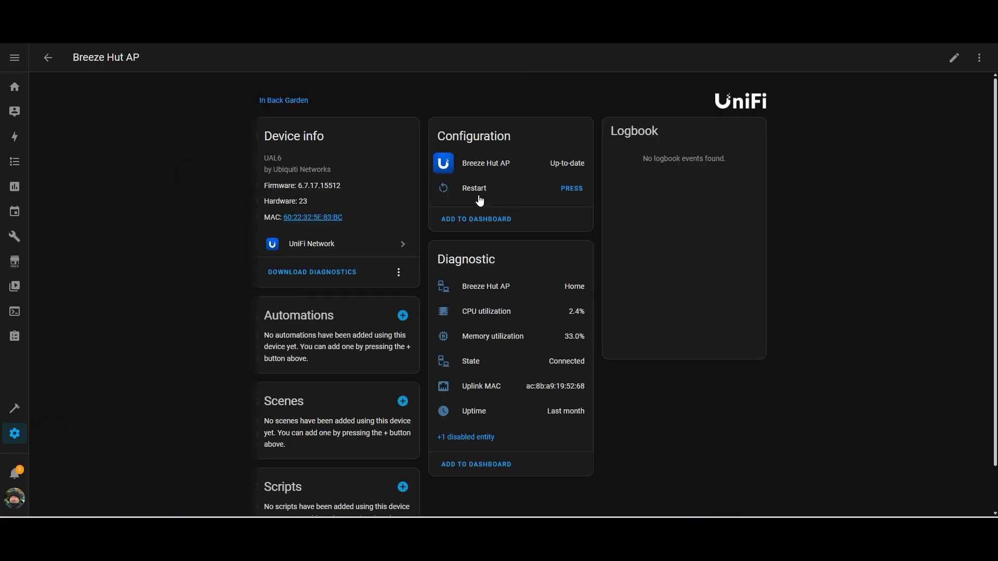
pyautogui.moveTo(529, 385)
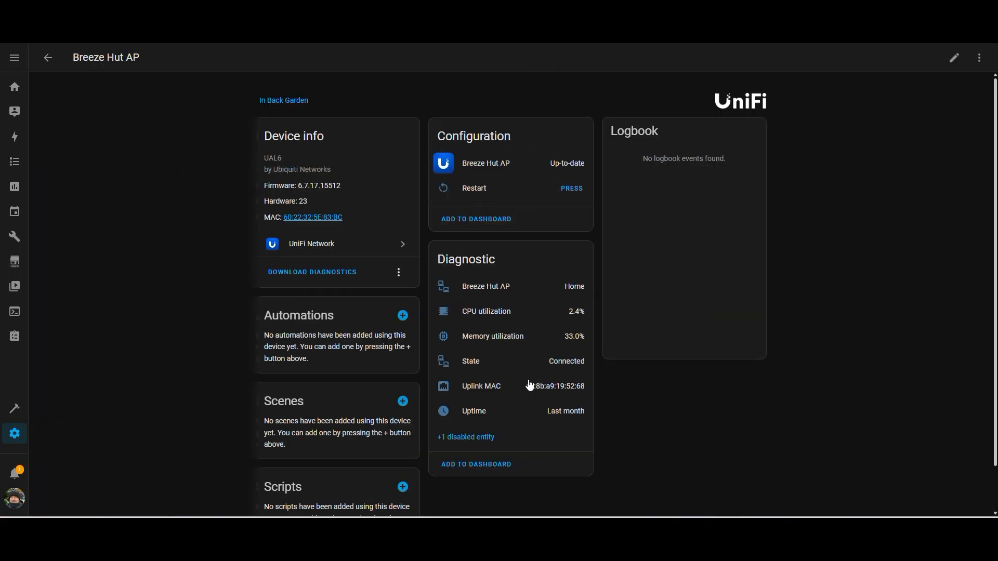
pyautogui.click(466, 437)
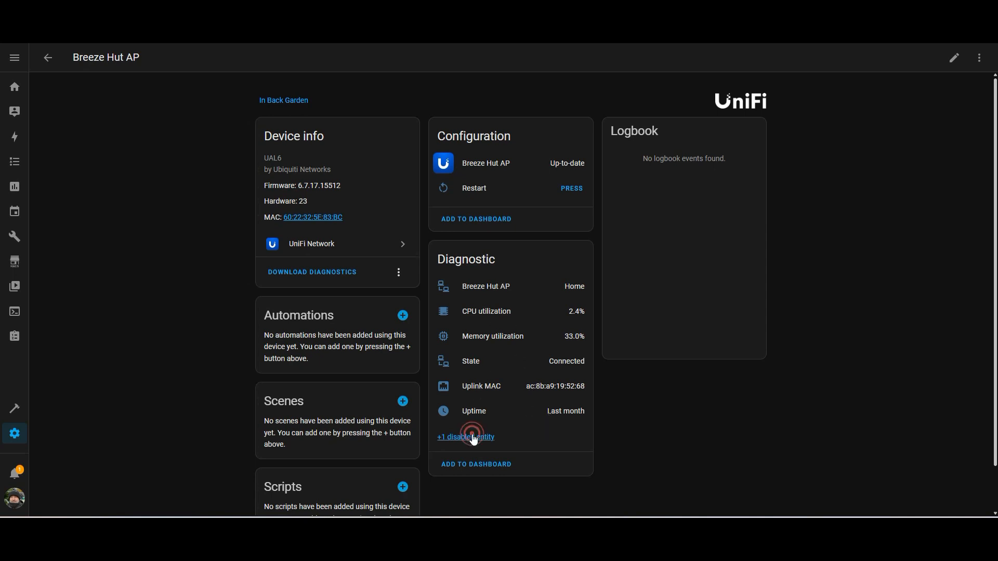
pyautogui.click(466, 438)
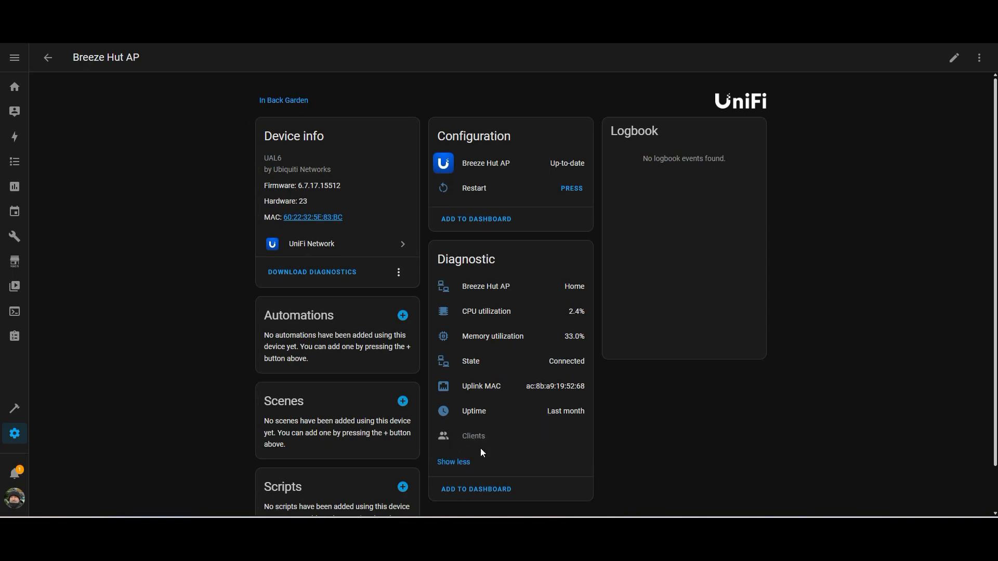
pyautogui.click(473, 436)
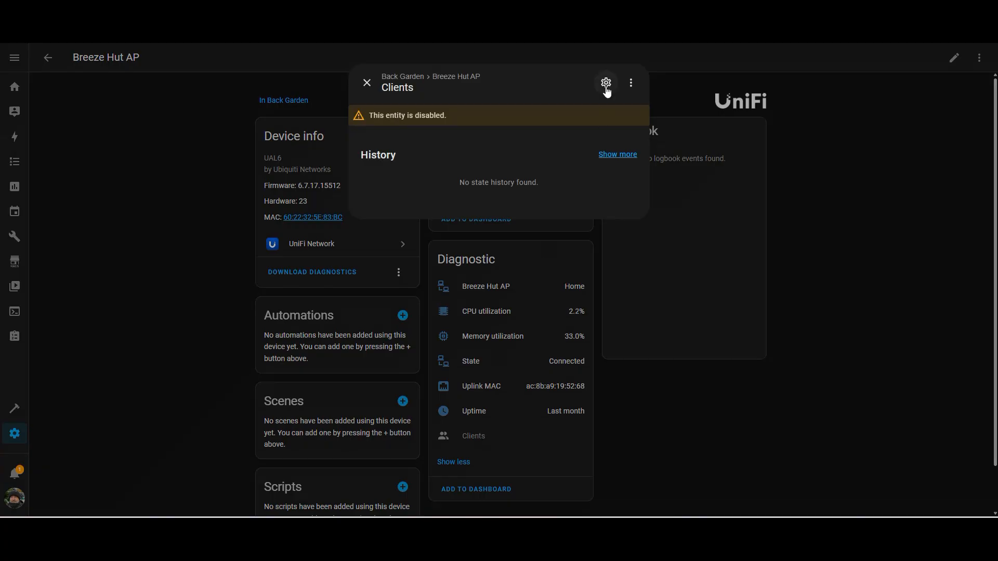
pyautogui.click(605, 84)
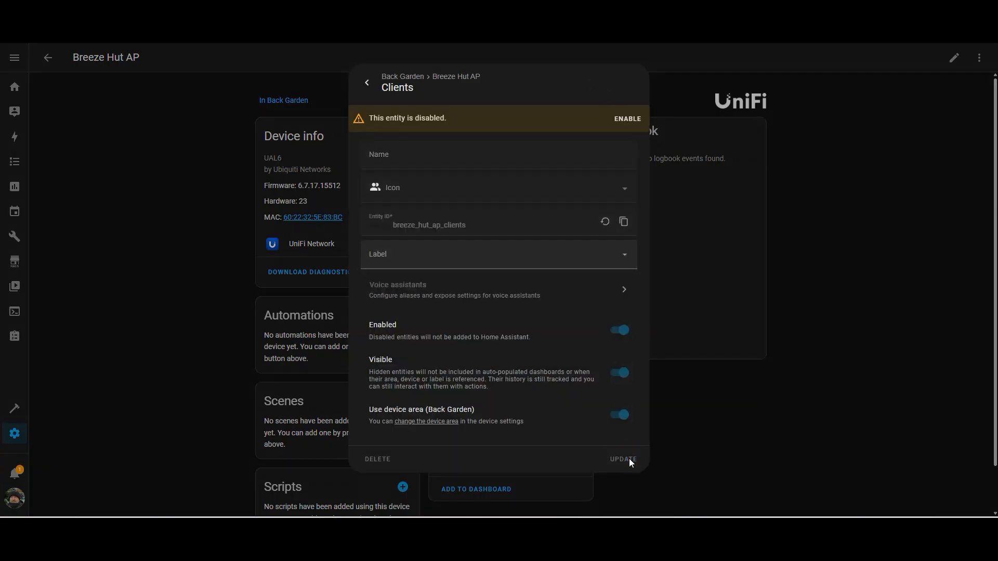
pyautogui.click(622, 459)
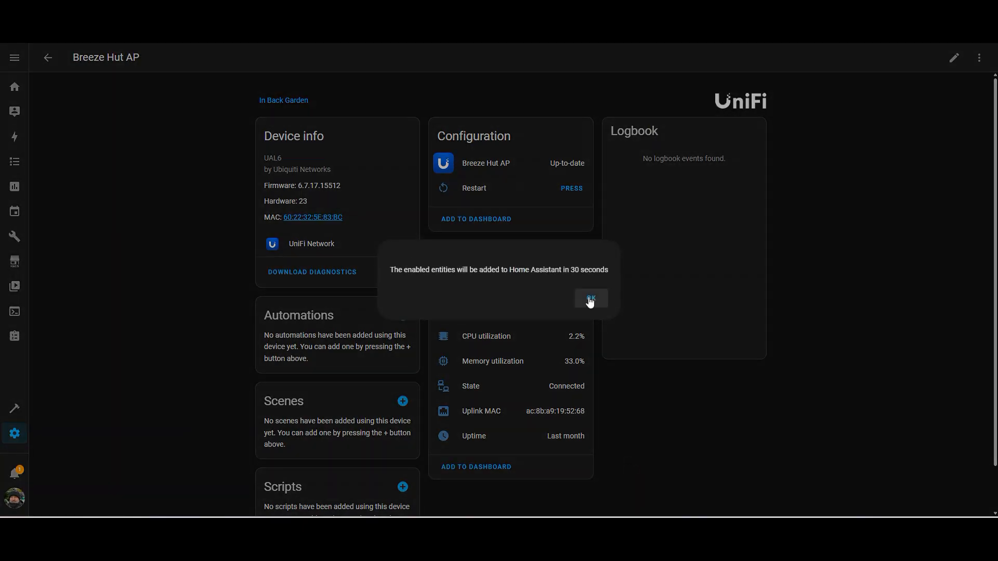
pyautogui.click(589, 300)
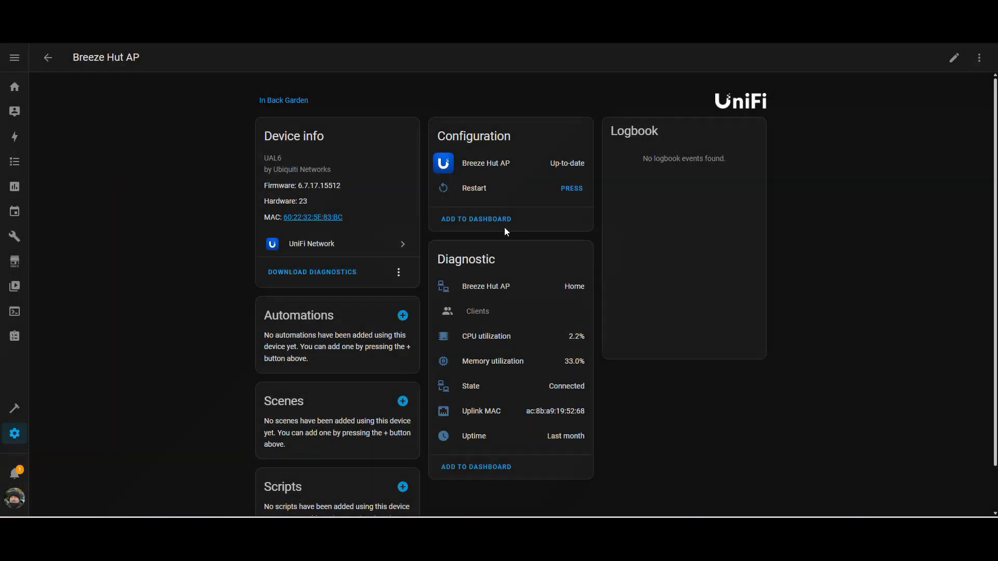
# Step: Enable the Port 1 PoE control on the USW Lite 16 PoE switch and confirm the notice
pyautogui.click(46, 57)
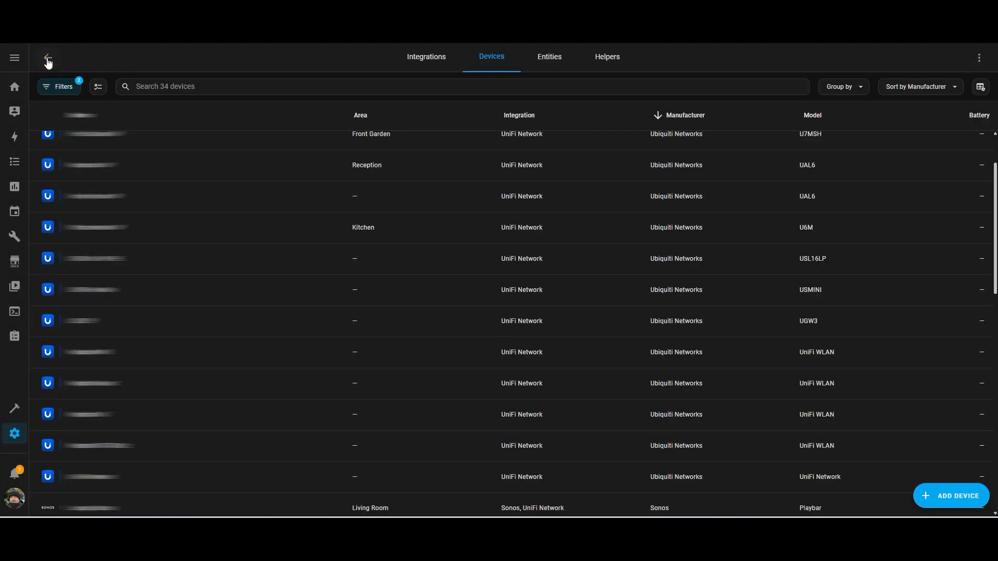
pyautogui.click(95, 259)
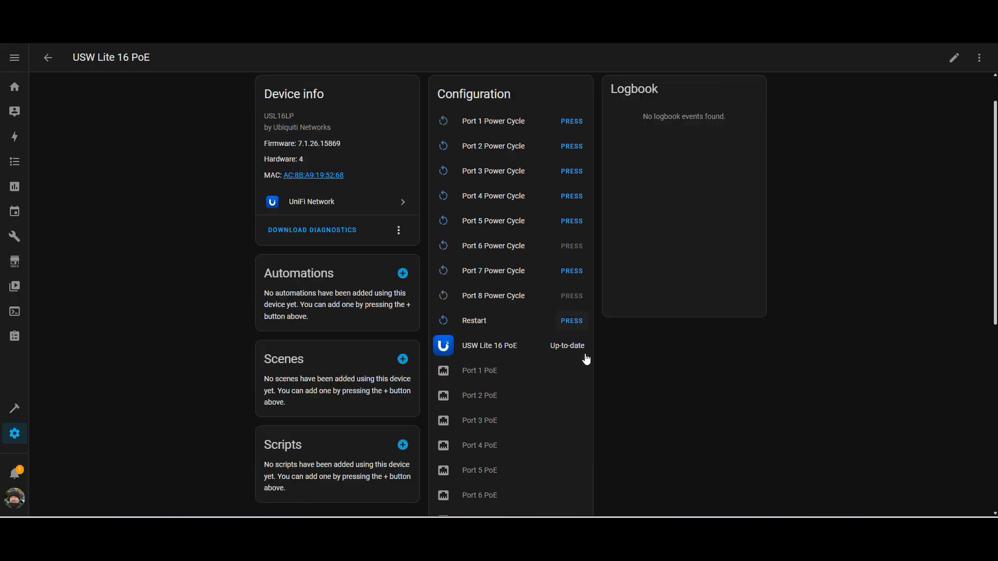
pyautogui.scroll(-3)
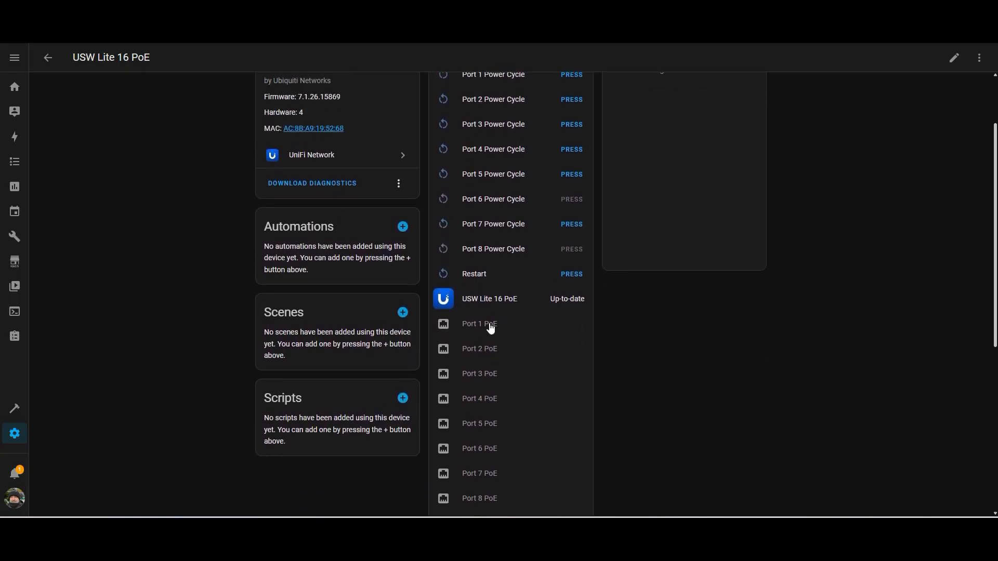
pyautogui.click(479, 324)
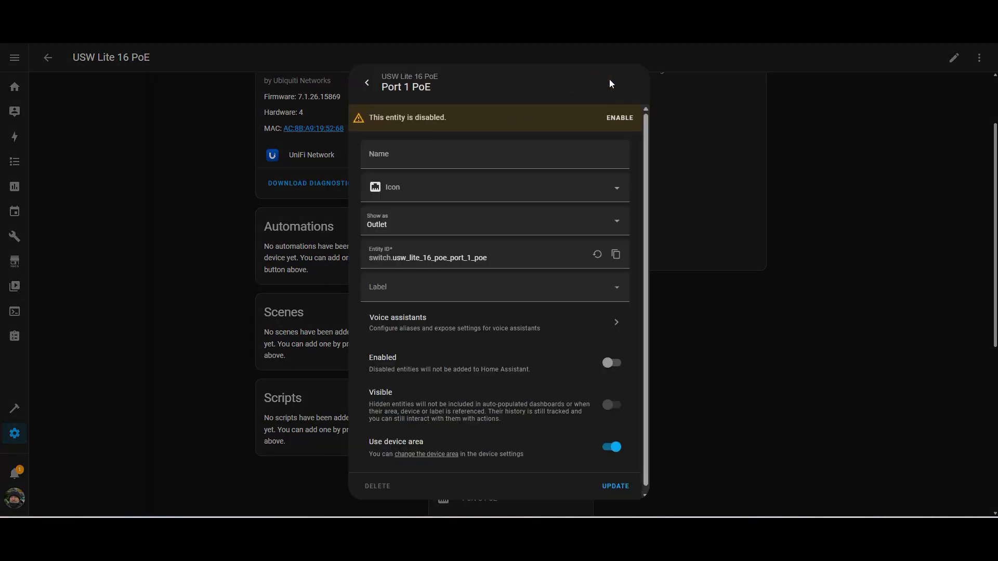
pyautogui.click(610, 362)
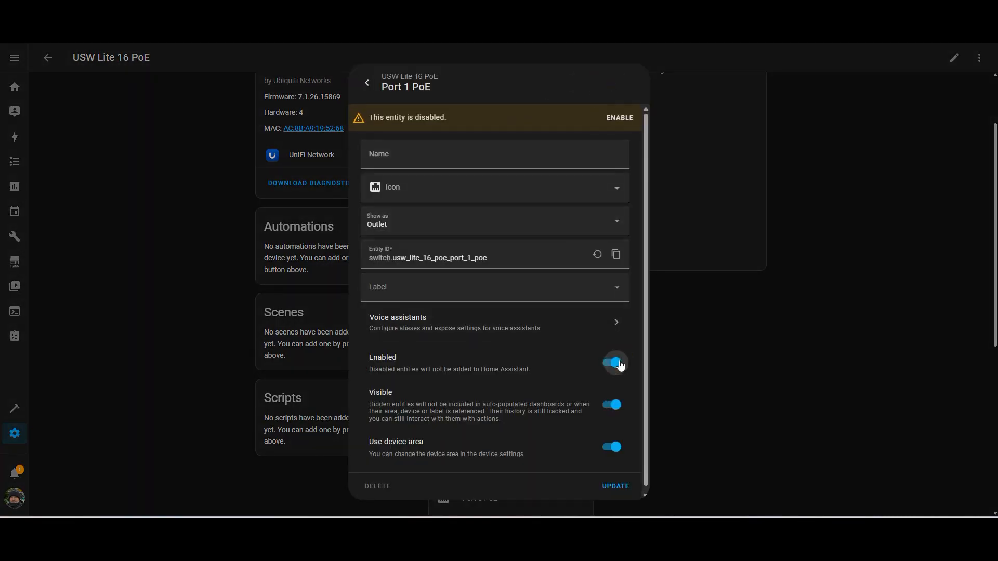
pyautogui.click(614, 364)
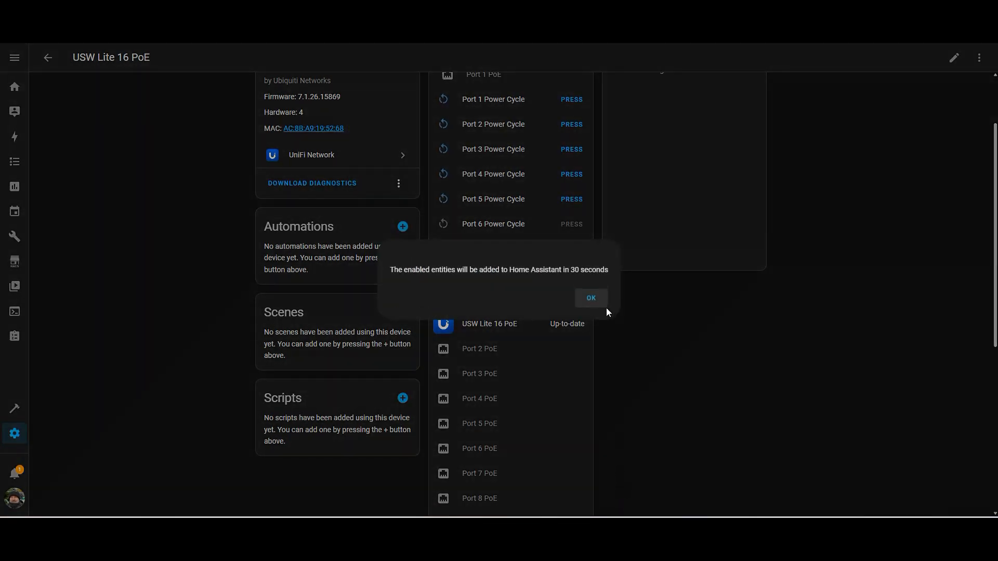
pyautogui.click(590, 298)
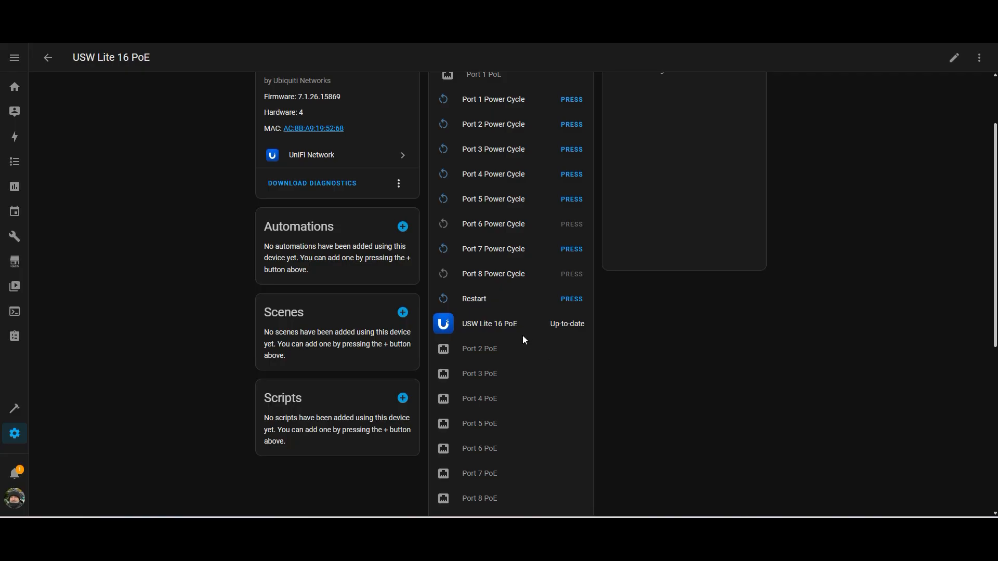
pyautogui.moveTo(502, 315)
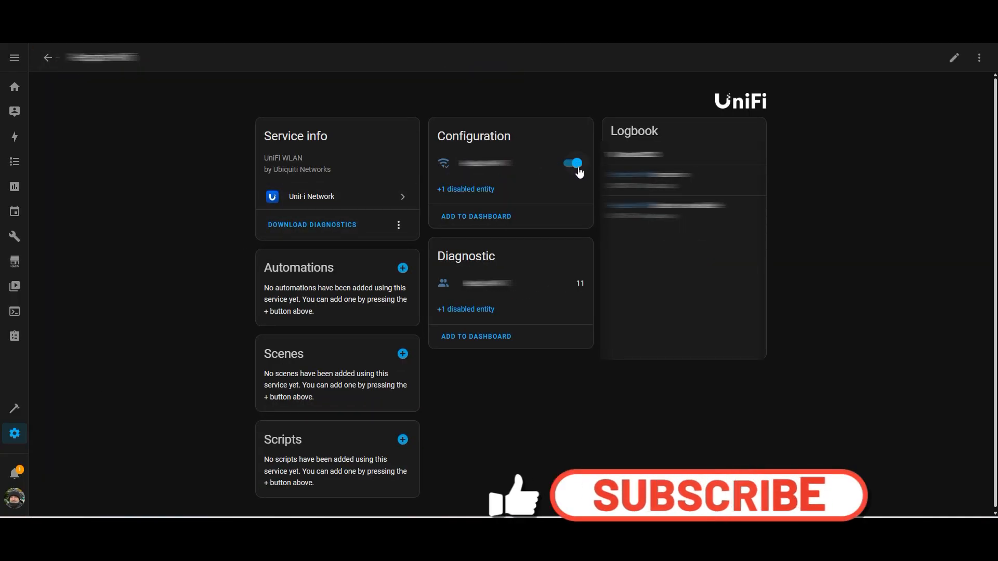
# Step: Switch the UniFi wireless network off and view its client-count history
pyautogui.click(466, 189)
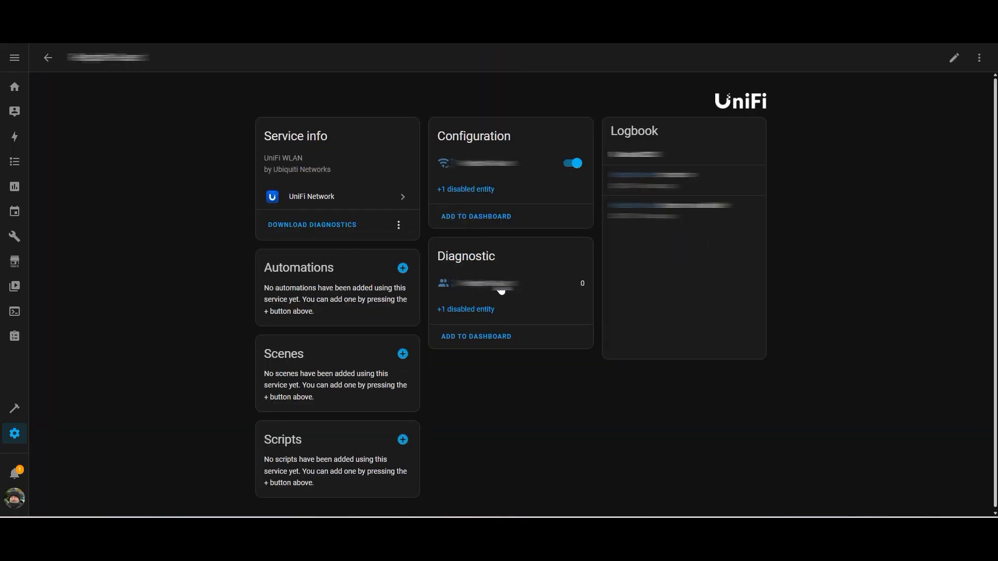
pyautogui.moveTo(577, 290)
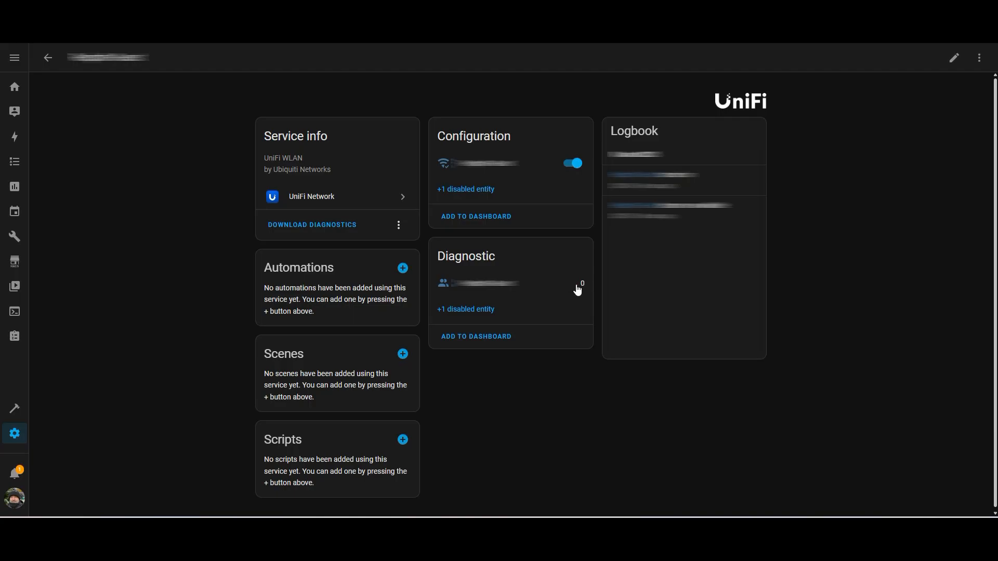
pyautogui.click(47, 57)
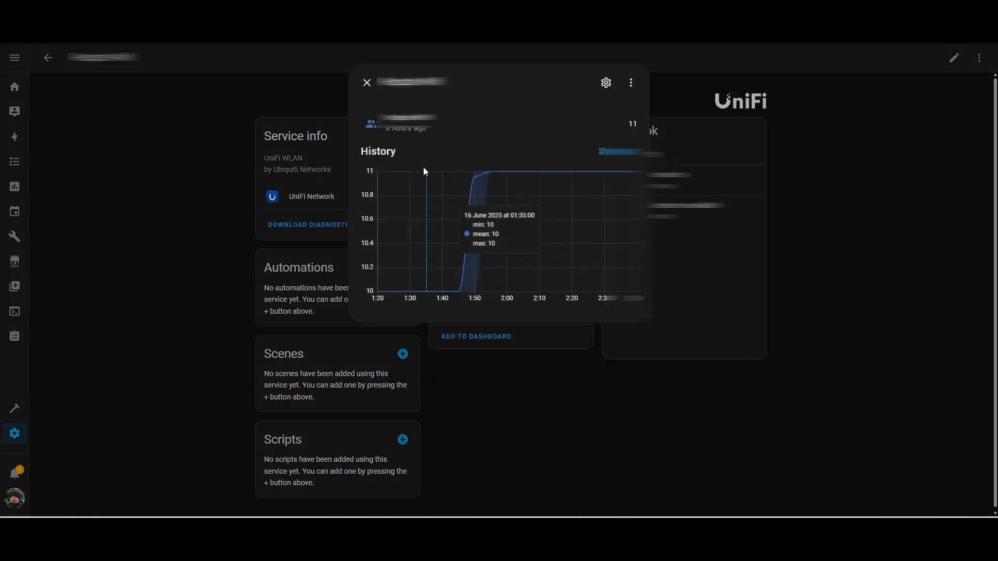
pyautogui.moveTo(485, 185)
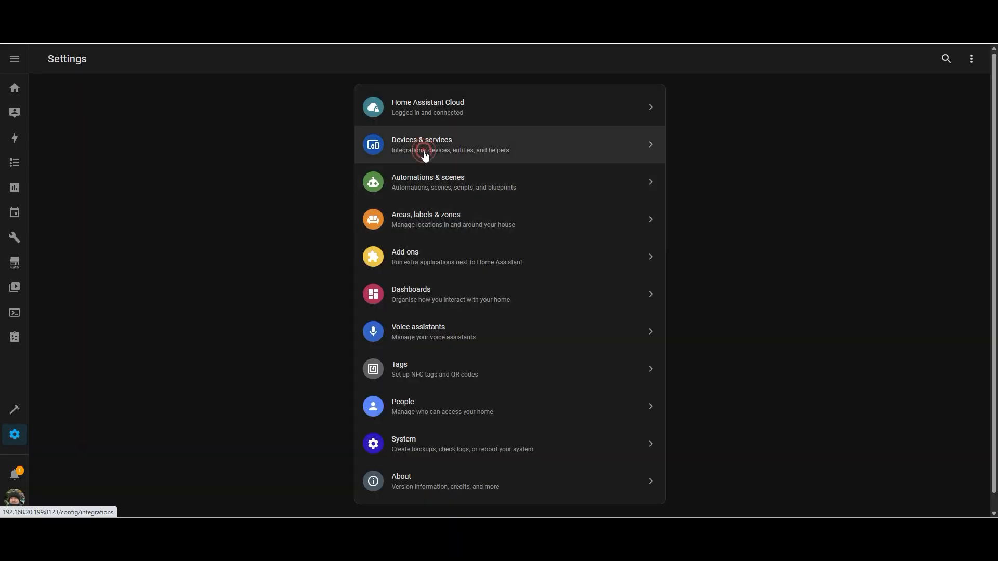
# Step: Search 'ipad' in the Devices list and then the Entities list
pyautogui.click(422, 145)
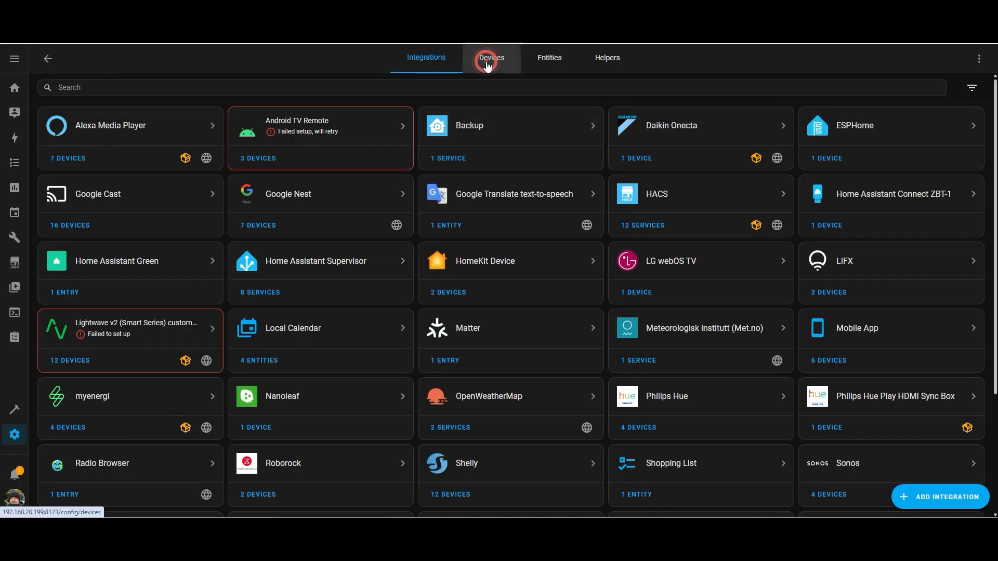
pyautogui.click(491, 57)
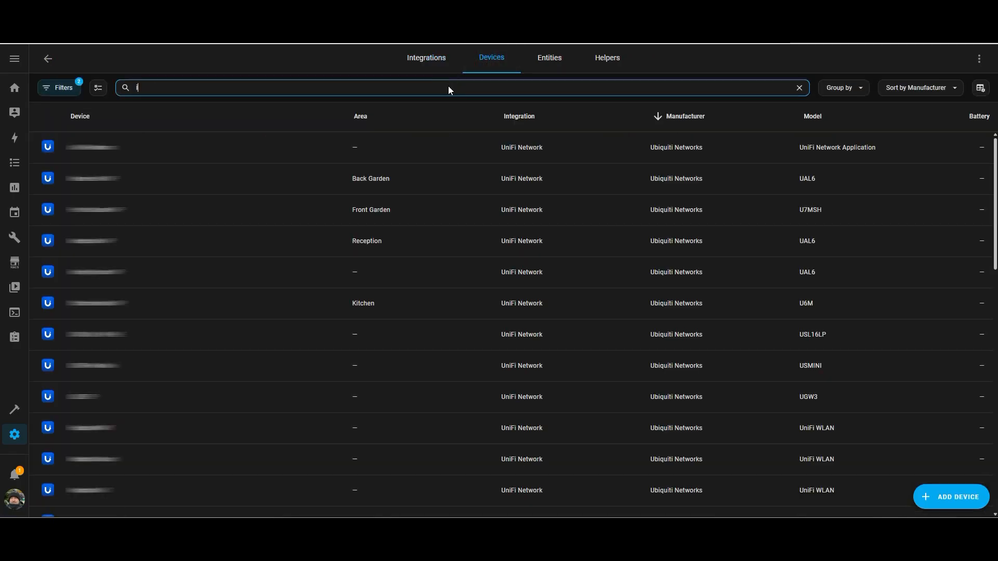
pyautogui.write('ipad')
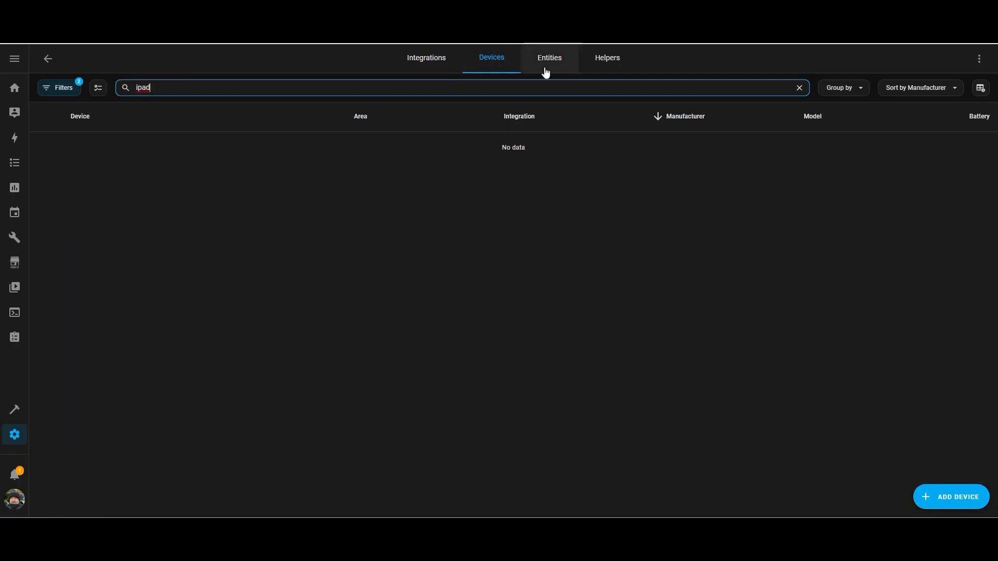
pyautogui.click(549, 58)
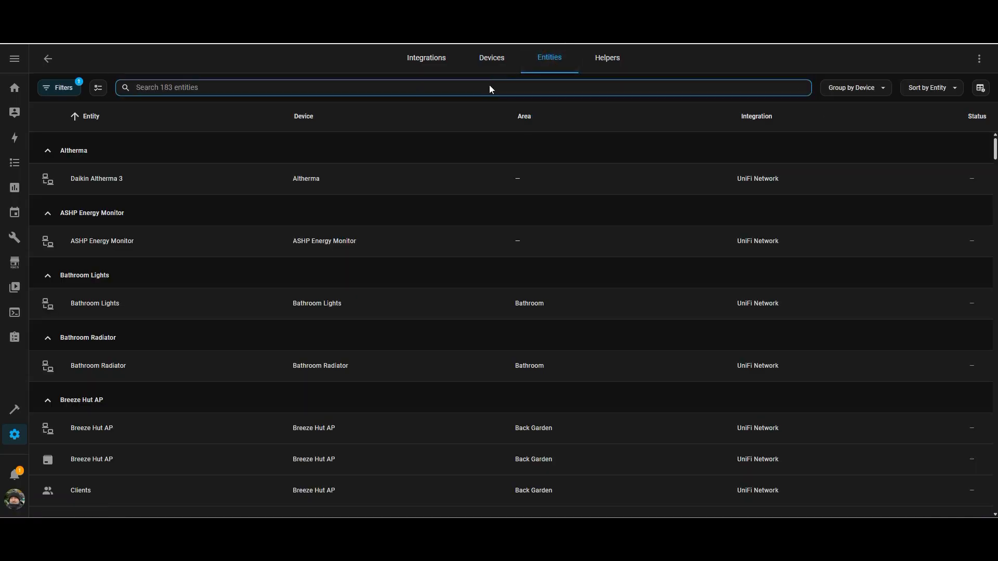
pyautogui.write('ipad')
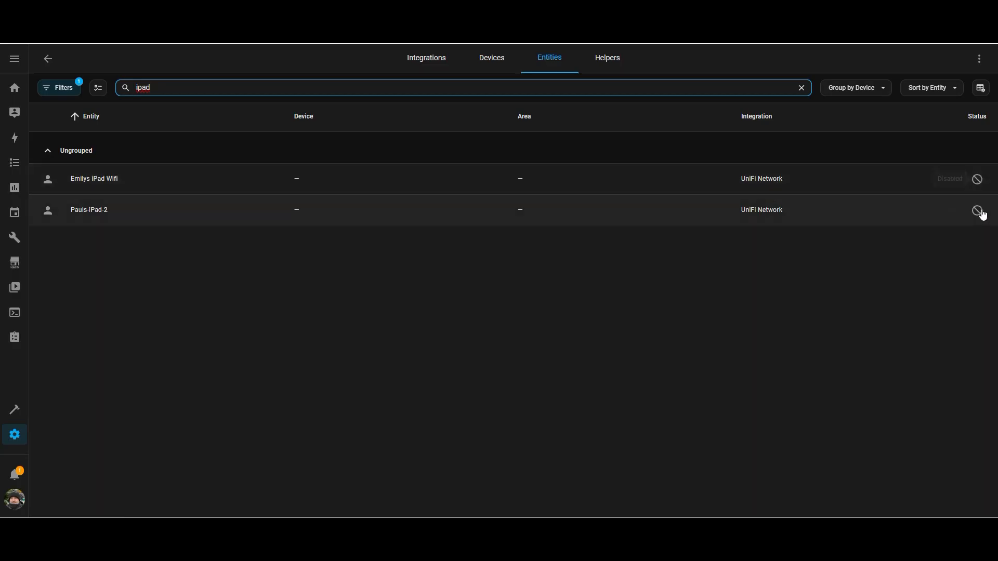
# Step: Check both iPad tracker entities are disabled, then return to Devices & services
pyautogui.click(105, 179)
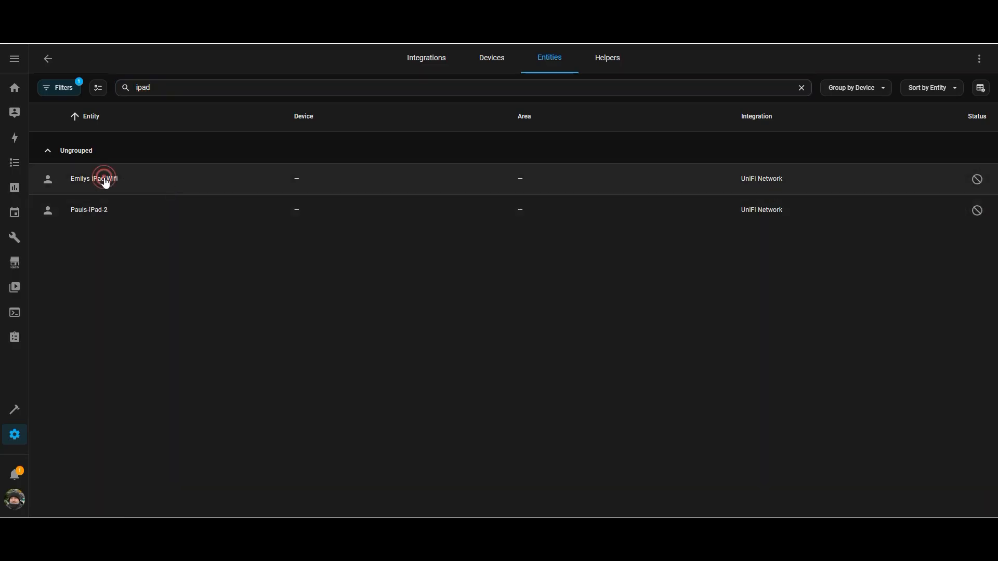
pyautogui.click(94, 179)
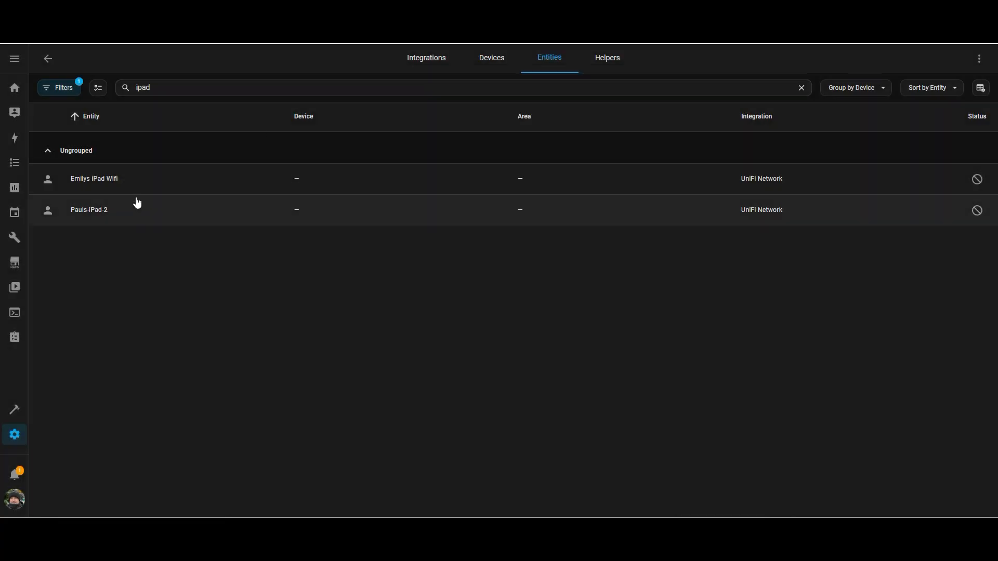
pyautogui.click(89, 210)
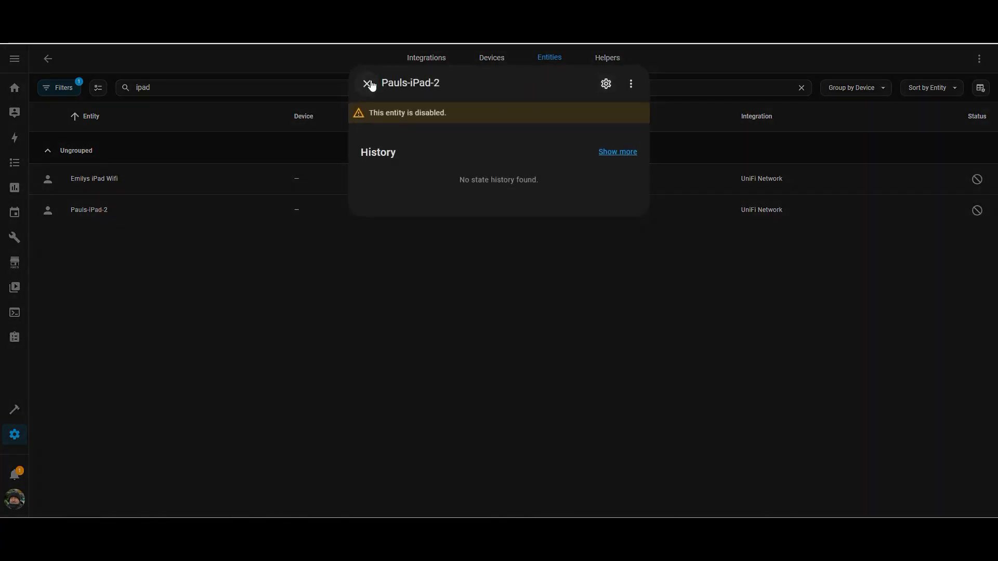
pyautogui.click(367, 83)
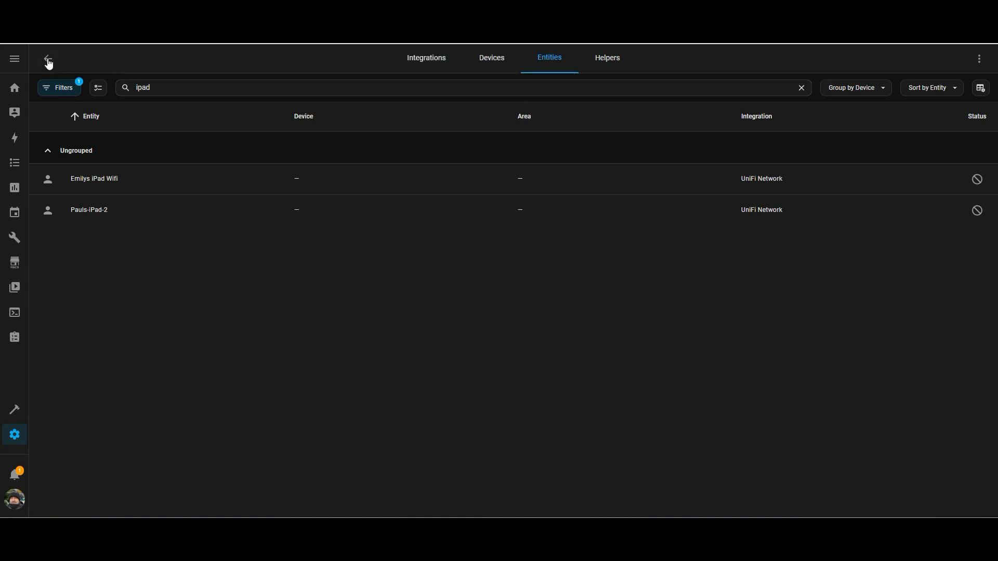
pyautogui.click(47, 59)
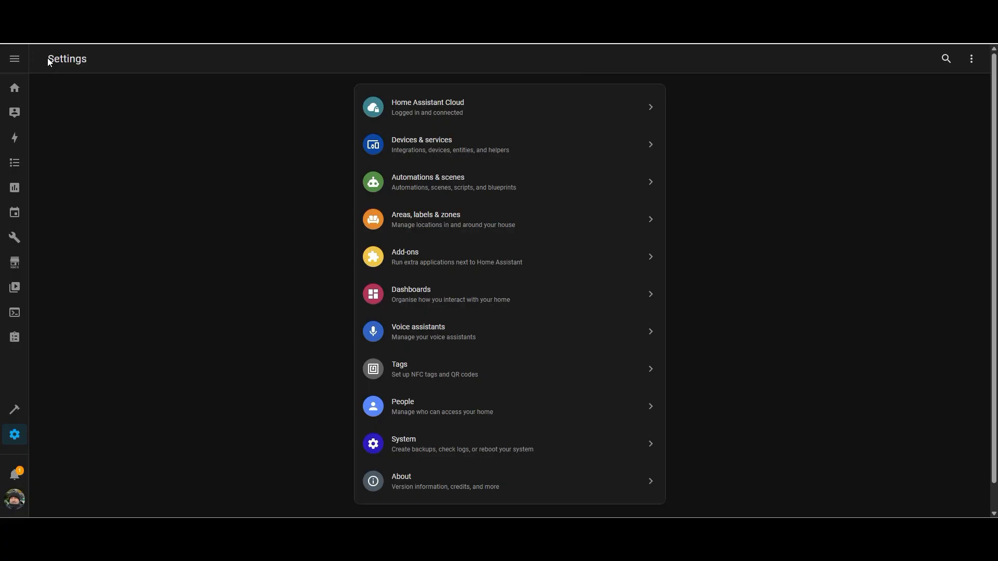
pyautogui.click(422, 145)
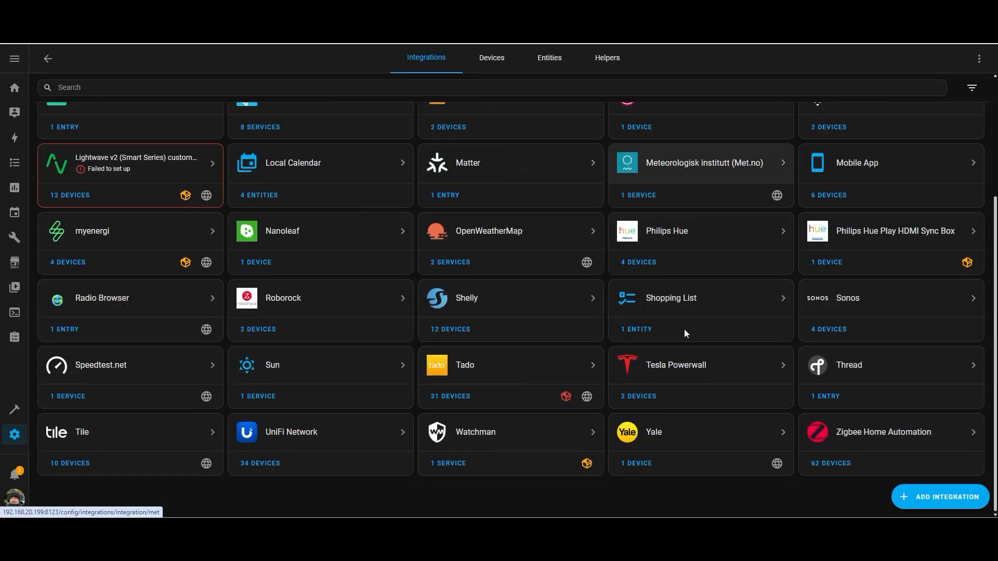
# Step: Configure the UniFi Network hub and tick the iPad as a network client entity
pyautogui.click(290, 432)
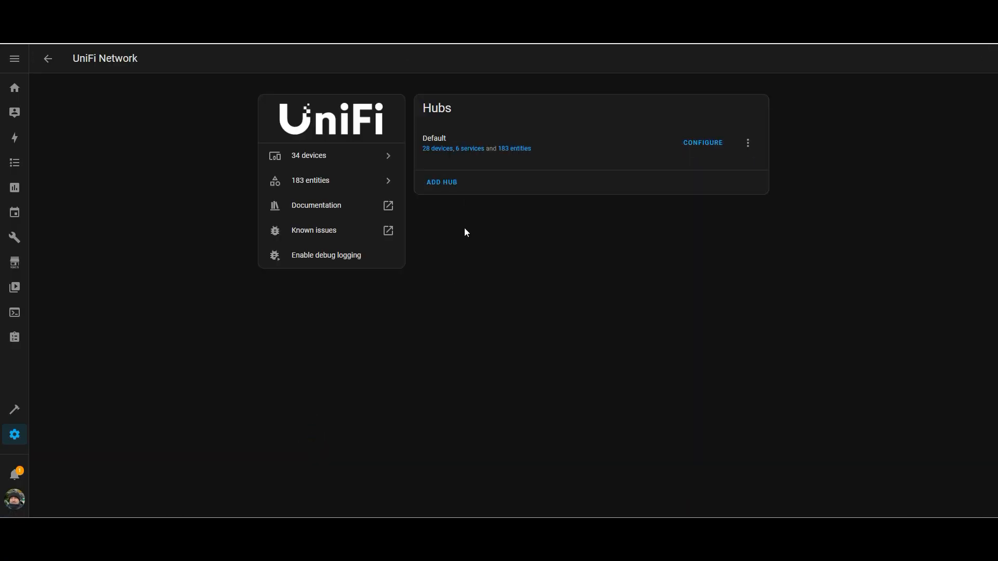
pyautogui.click(703, 143)
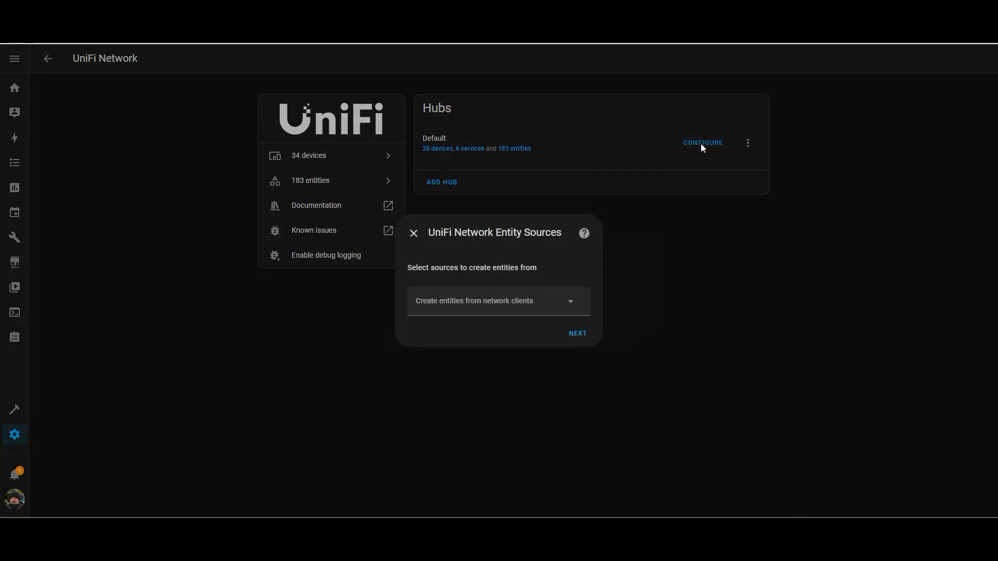
pyautogui.moveTo(457, 285)
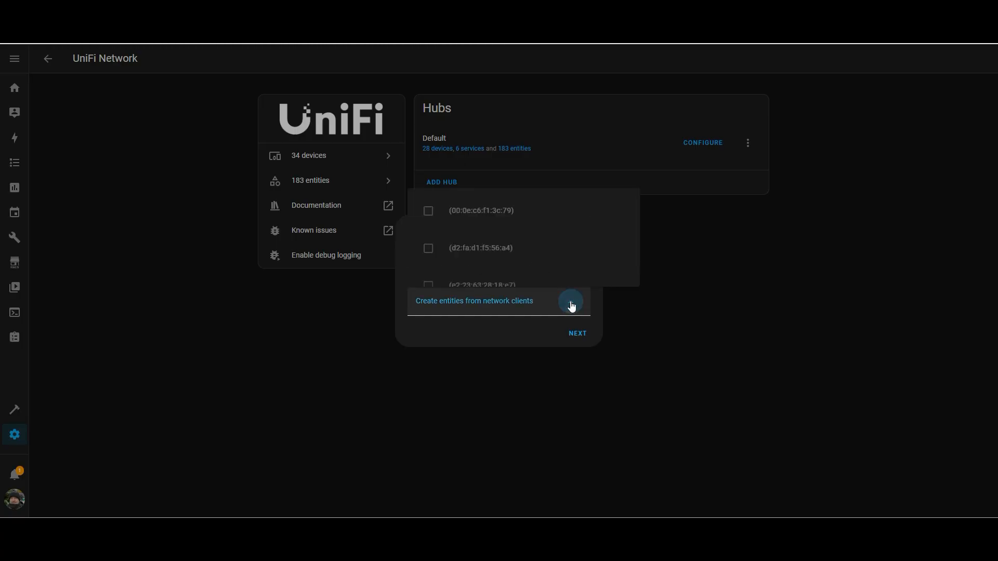
pyautogui.scroll(-3)
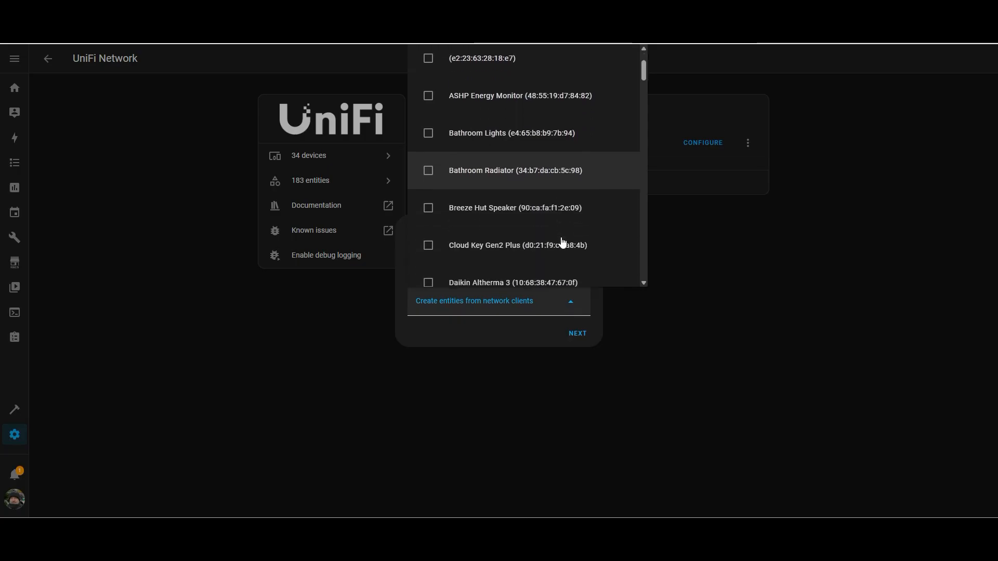
pyautogui.scroll(-3)
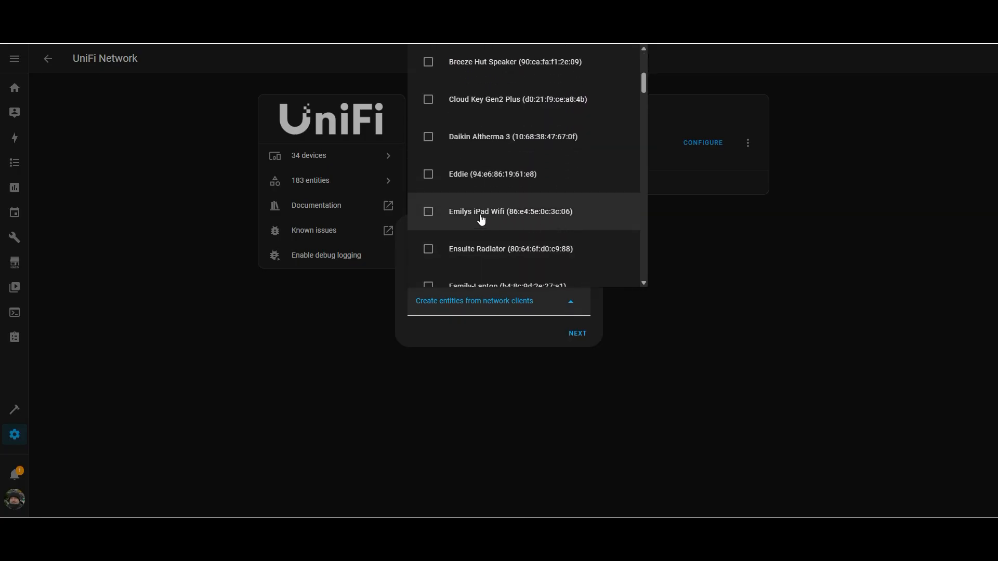
pyautogui.click(427, 211)
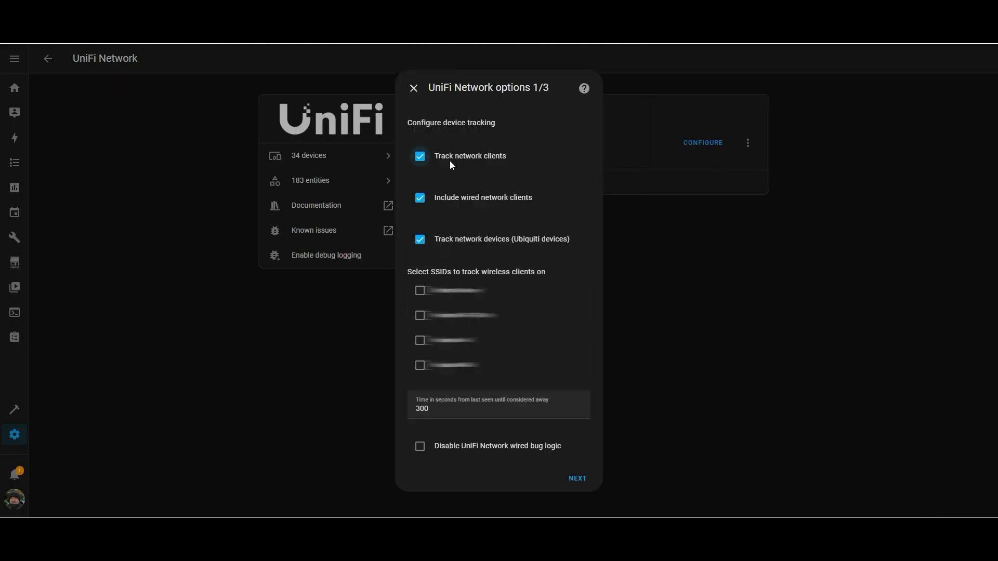
pyautogui.moveTo(490, 164)
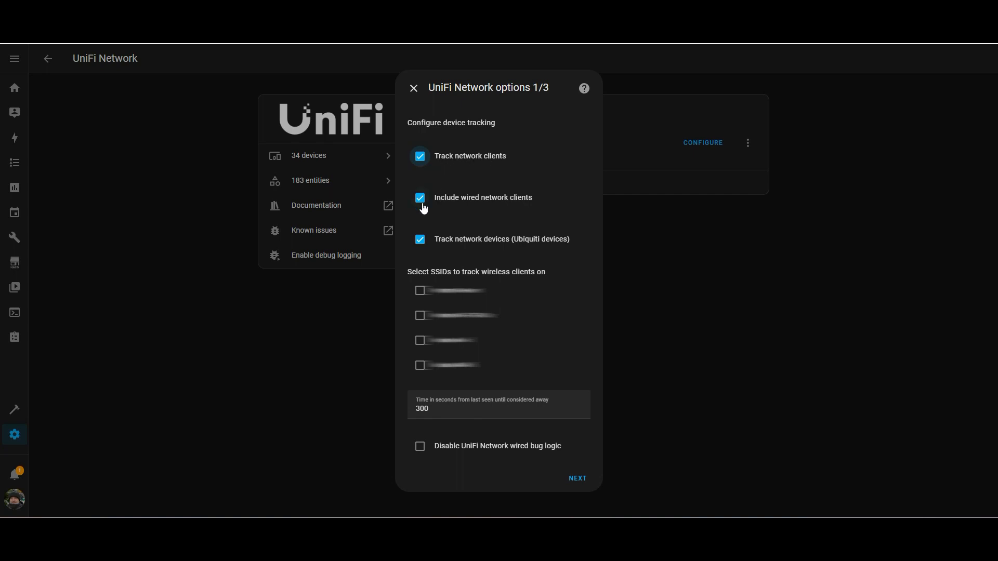
# Step: Untick wired clients and Ubiquiti devices, track the fourth SSID, and submit the options
pyautogui.click(419, 198)
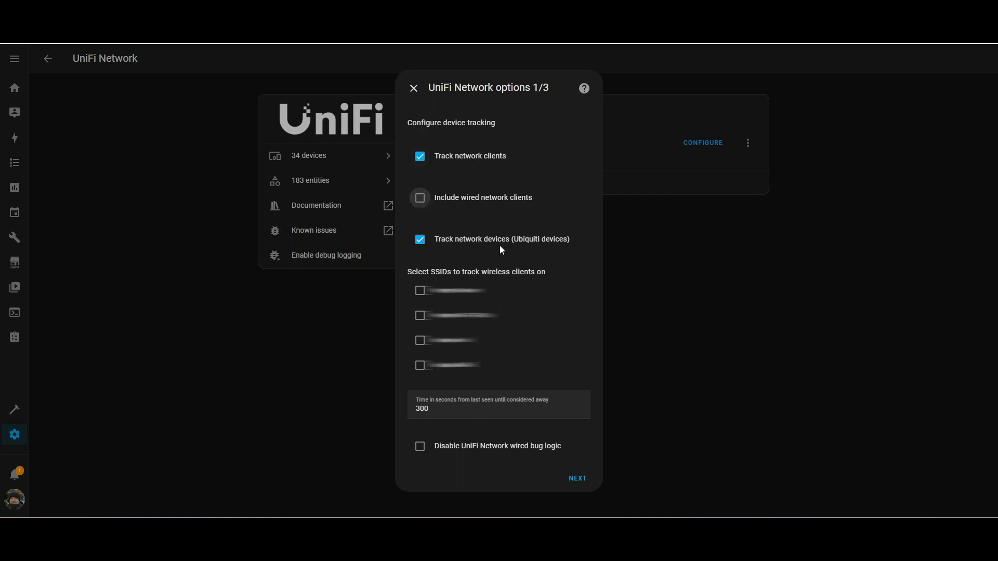
pyautogui.click(419, 239)
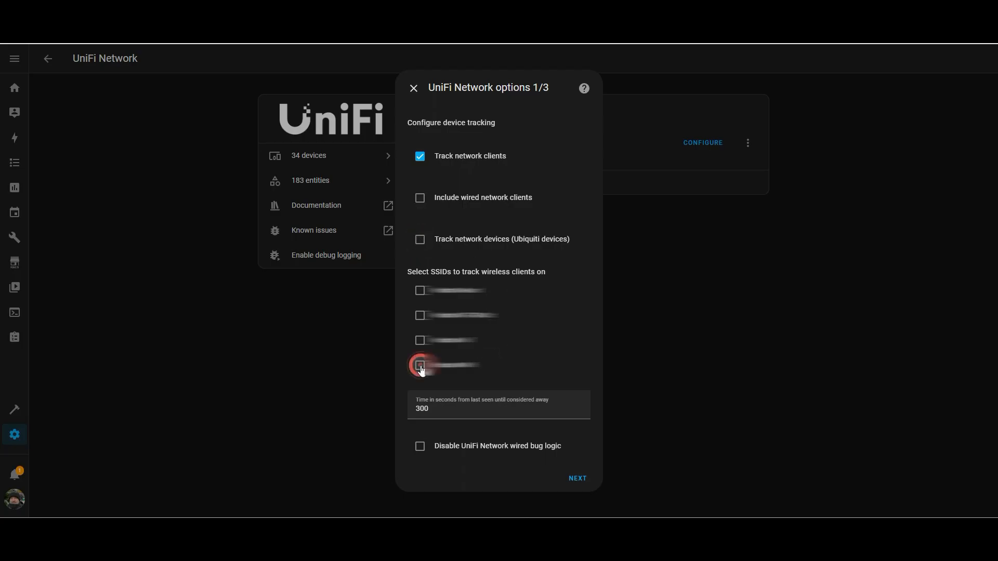
pyautogui.click(419, 365)
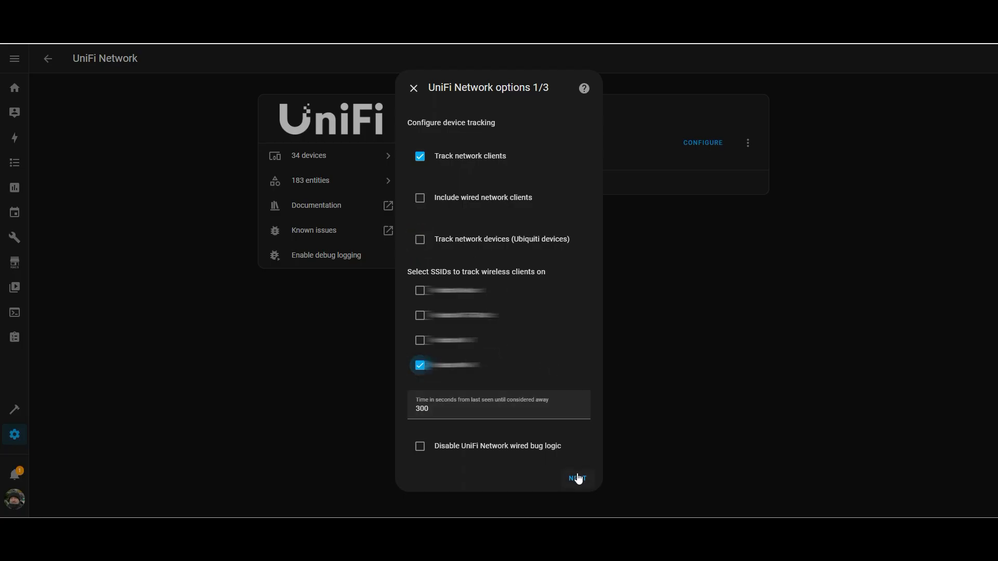
pyautogui.click(577, 478)
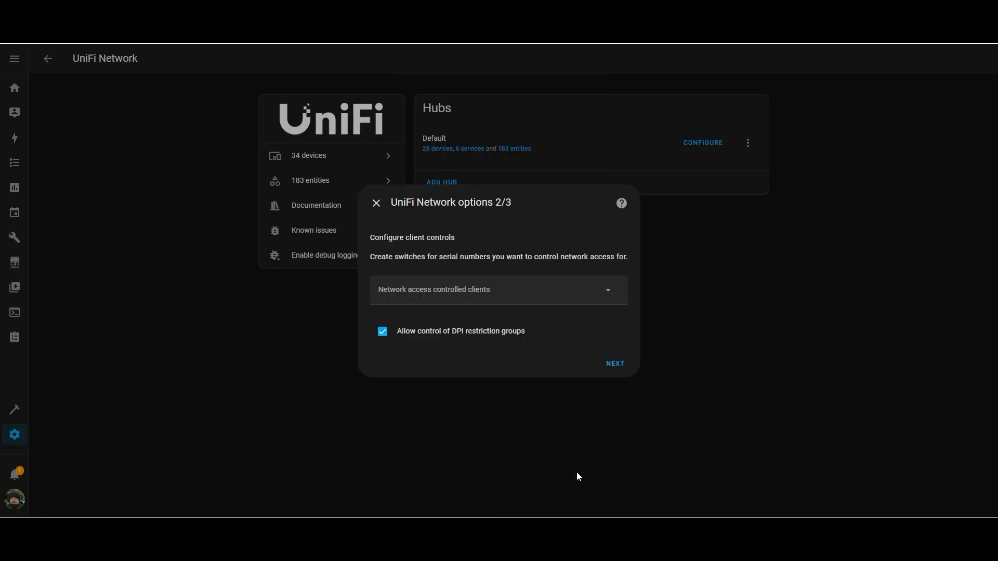
pyautogui.moveTo(528, 290)
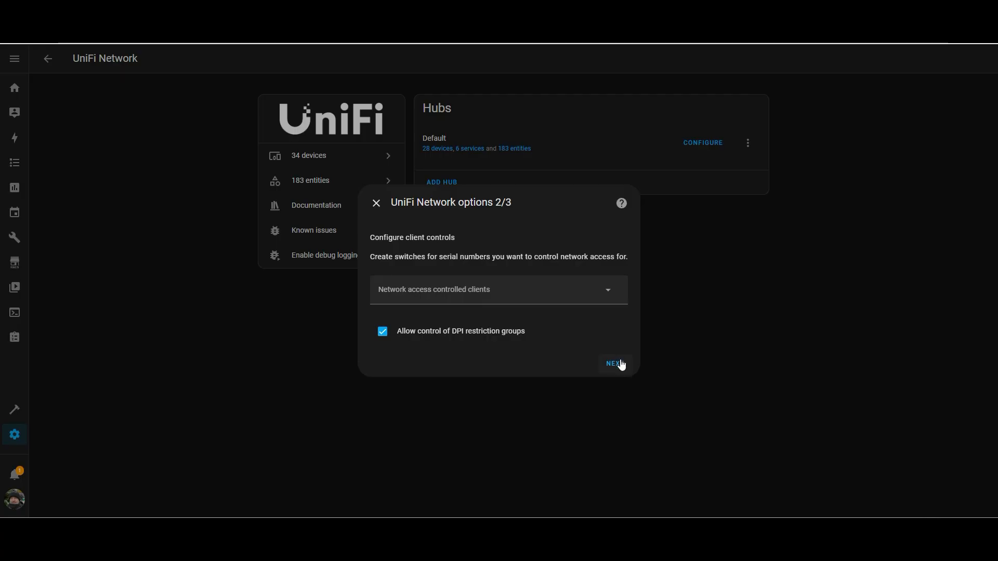
pyautogui.click(614, 364)
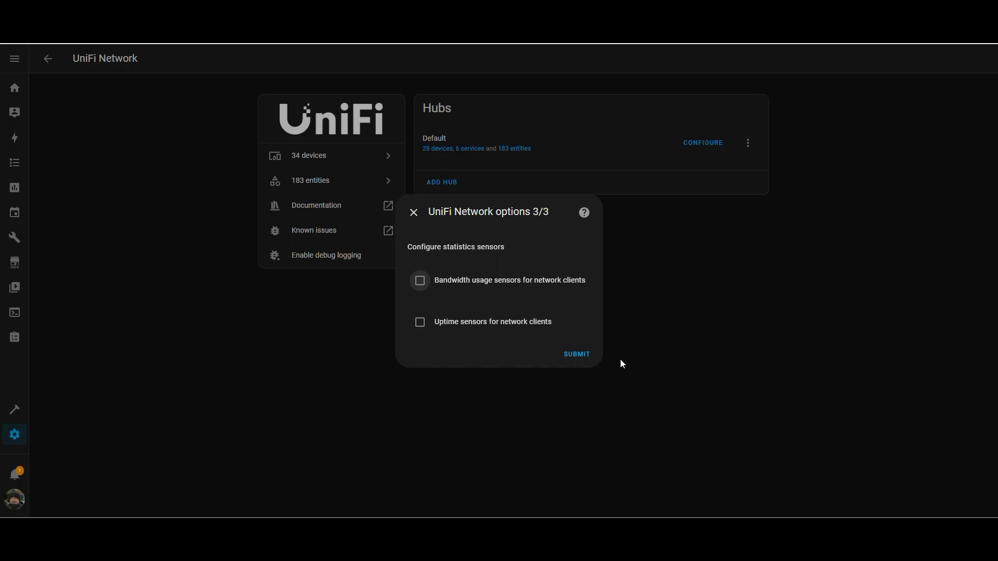
pyautogui.moveTo(617, 364)
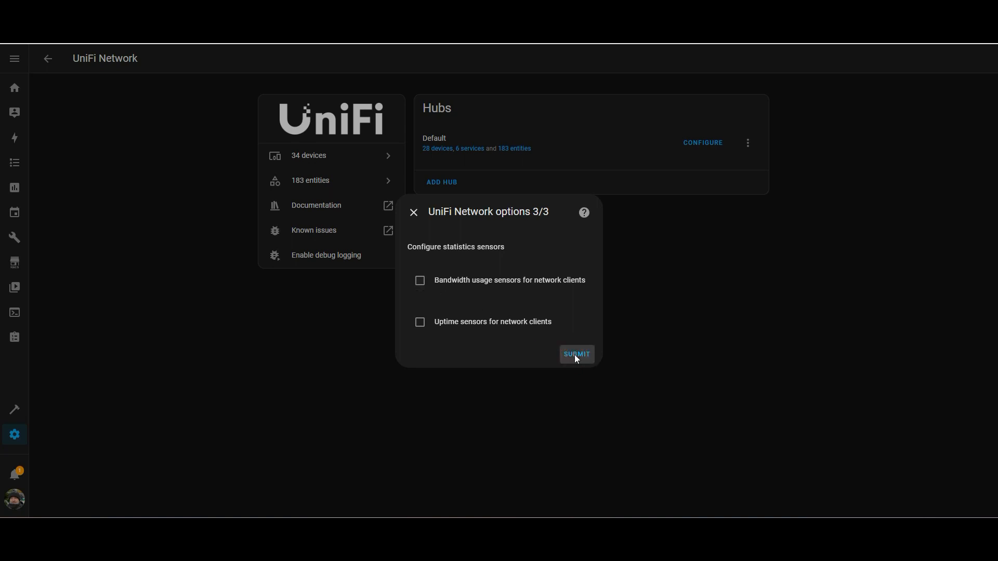
pyautogui.click(575, 353)
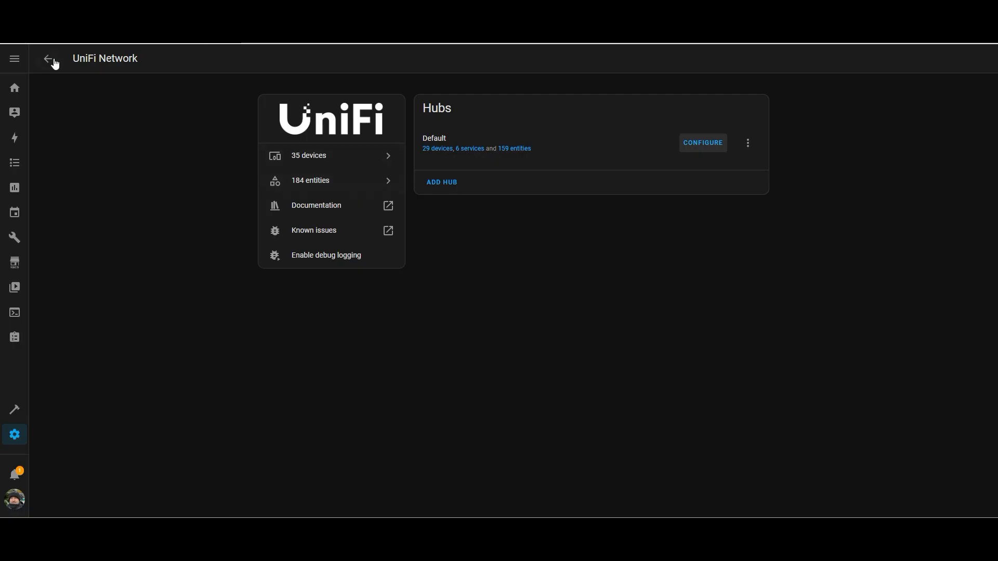
# Step: Find and open the newly created iPad device in the Devices list
pyautogui.click(48, 58)
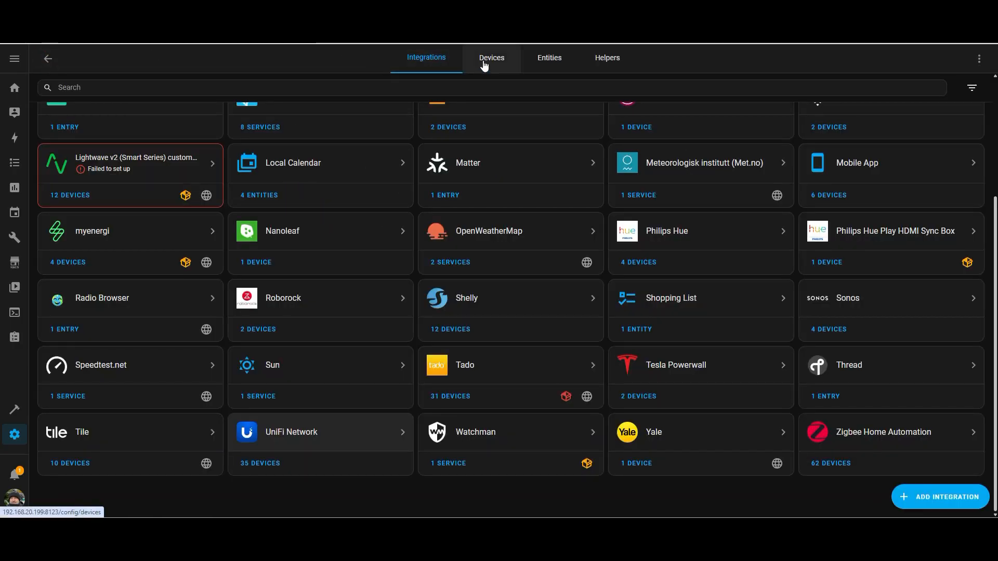
pyautogui.click(492, 58)
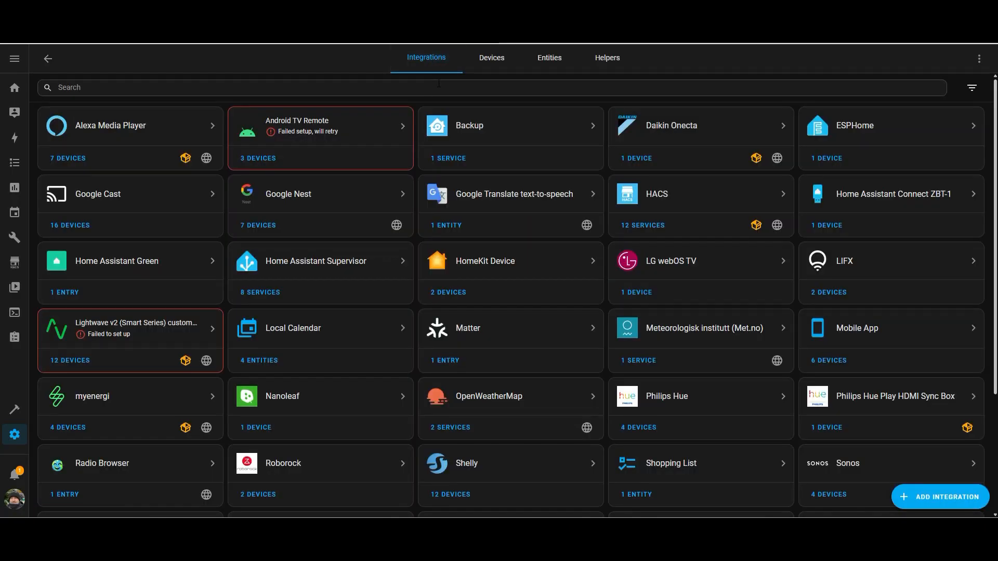
pyautogui.click(491, 58)
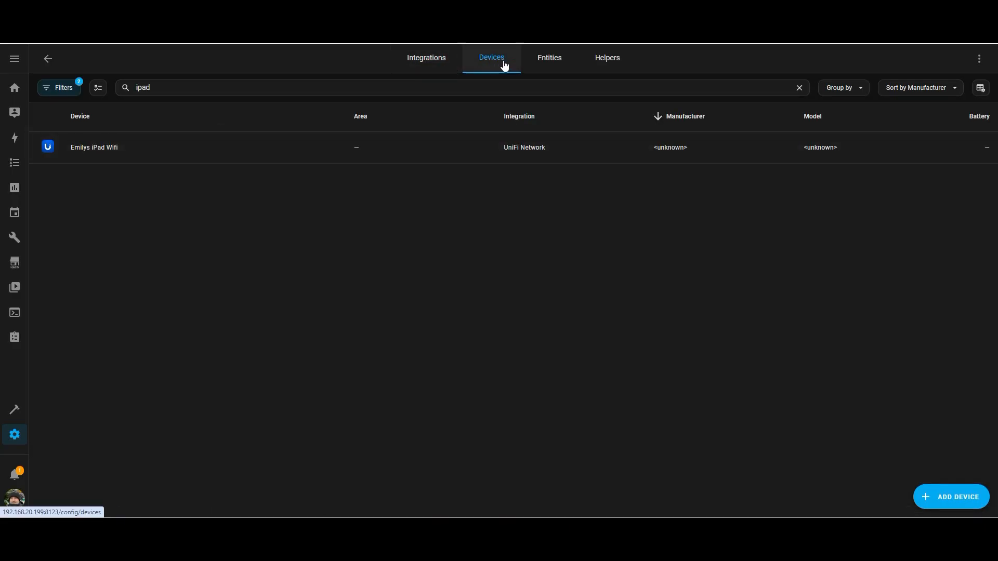
pyautogui.click(94, 146)
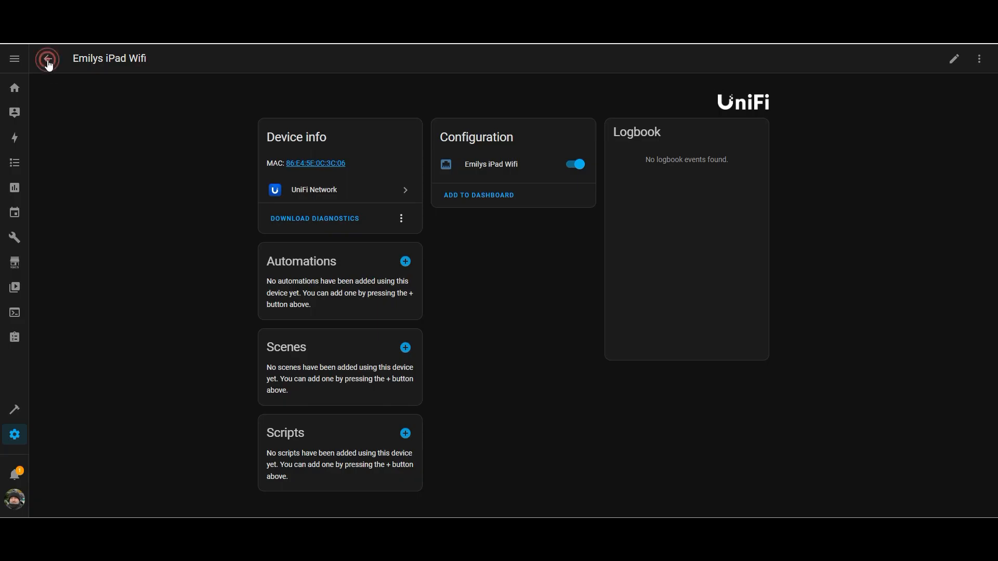
pyautogui.click(48, 58)
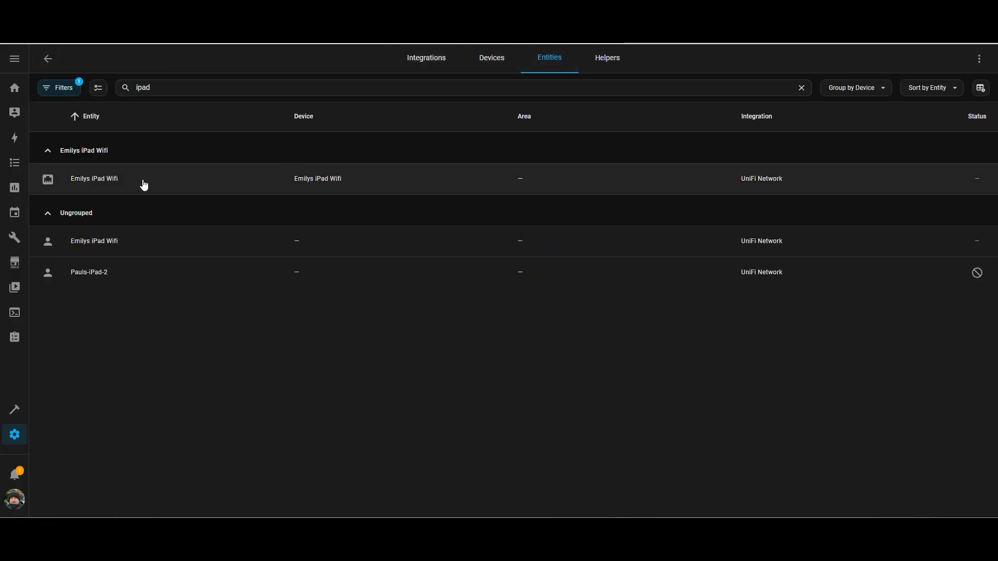
# Step: Turn the Emilys iPad Wifi switch entity off
pyautogui.click(94, 178)
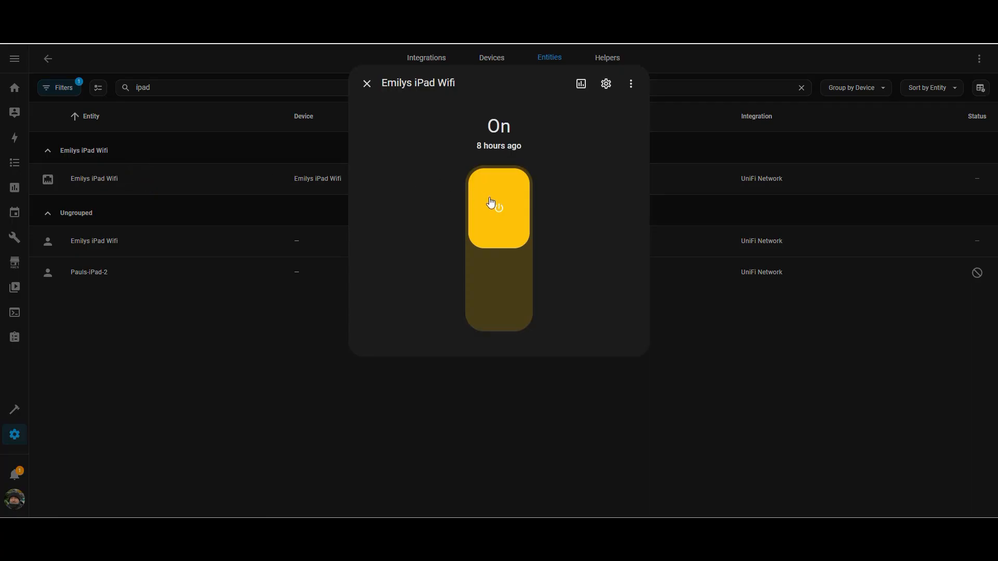
pyautogui.click(367, 83)
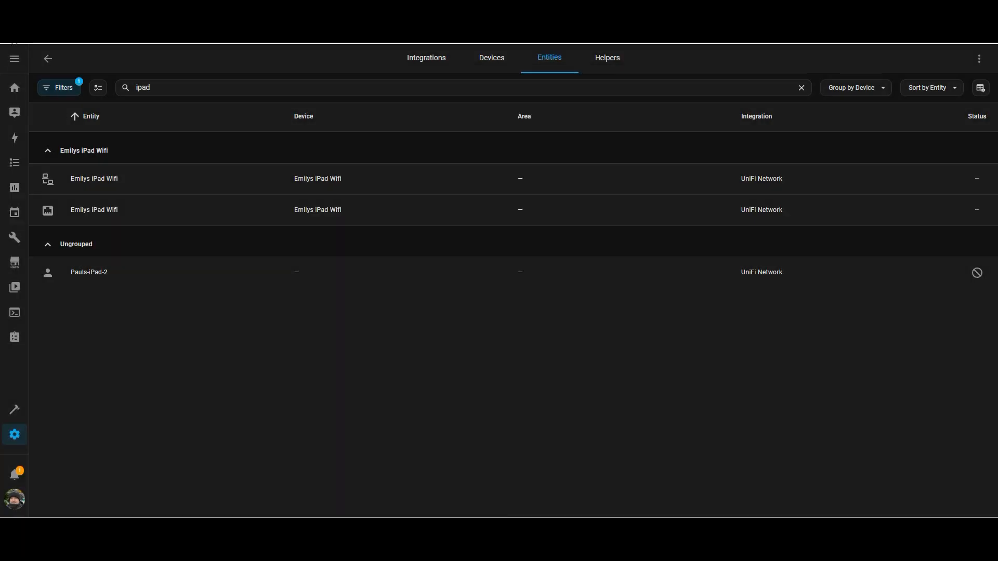
pyautogui.click(93, 178)
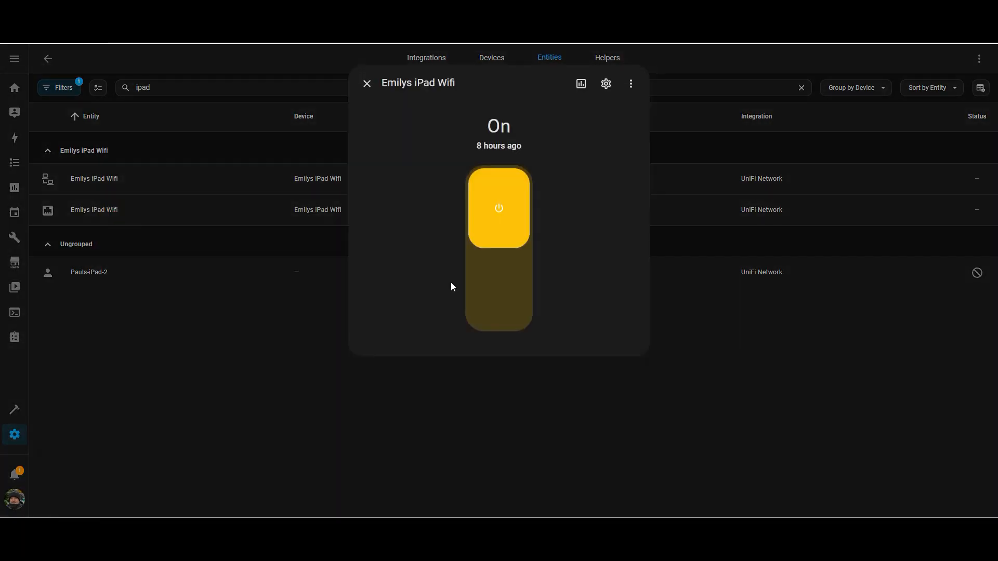
pyautogui.click(499, 289)
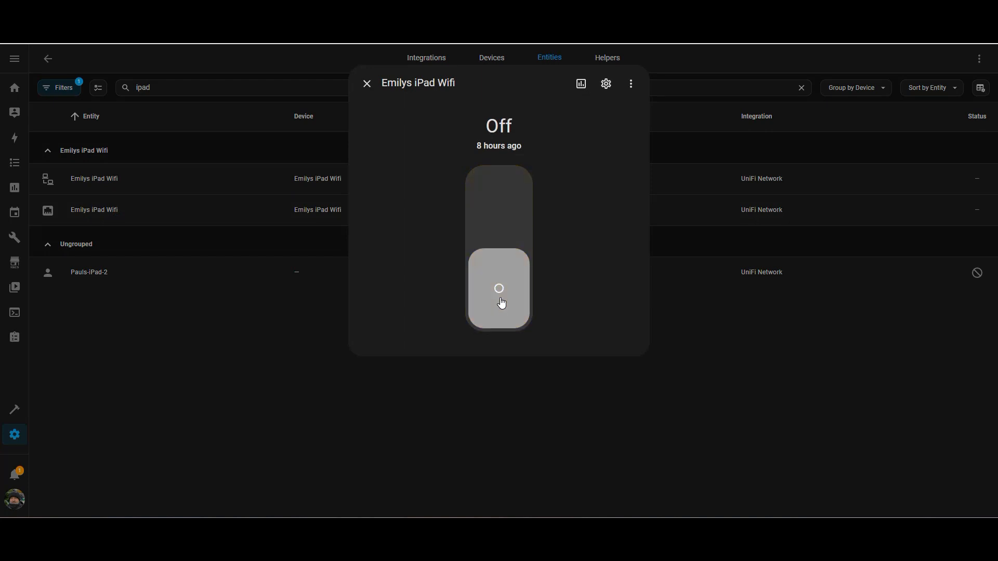
pyautogui.click(367, 83)
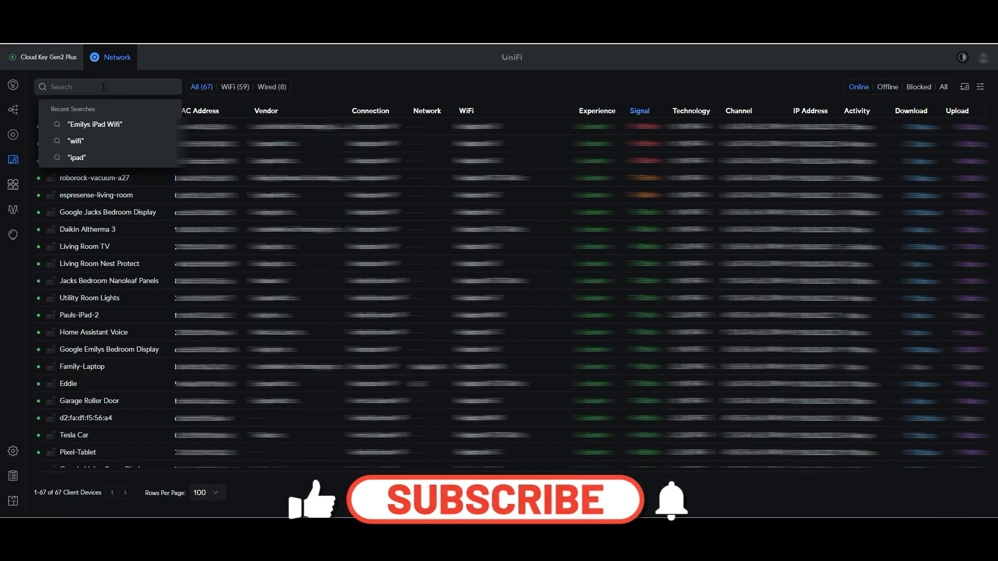
# Step: Filter the UniFi client list to the iPad and confirm it shows as blocked
pyautogui.click(95, 124)
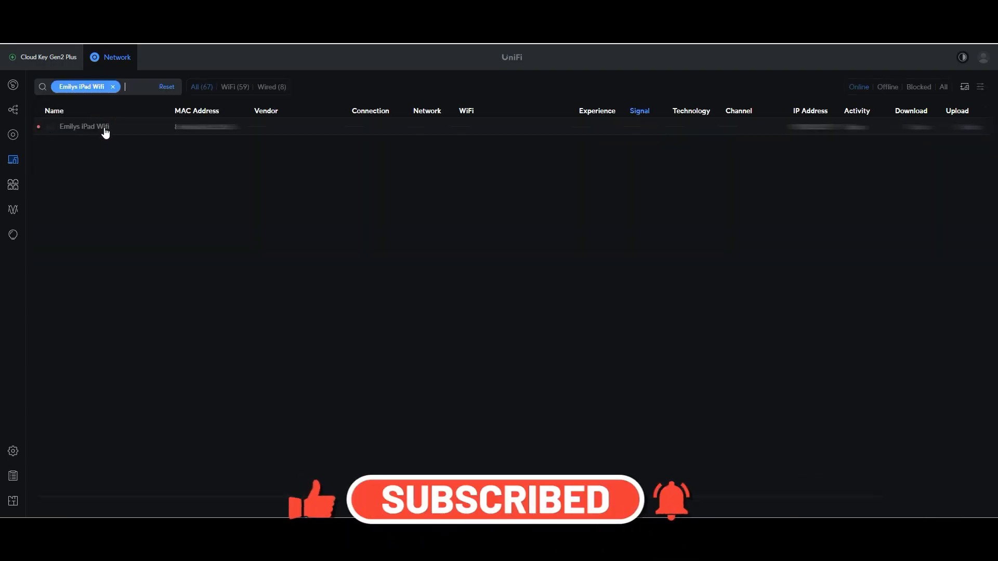
pyautogui.click(84, 126)
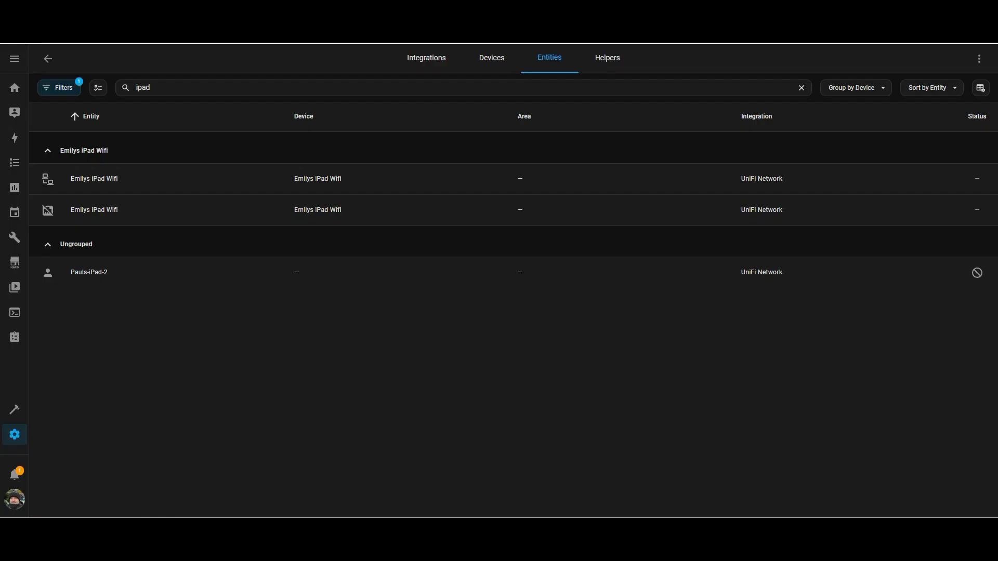
# Step: Switch the Emilys iPad Wifi entity back to On from its details panel
pyautogui.click(94, 210)
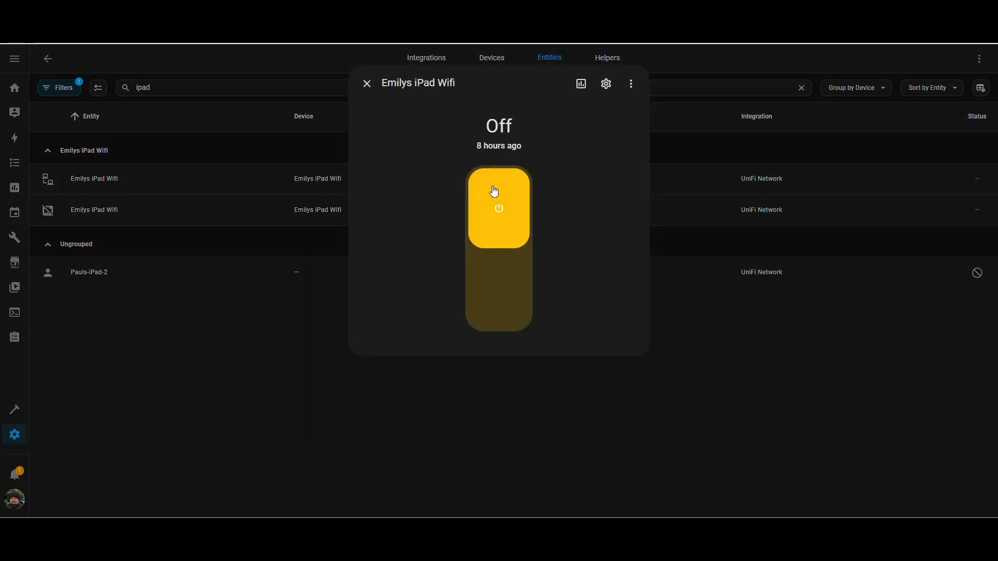
pyautogui.click(367, 83)
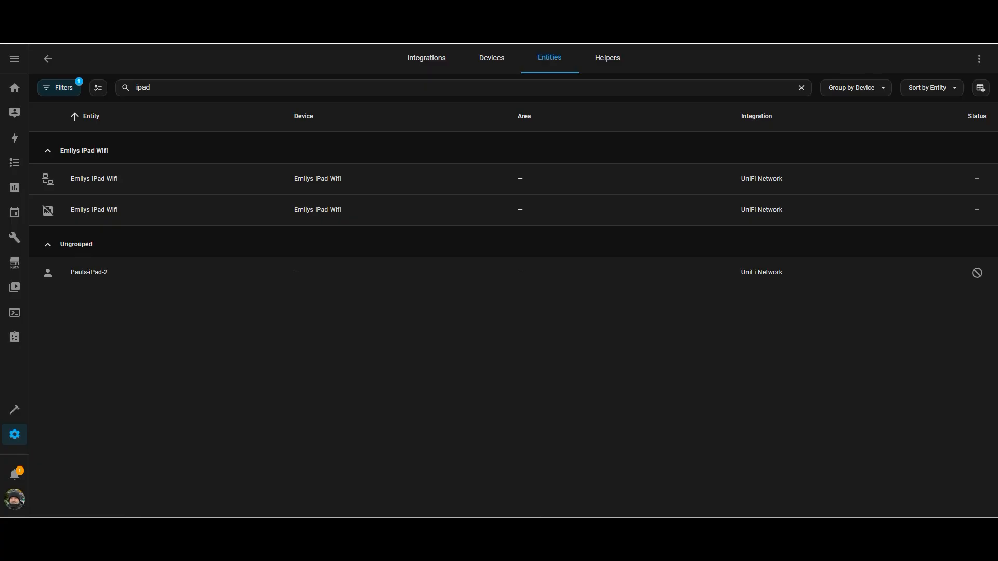
pyautogui.moveTo(134, 212)
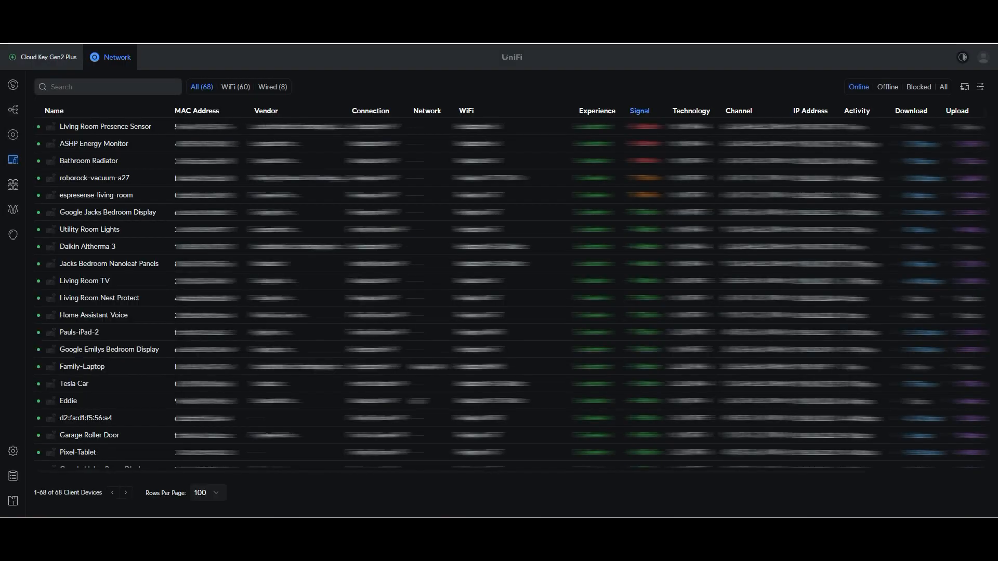
# Step: Recall the recent iPad search in the UniFi client list to check its status
pyautogui.click(107, 86)
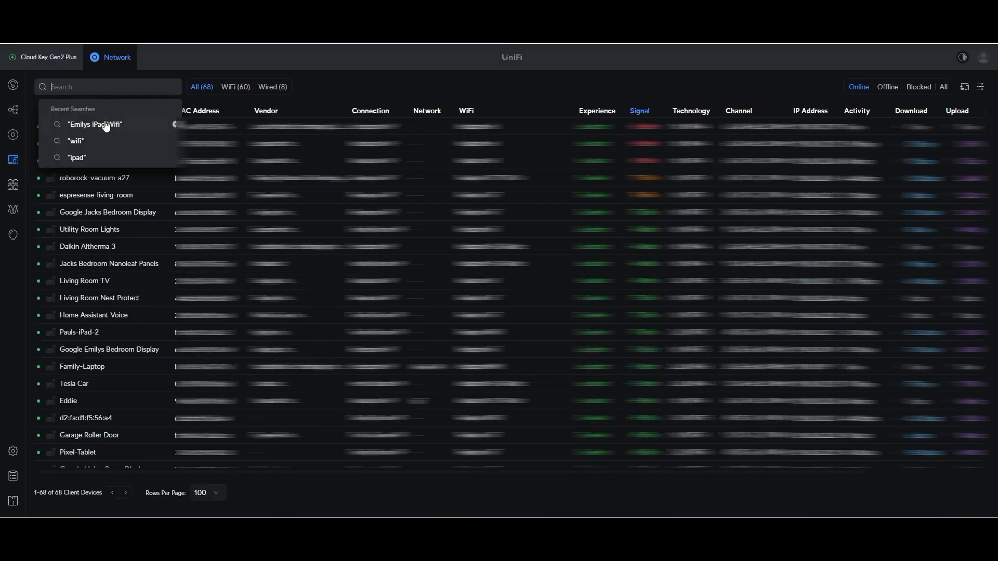
pyautogui.click(95, 124)
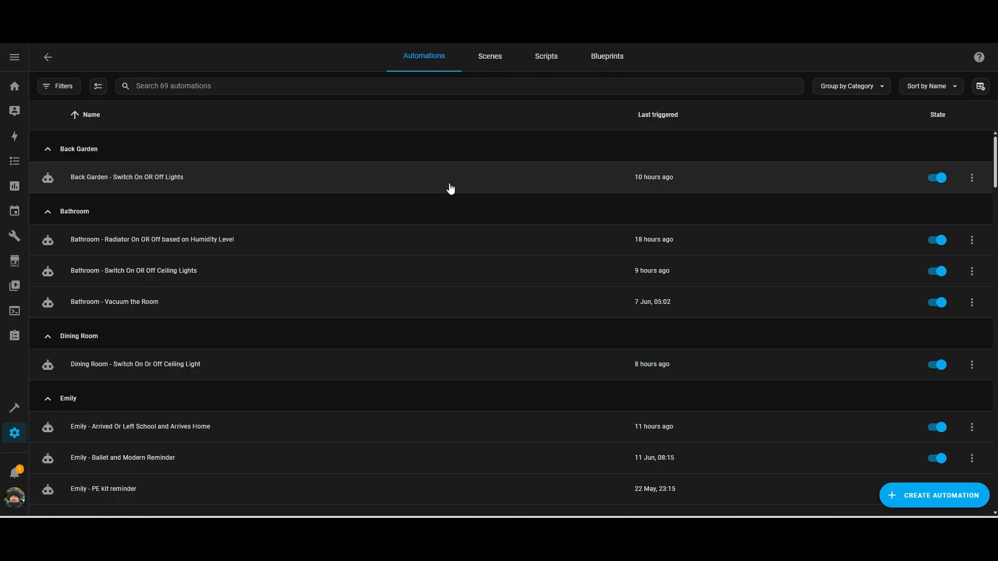
# Step: Create a new automation with a Time trigger set to 22:00
pyautogui.click(933, 495)
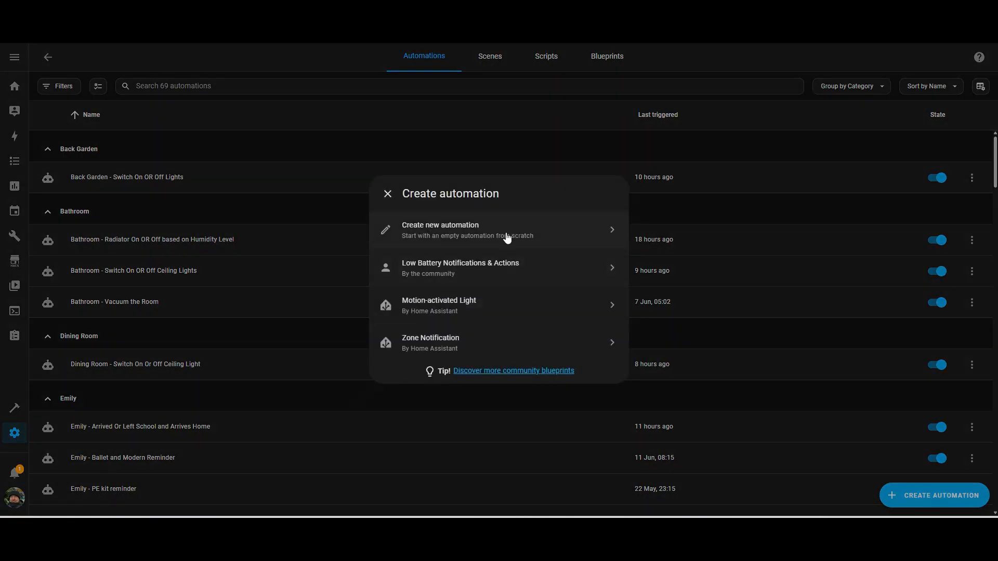
pyautogui.click(439, 229)
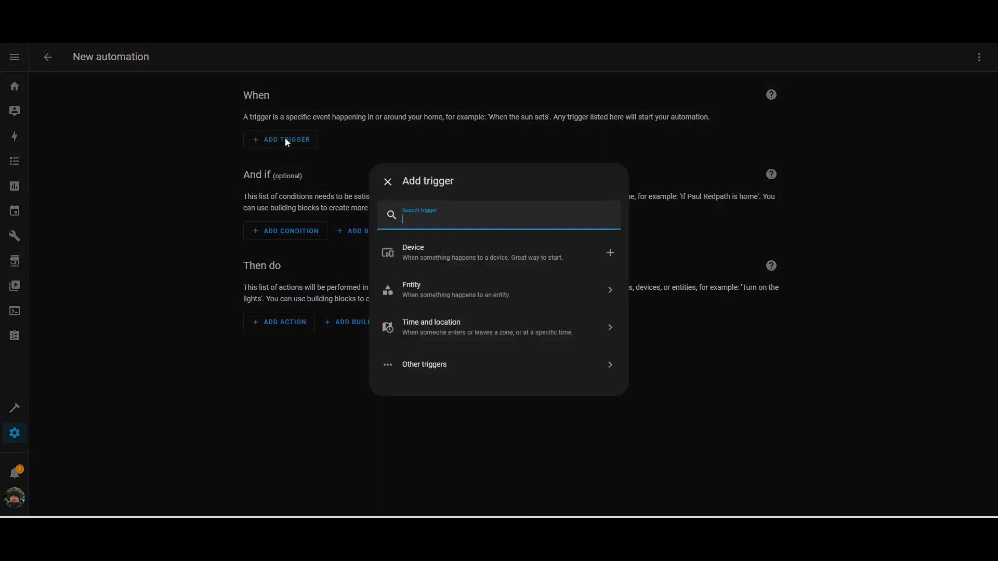
pyautogui.write('tim')
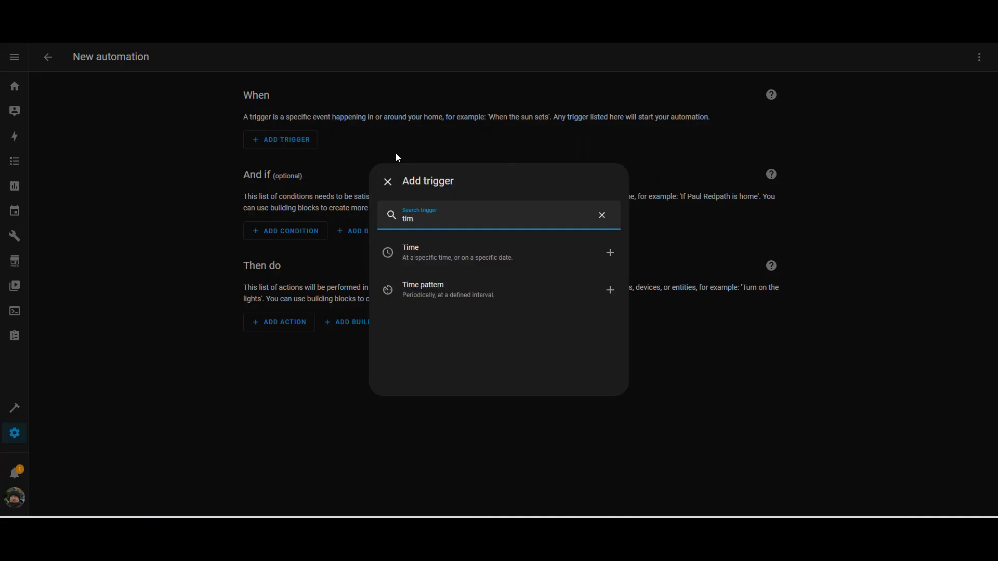
pyautogui.click(410, 252)
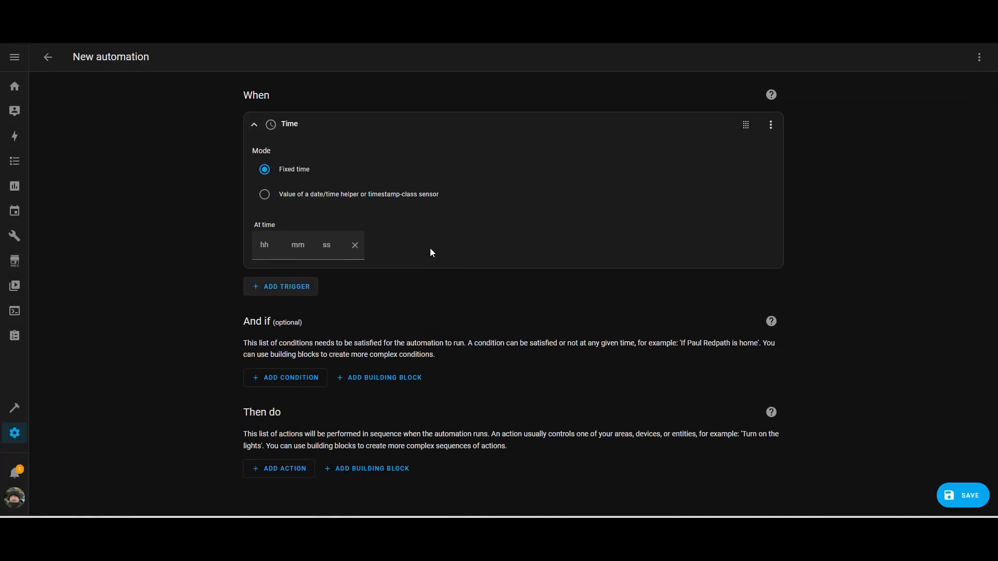
pyautogui.click(264, 245)
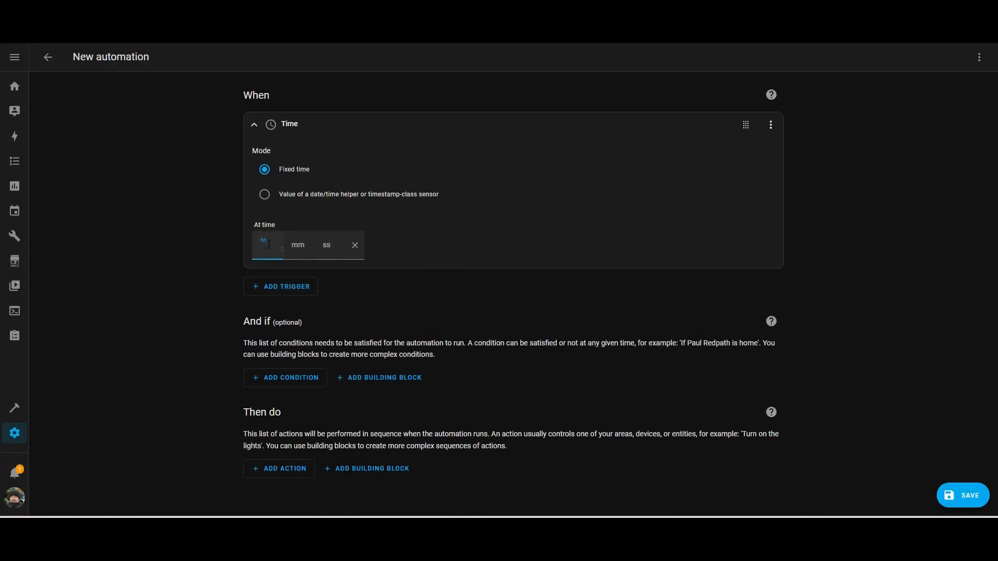
pyautogui.write('22')
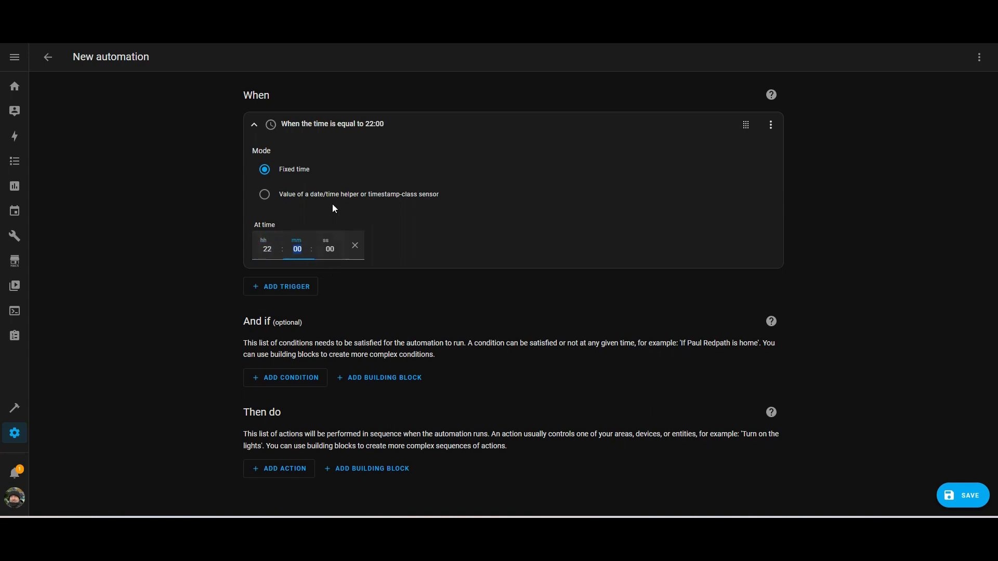
pyautogui.click(253, 124)
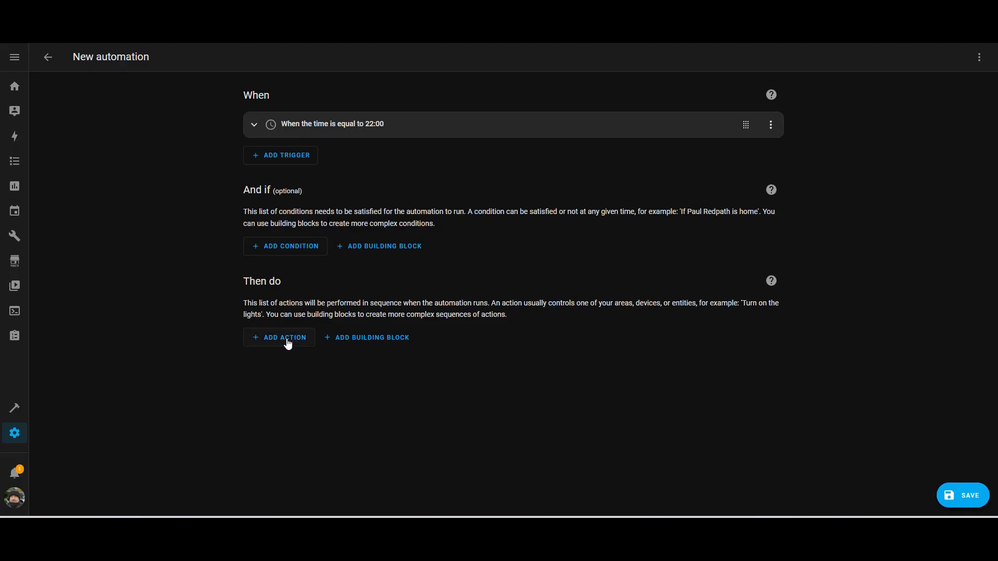
# Step: Add a Switch: Turn off action targeting the Emilys iPad Wifi switch
pyautogui.click(279, 337)
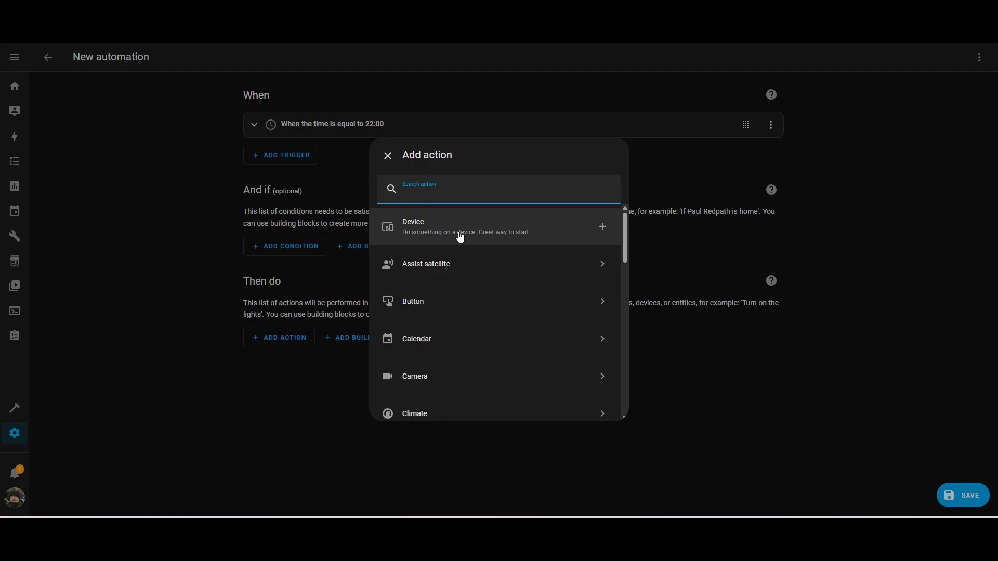
pyautogui.write('sw')
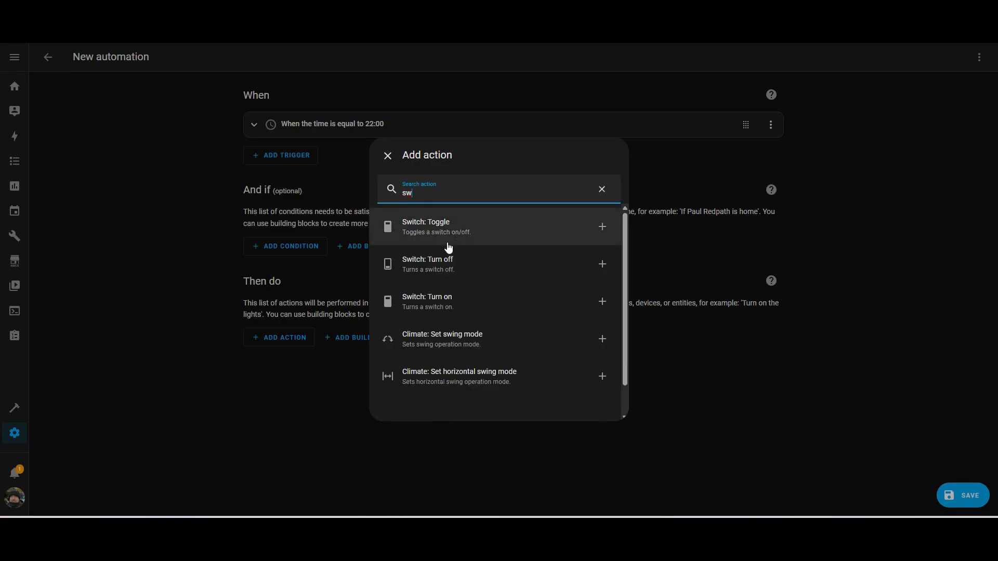
pyautogui.moveTo(447, 264)
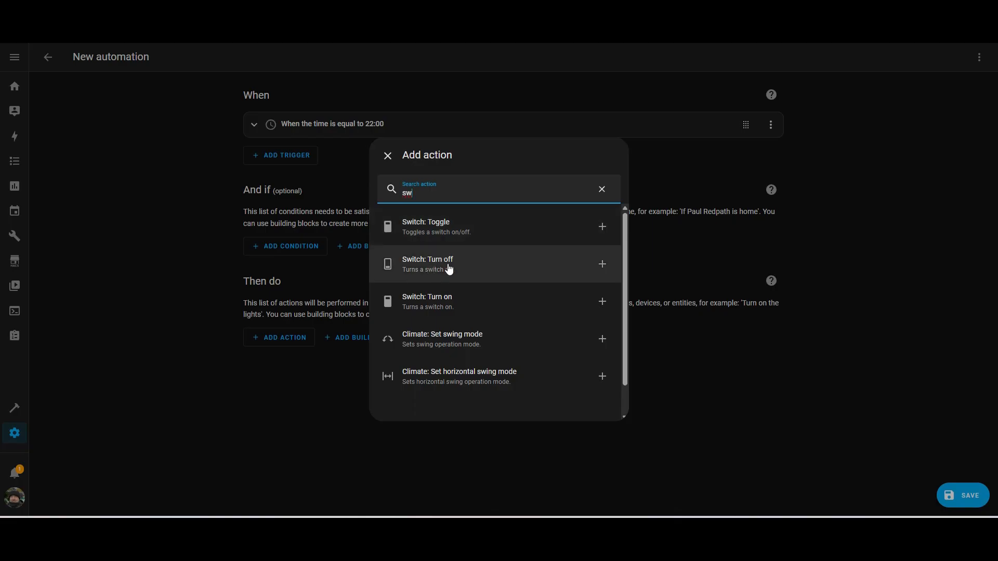
pyautogui.click(428, 263)
pyautogui.write('e')
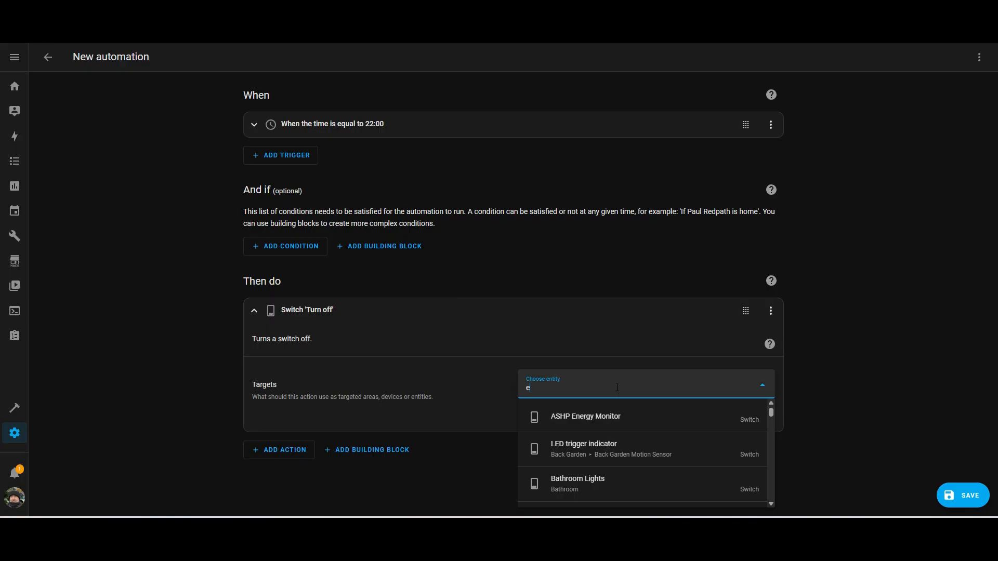
pyautogui.write('mi')
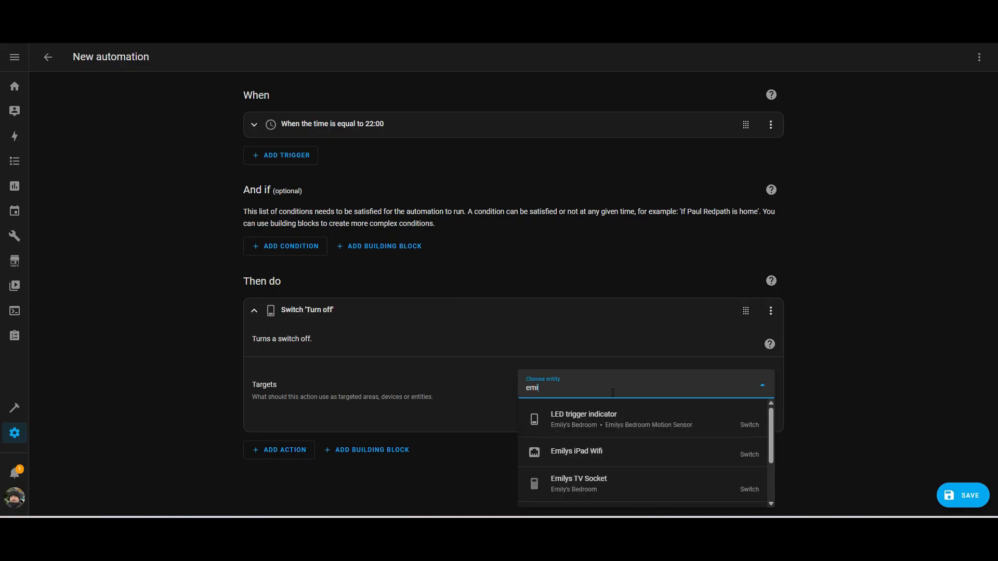
pyautogui.click(576, 451)
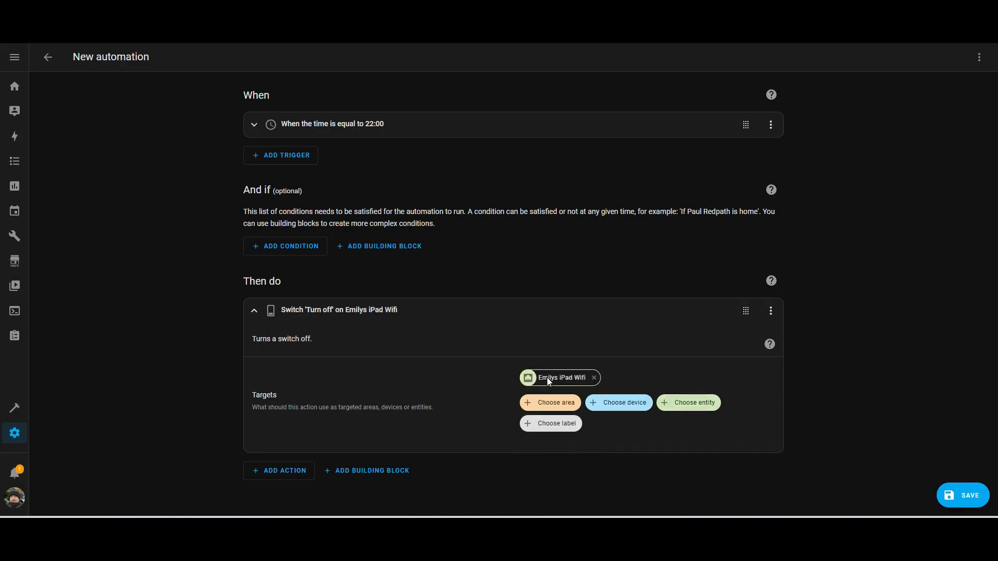
pyautogui.moveTo(402, 392)
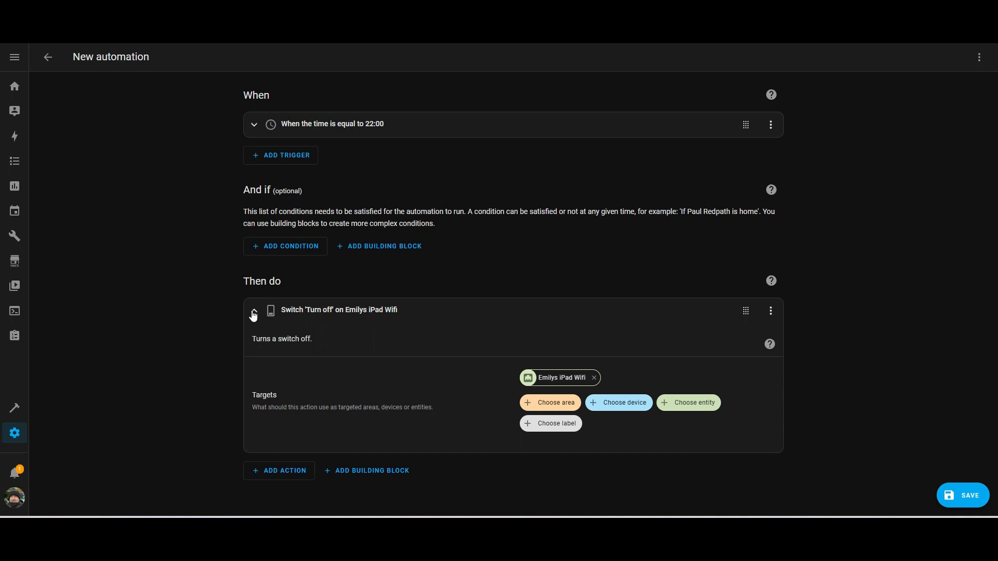
pyautogui.click(254, 312)
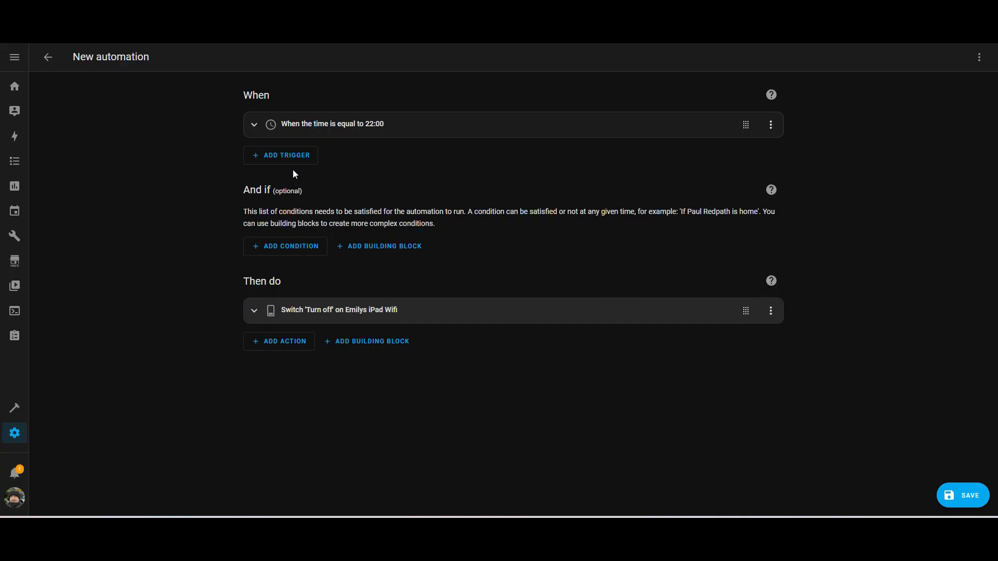
# Step: Add a second Time trigger set to 08:00
pyautogui.click(286, 155)
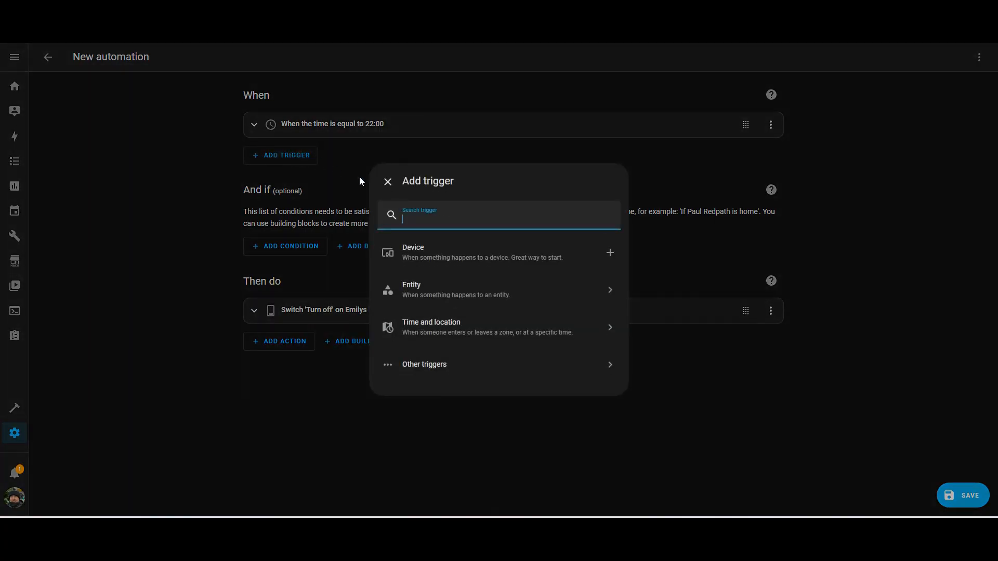
pyautogui.write('tim')
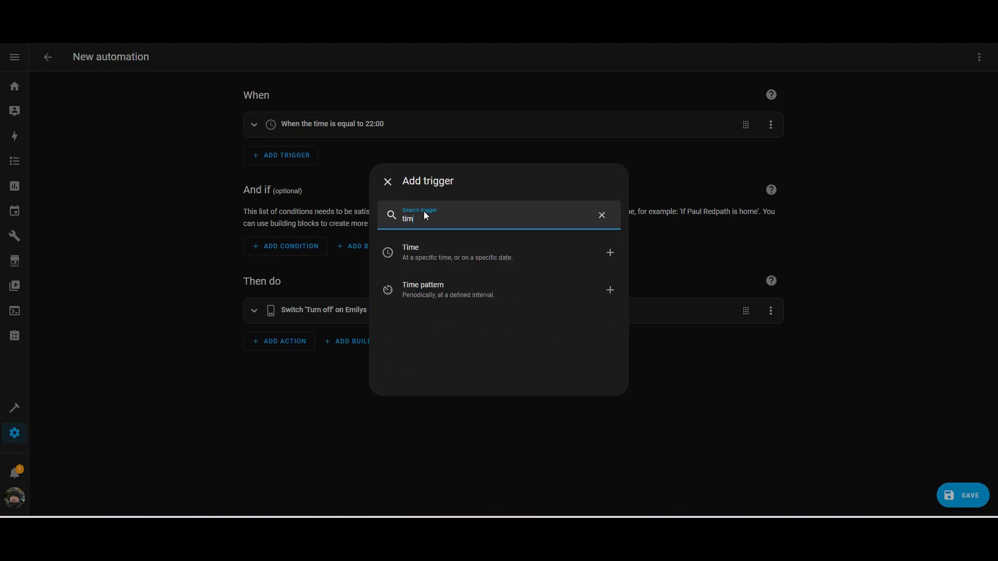
pyautogui.click(410, 252)
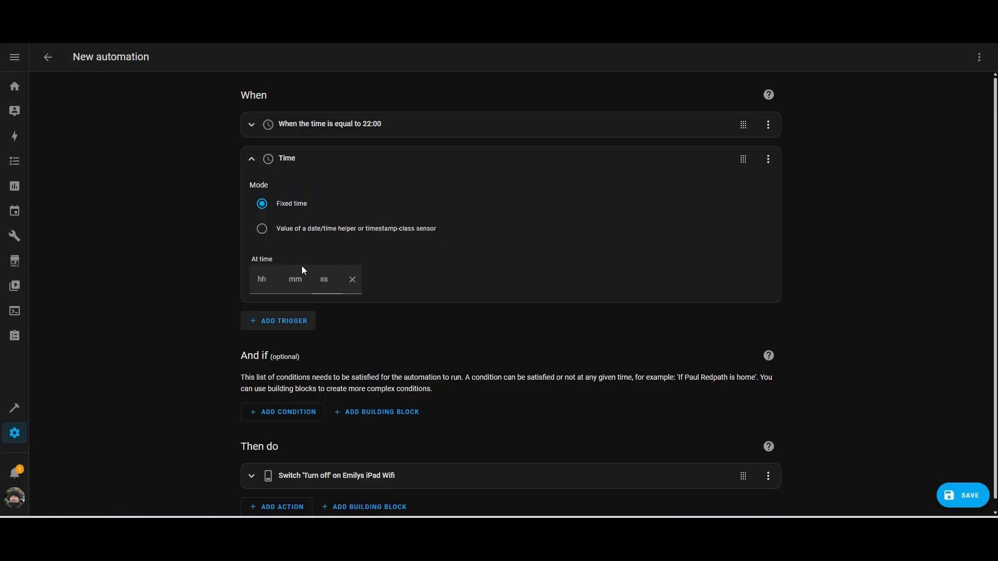
pyautogui.click(261, 279)
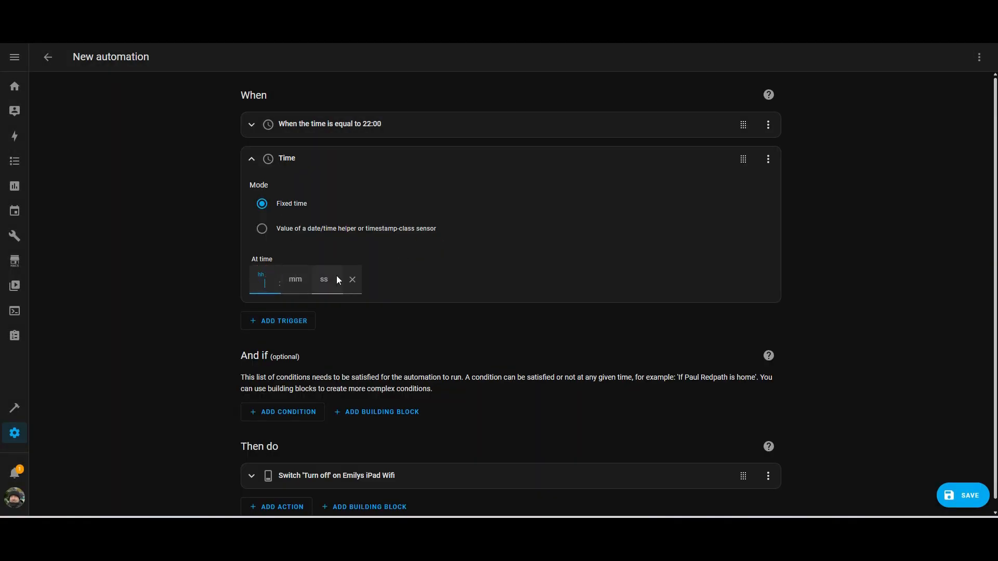
pyautogui.write('08')
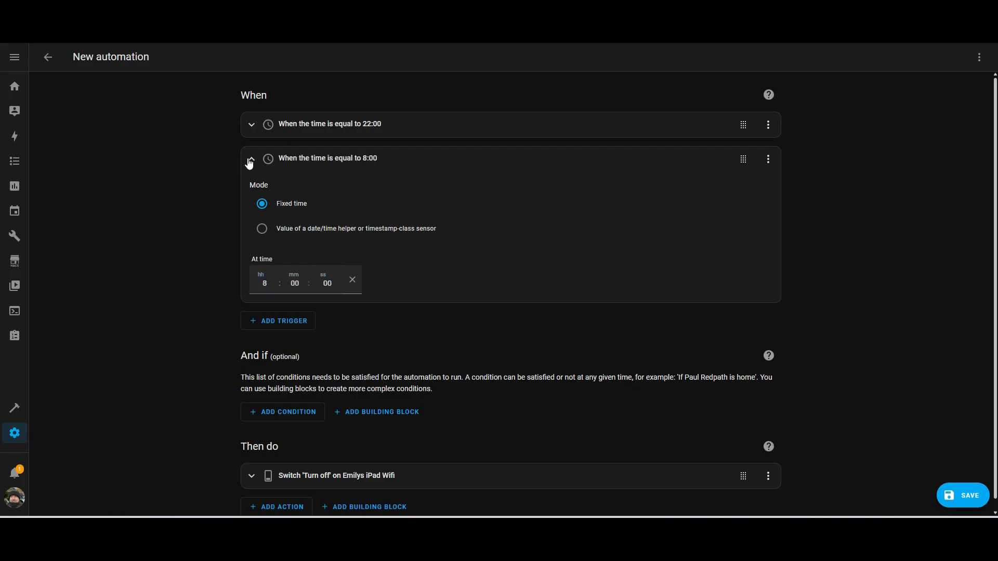
# Step: Give the 22:00 trigger an ID beginning with 'Switch' via Edit ID
pyautogui.click(770, 124)
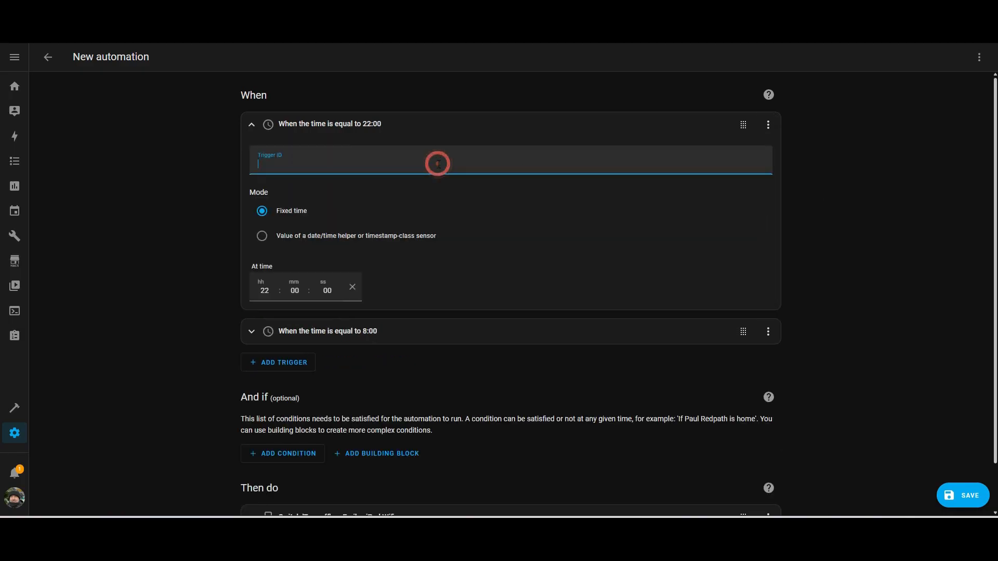
pyautogui.write('s')
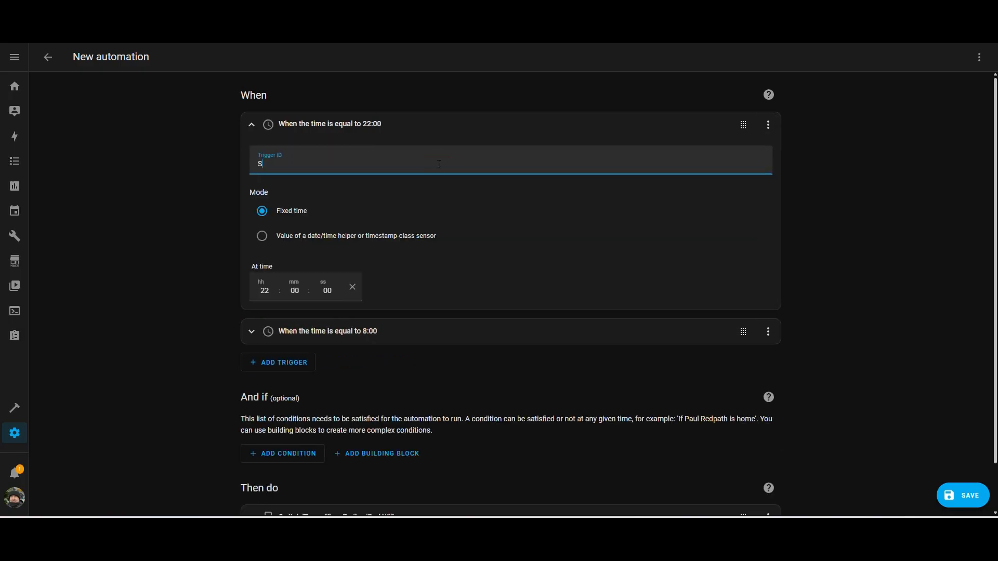
pyautogui.write('witch')
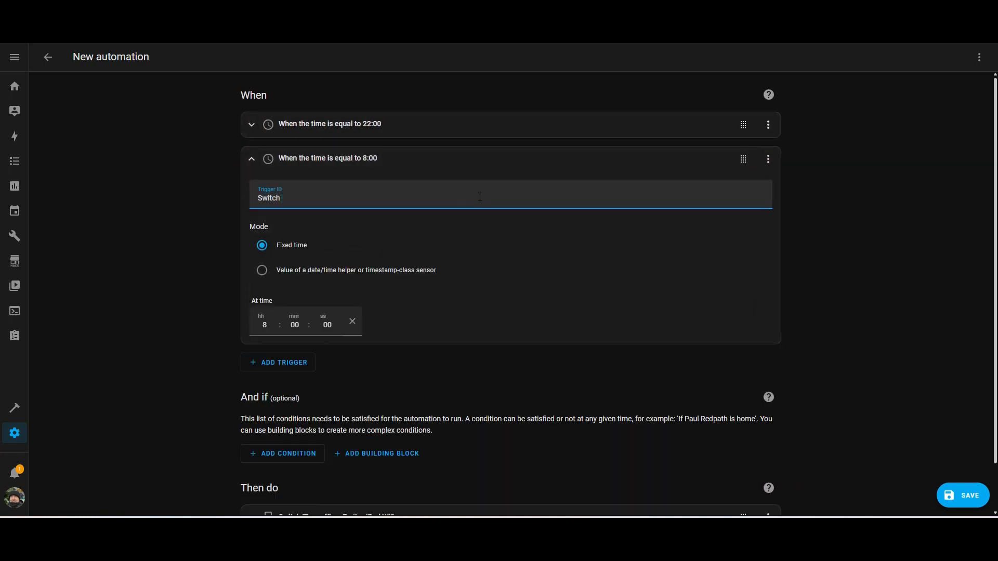
pyautogui.click(252, 158)
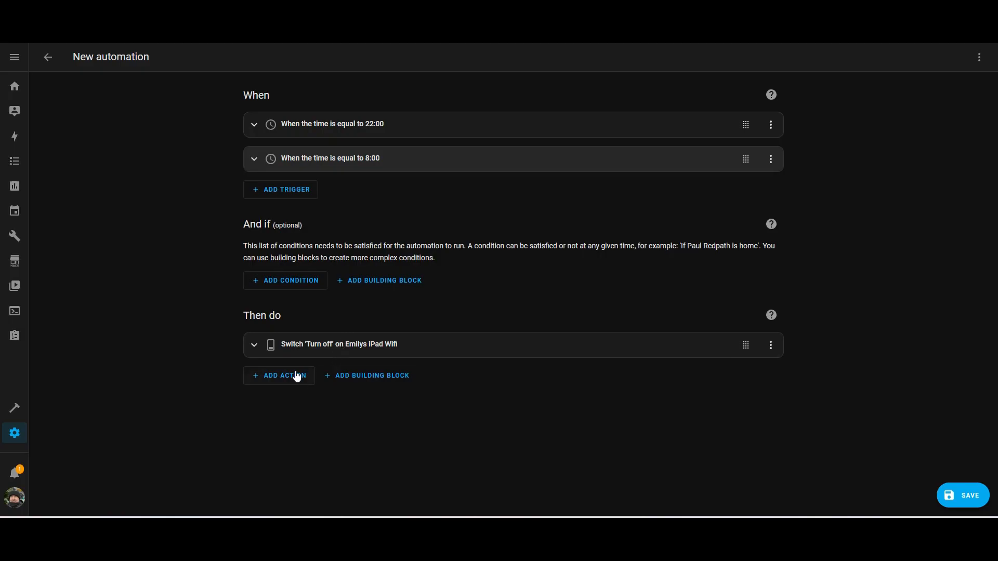
# Step: Add a Choose action whose Option 1 is conditioned on the Switch off Kids Internet trigger
pyautogui.click(283, 375)
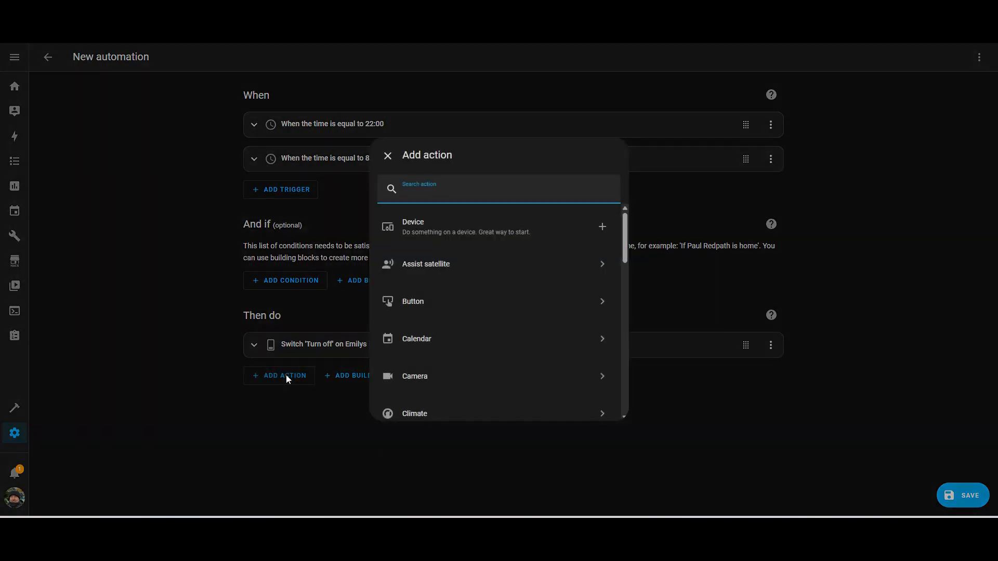
pyautogui.write('choo')
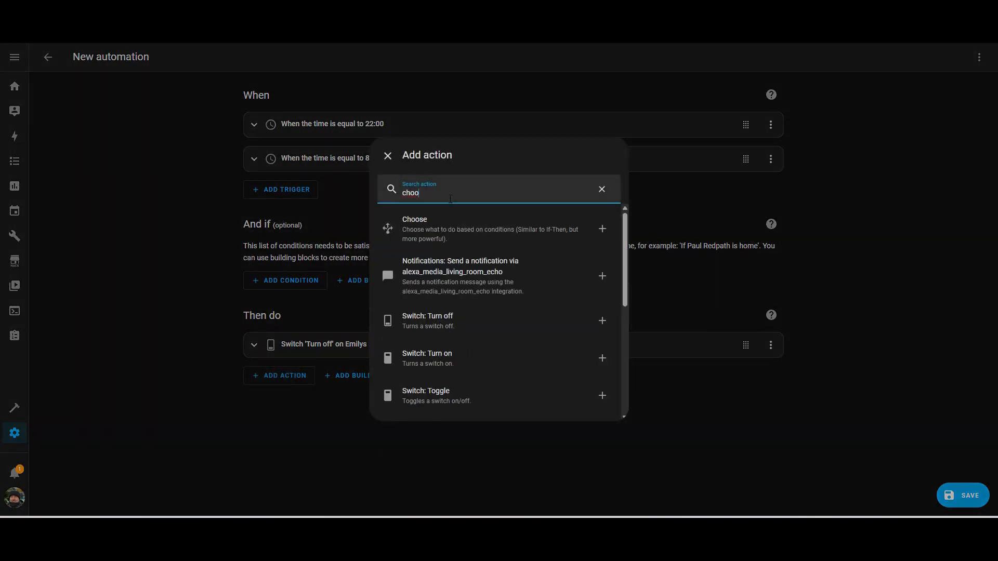
pyautogui.click(414, 228)
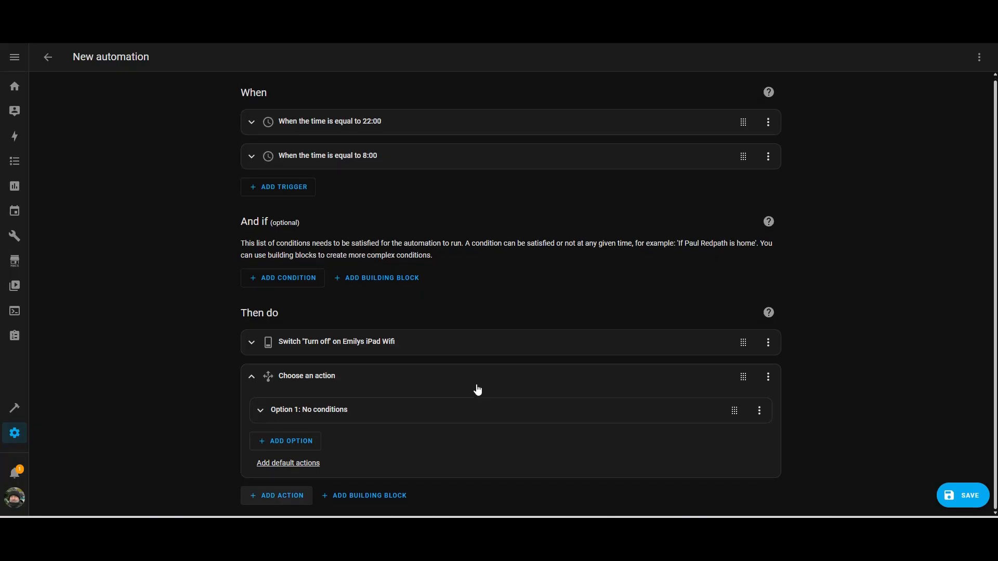
pyautogui.click(260, 410)
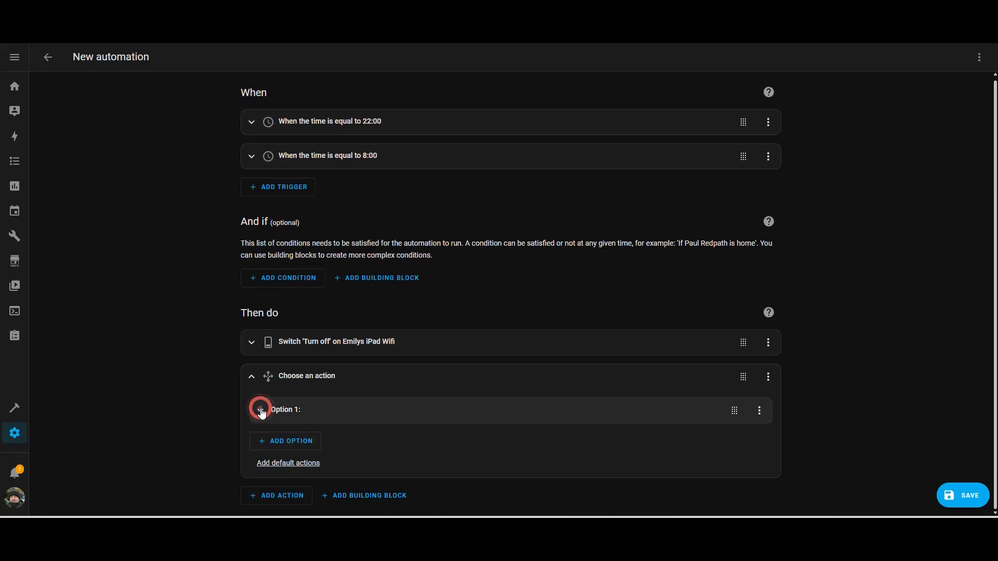
pyautogui.click(258, 410)
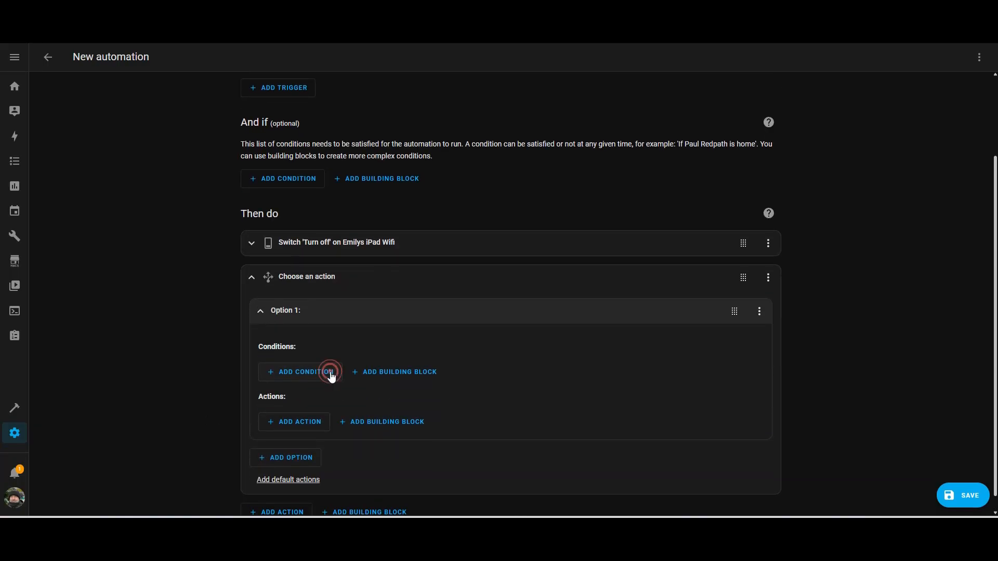
pyautogui.click(304, 372)
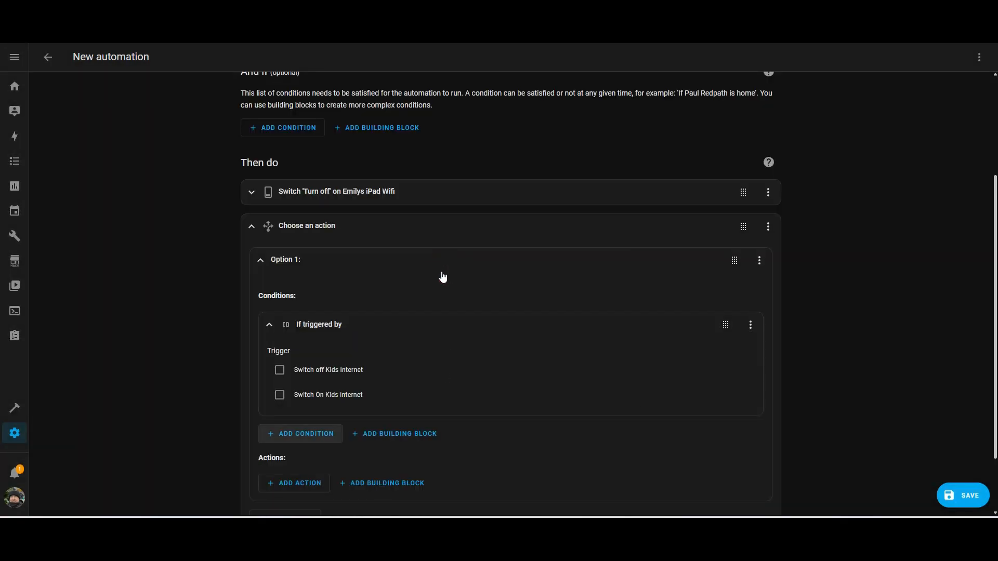
pyautogui.click(279, 371)
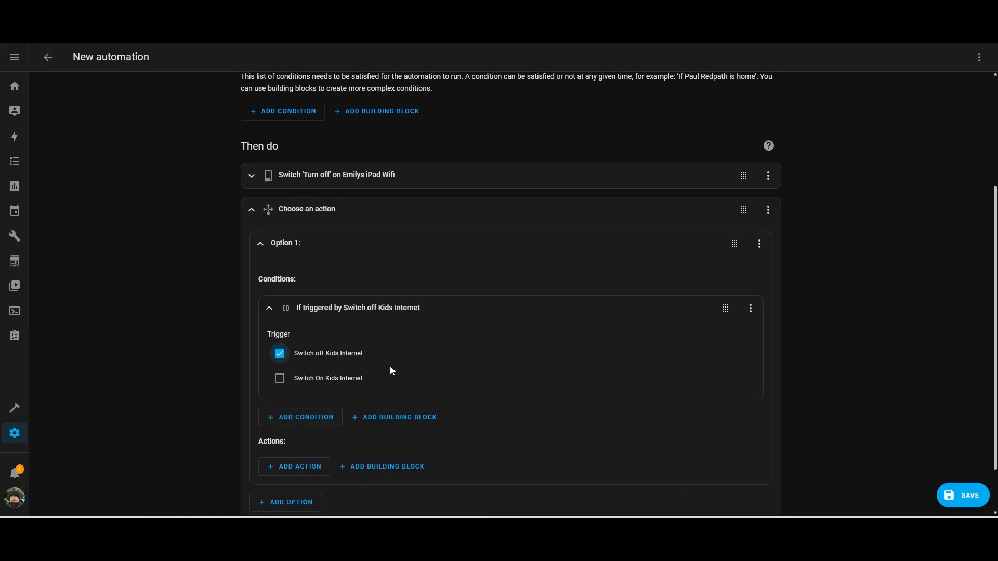
pyautogui.moveTo(719, 178)
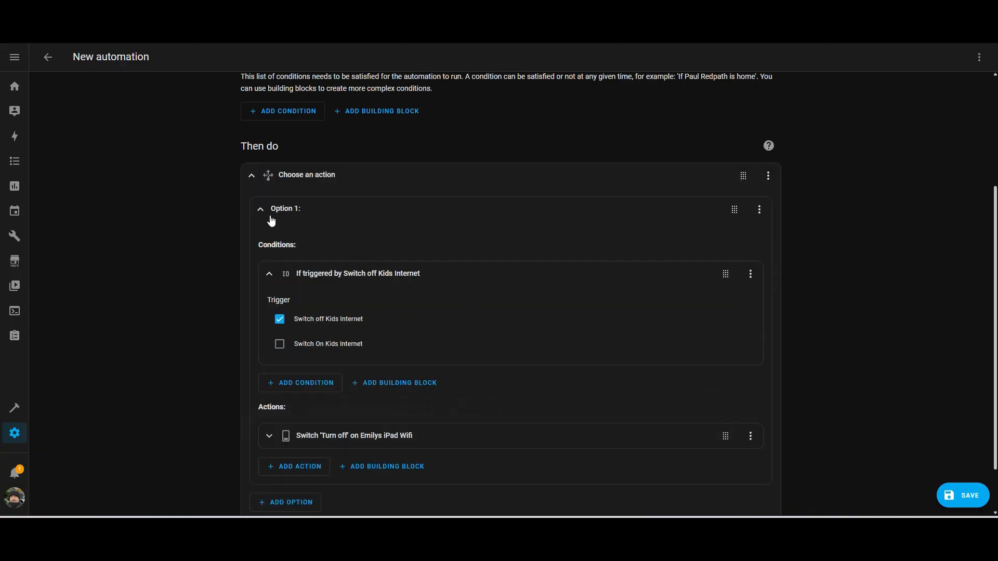
pyautogui.moveTo(344, 360)
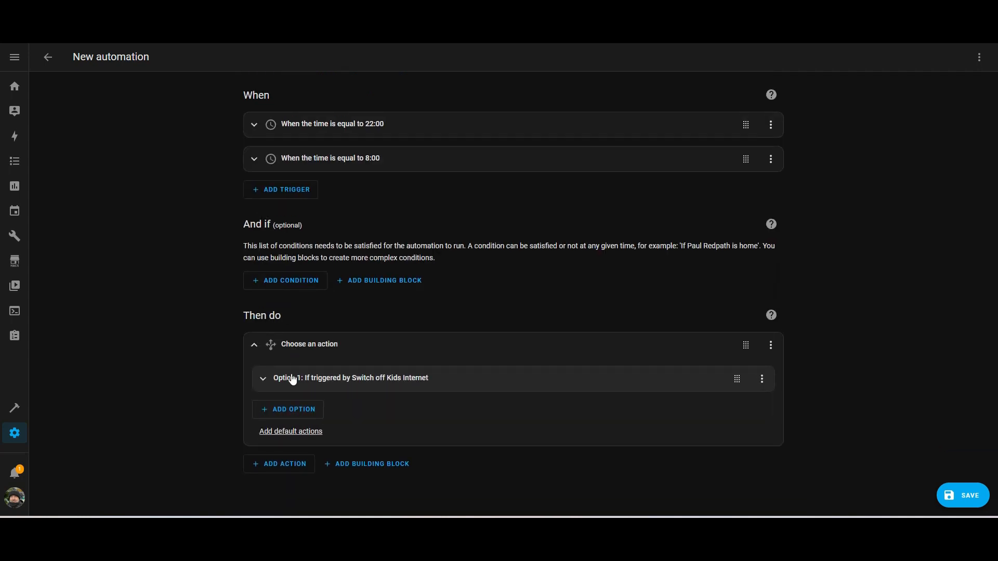
# Step: Add Option 2 conditioned on the Switch On Kids Internet trigger
pyautogui.click(288, 409)
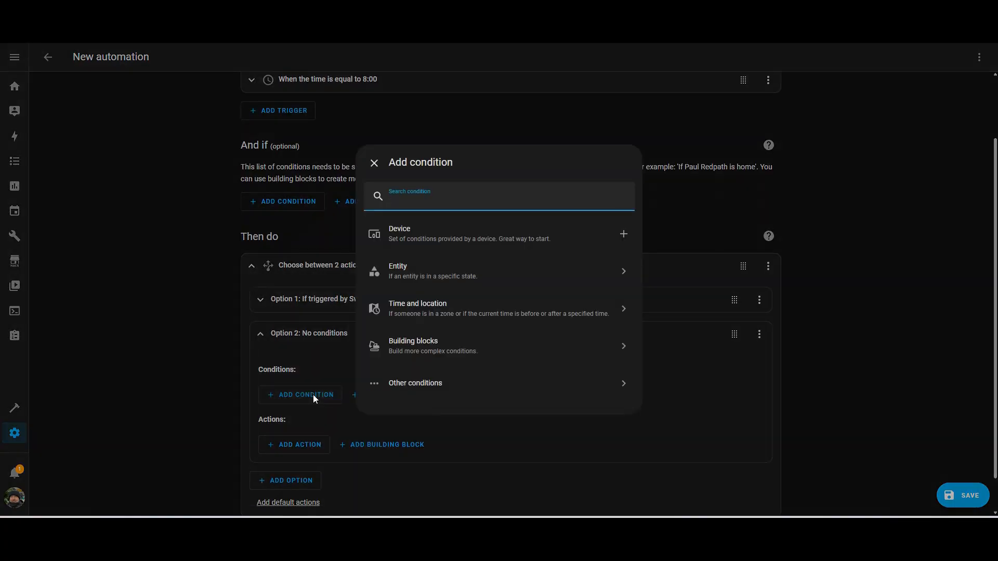
pyautogui.click(415, 382)
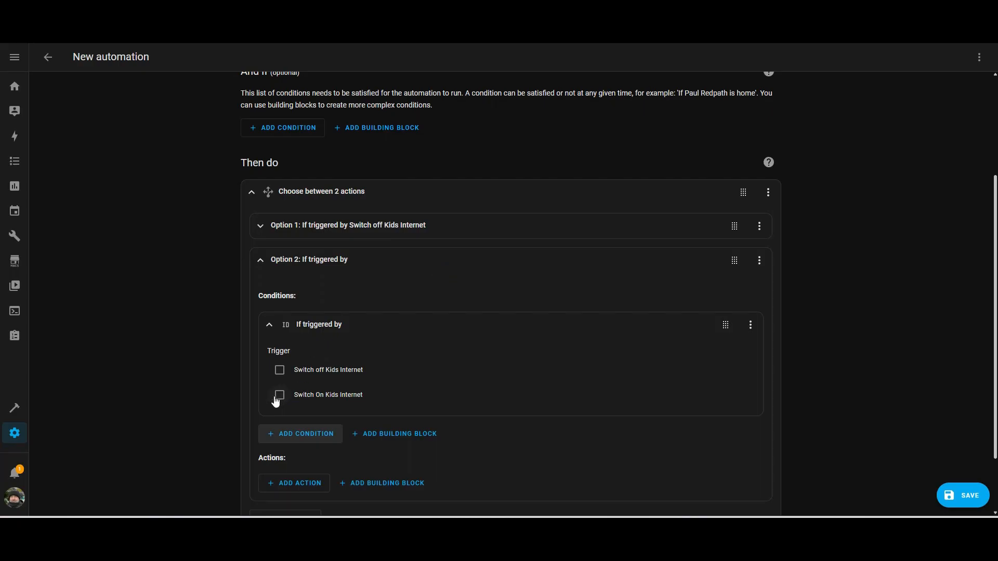
pyautogui.click(279, 395)
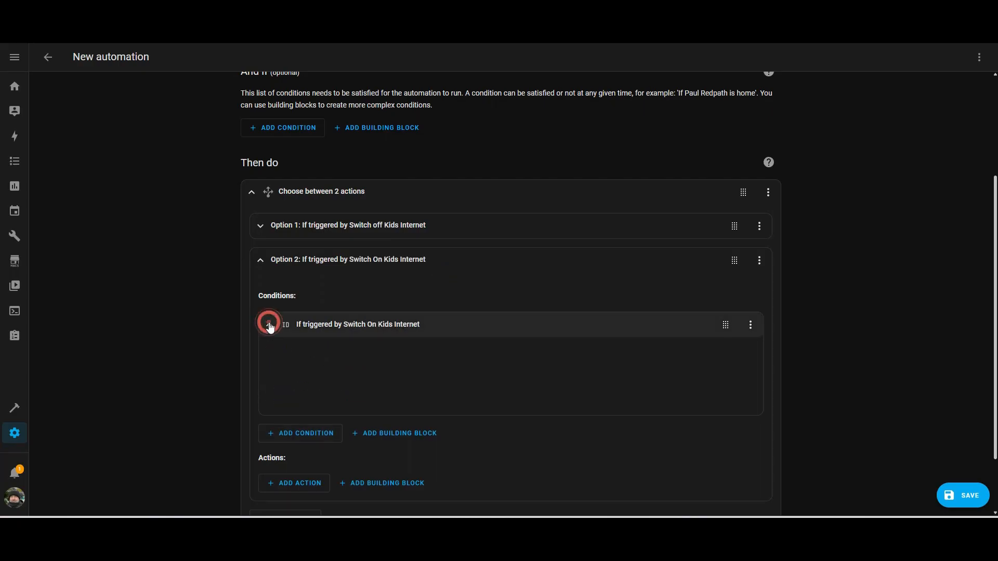
pyautogui.click(268, 324)
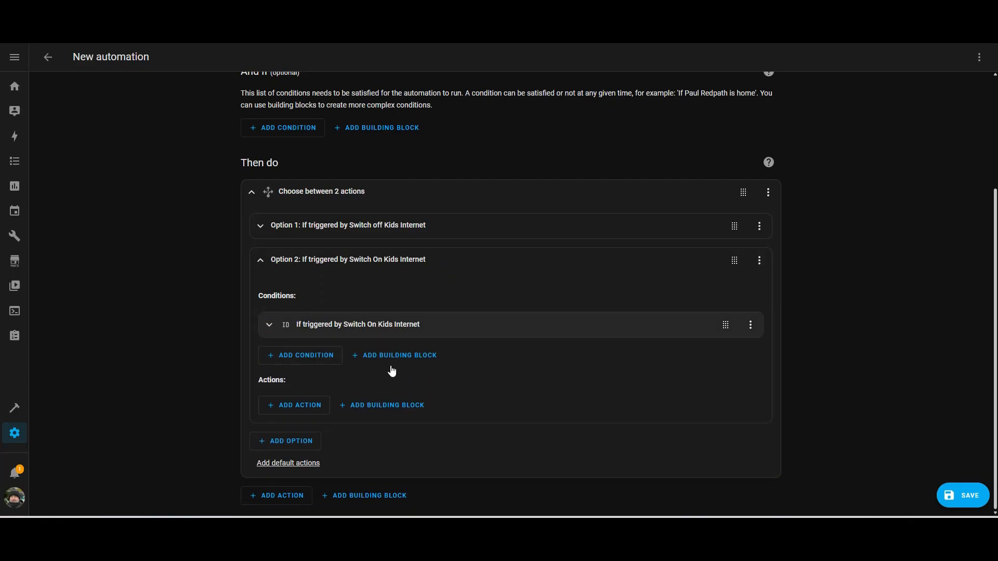
# Step: Give Option 2 a Switch: Turn on action targeting the Emilys iPad Wifi switch
pyautogui.click(294, 405)
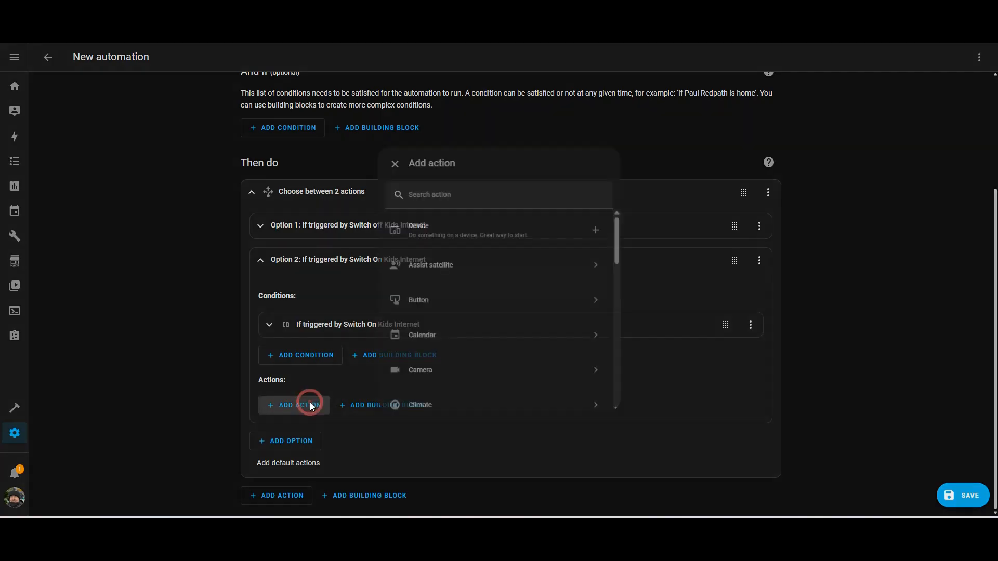
pyautogui.write('swi')
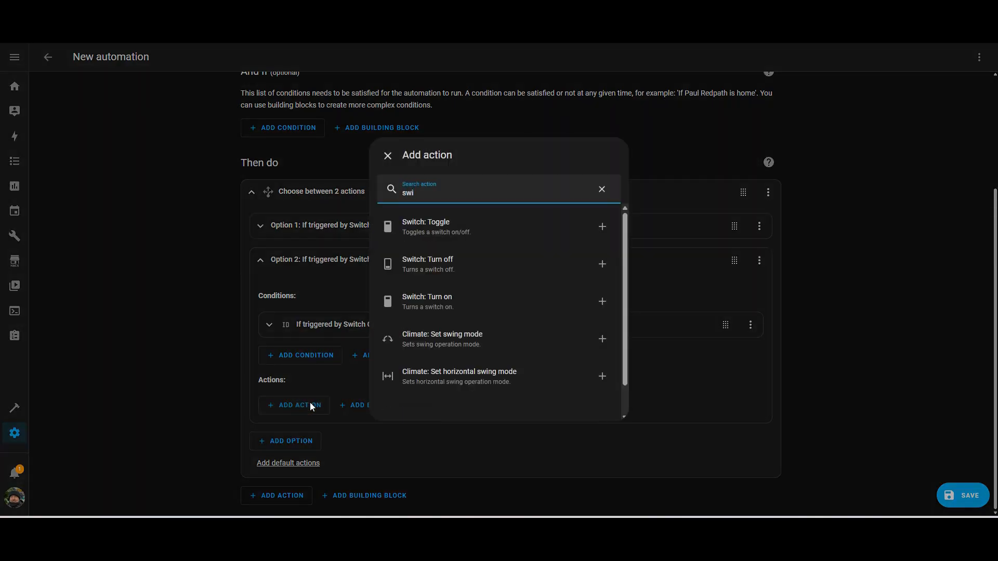
pyautogui.click(428, 296)
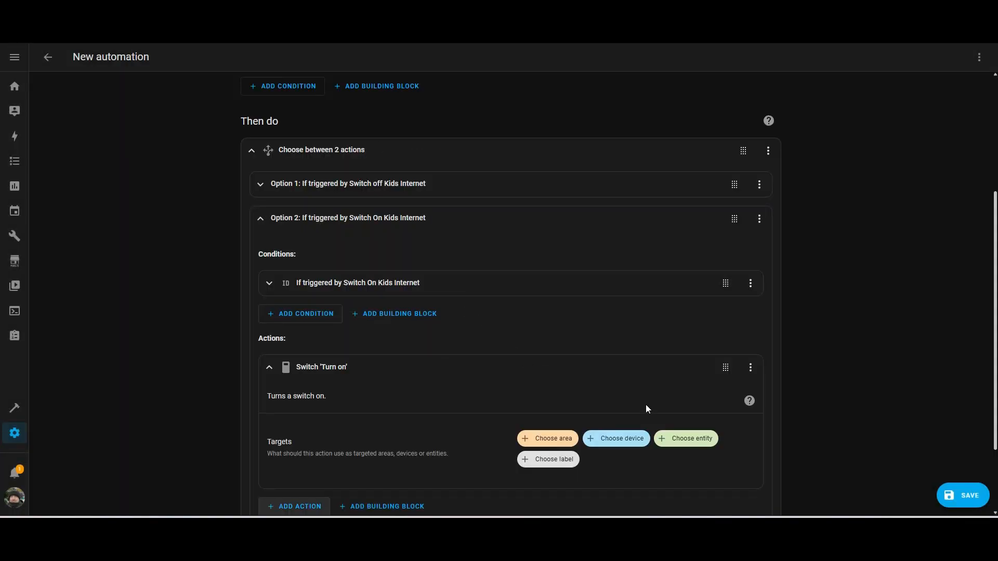
pyautogui.click(686, 438)
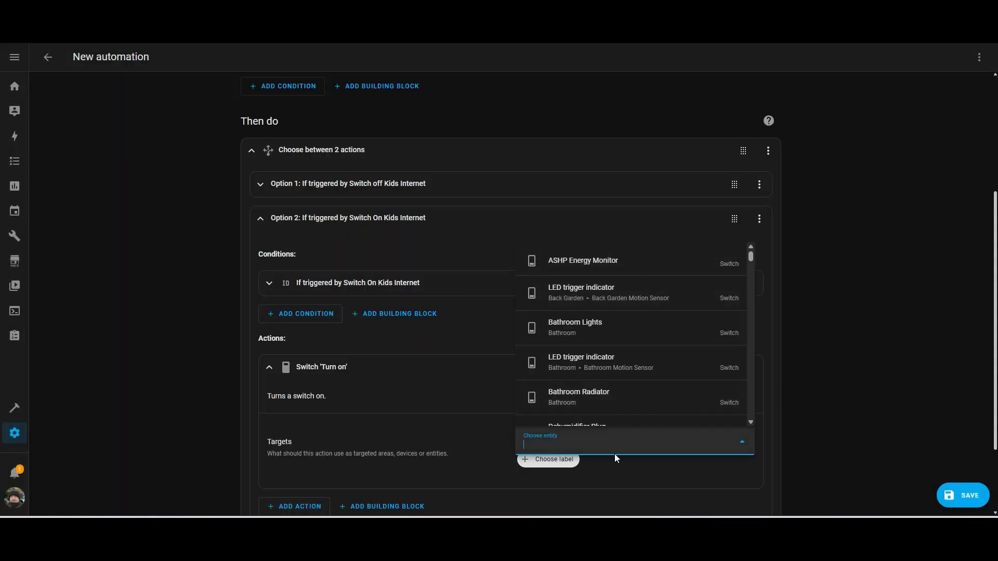
pyautogui.write('emil')
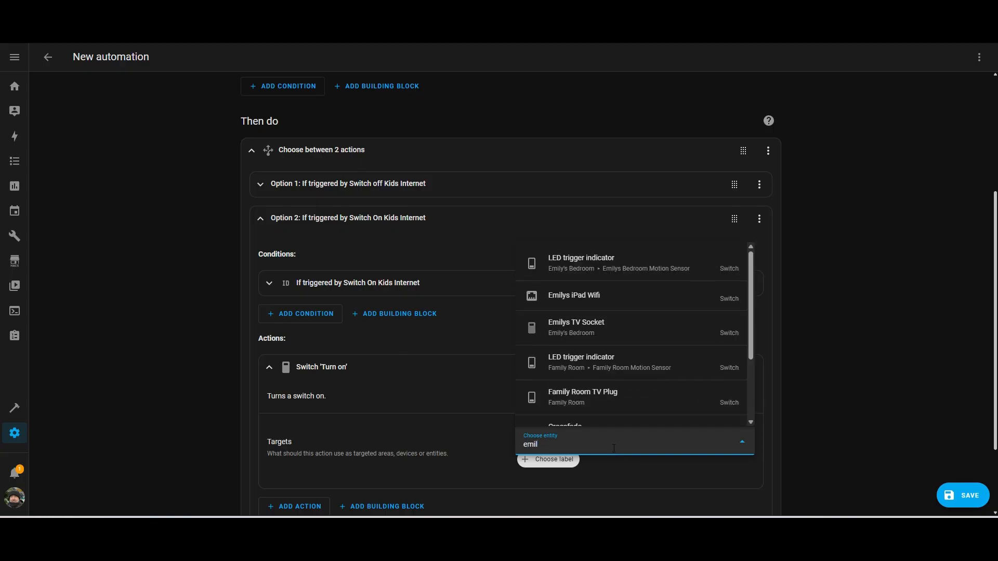
pyautogui.click(574, 295)
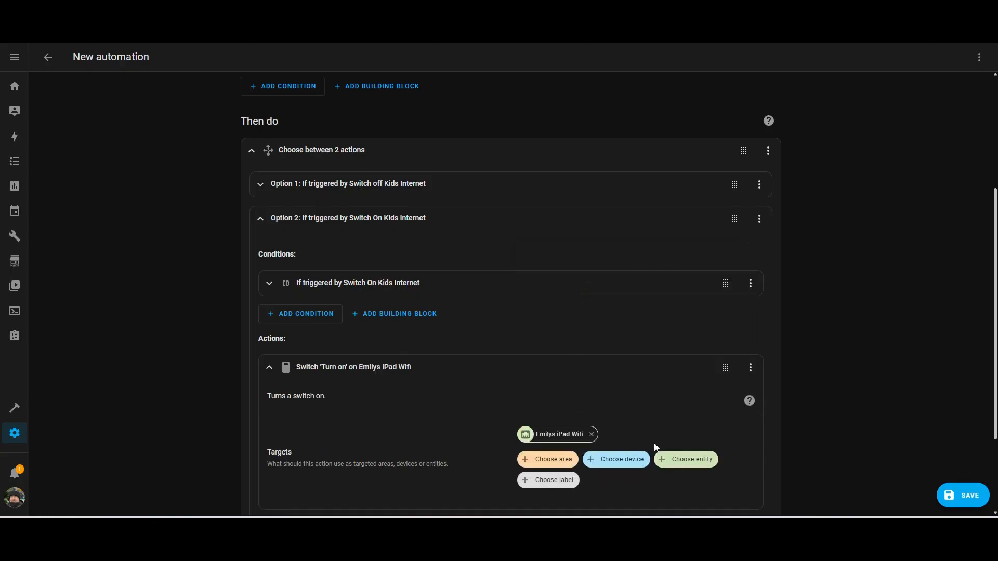
pyautogui.moveTo(264, 373)
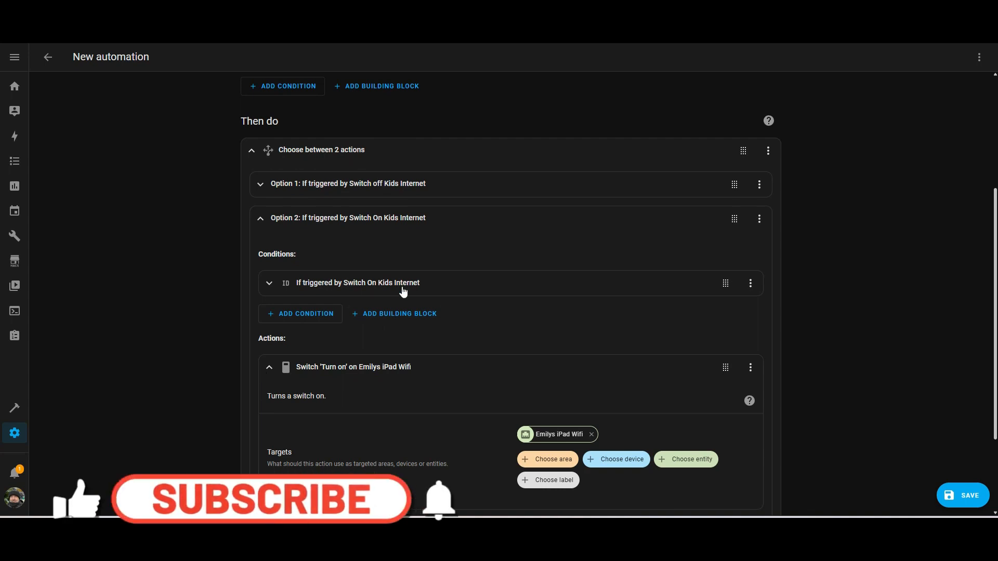
pyautogui.click(268, 283)
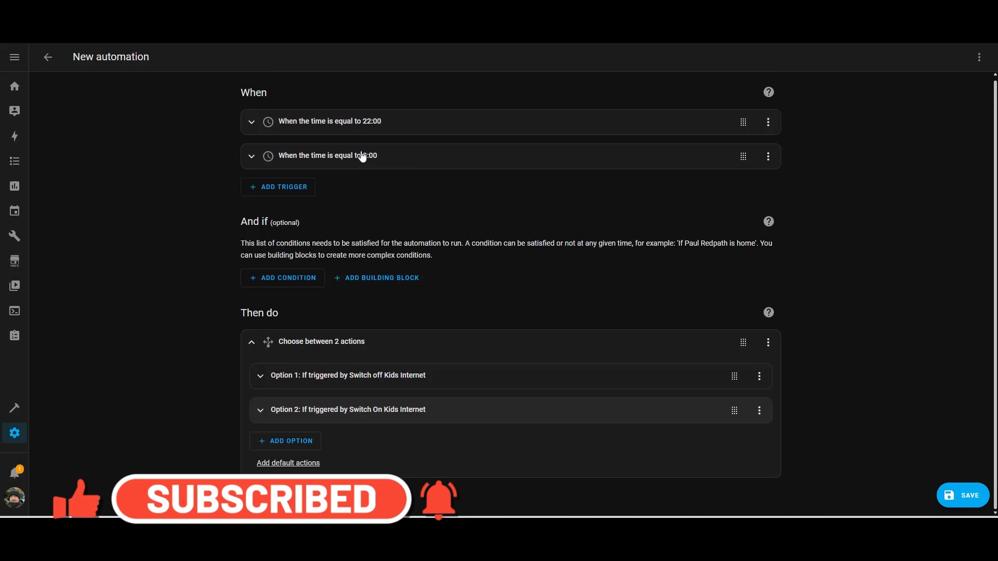
# Step: Save the automation as 'Switch Off and Off Internet' and return to Settings
pyautogui.click(962, 495)
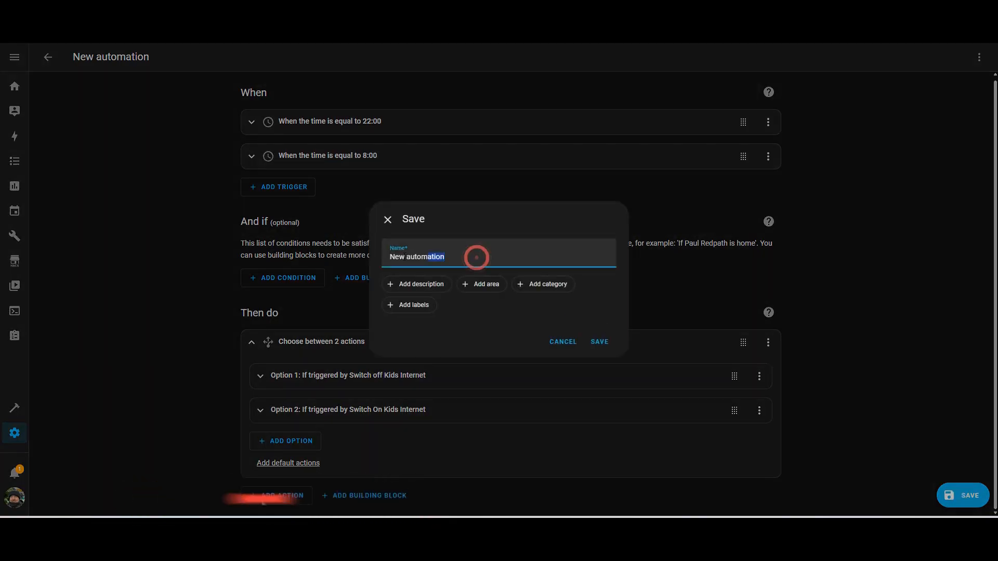
pyautogui.write('Switch Off and Off')
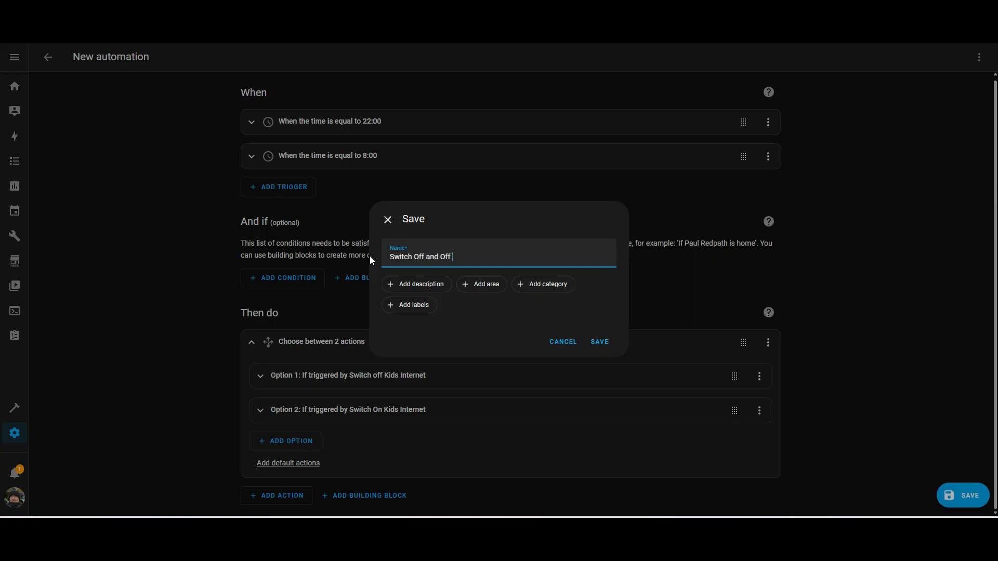
pyautogui.click(597, 342)
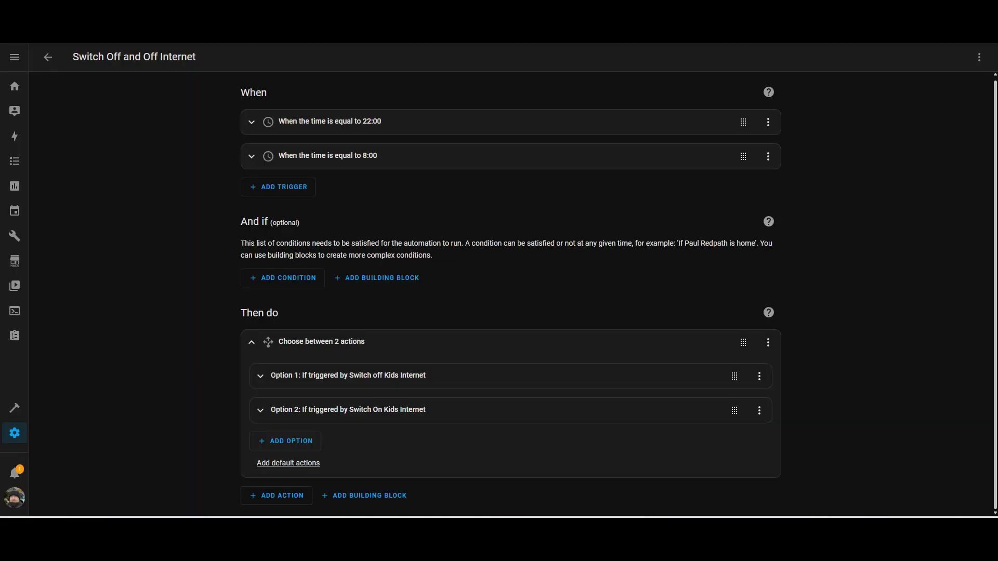
pyautogui.click(47, 56)
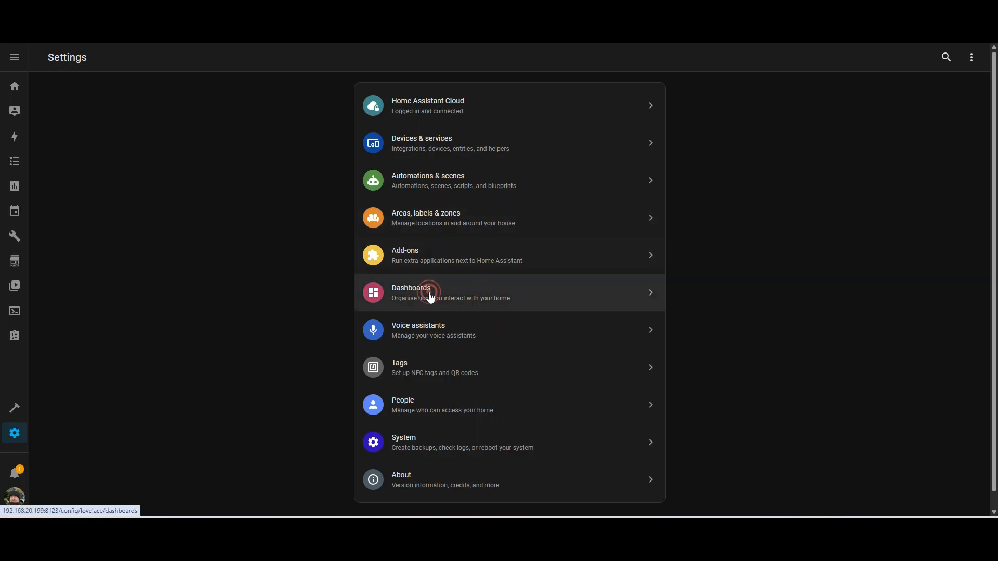
# Step: Add a new dashboard view titled Internet and save it
pyautogui.click(430, 293)
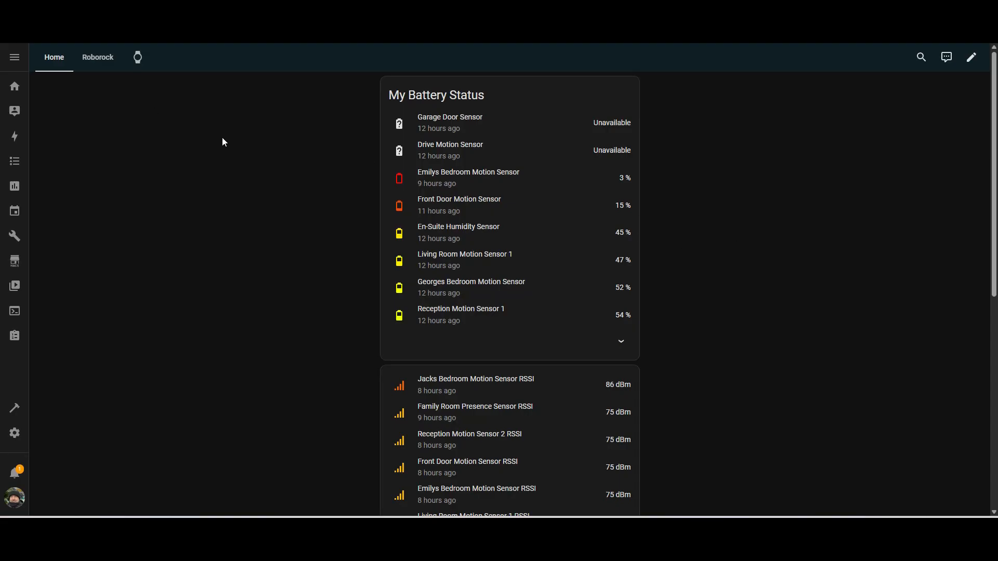
pyautogui.click(137, 57)
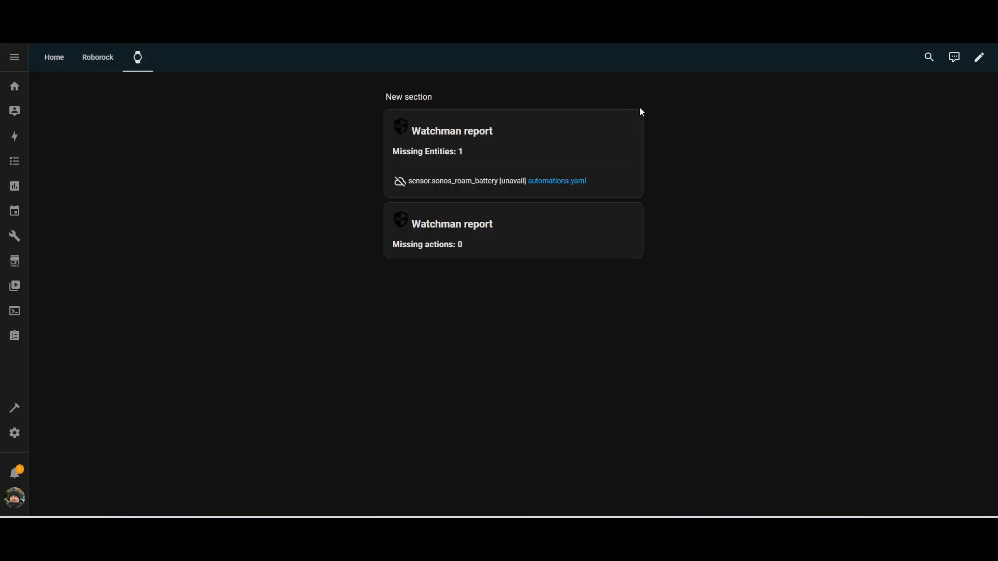
pyautogui.click(980, 58)
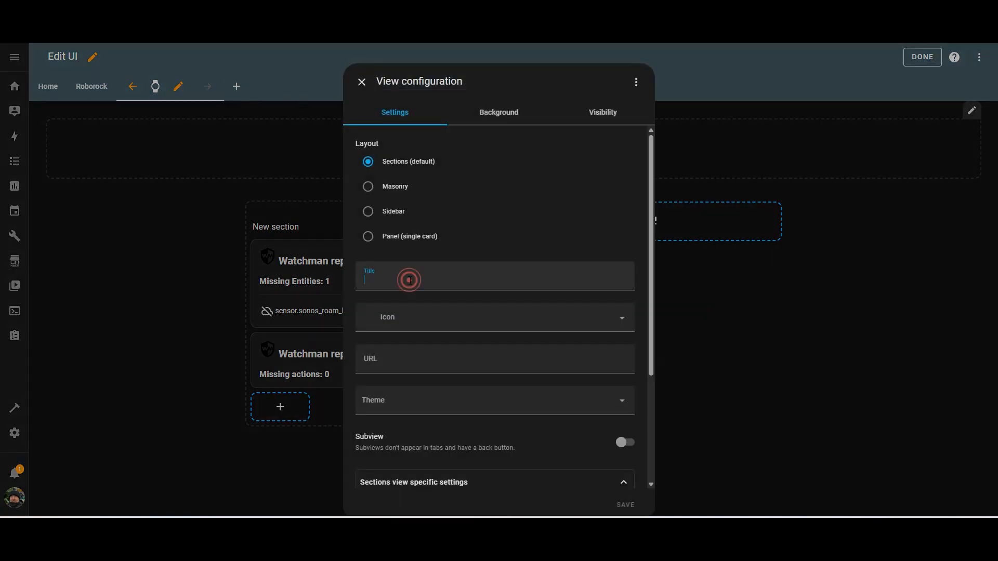
pyautogui.write('Internet')
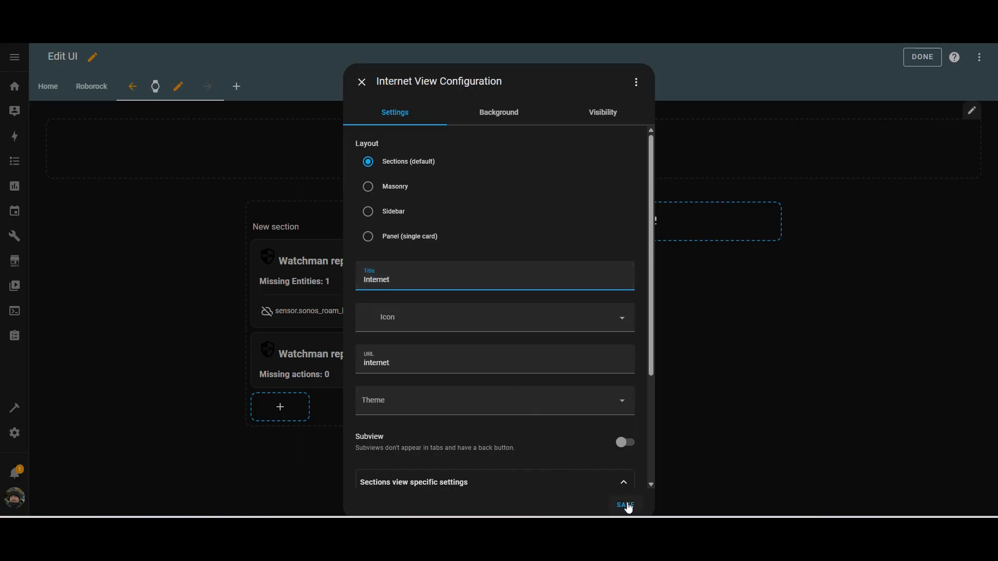
pyautogui.click(623, 506)
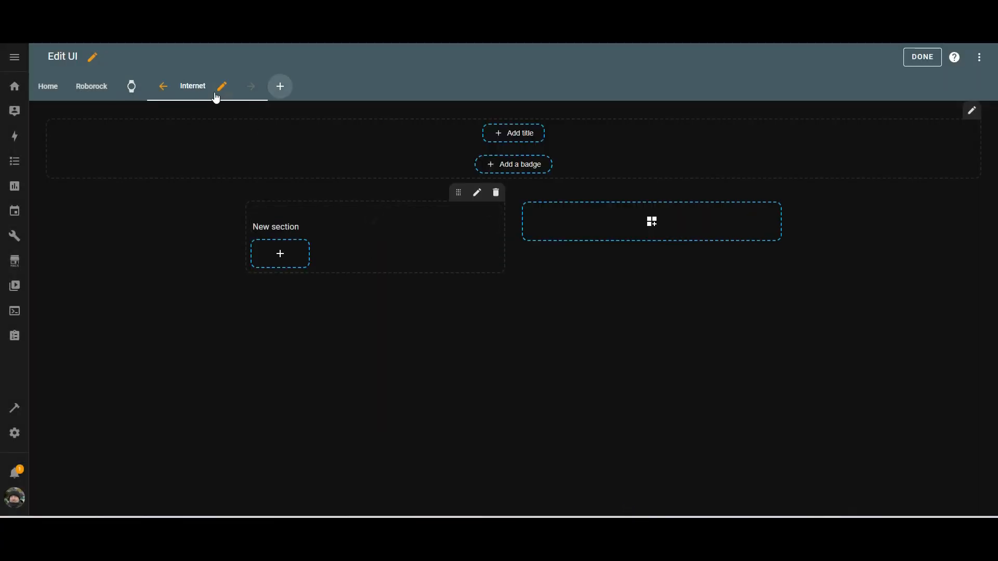
# Step: Add an iPad Wifi tile to the new section and name its heading Kids Internet
pyautogui.click(279, 253)
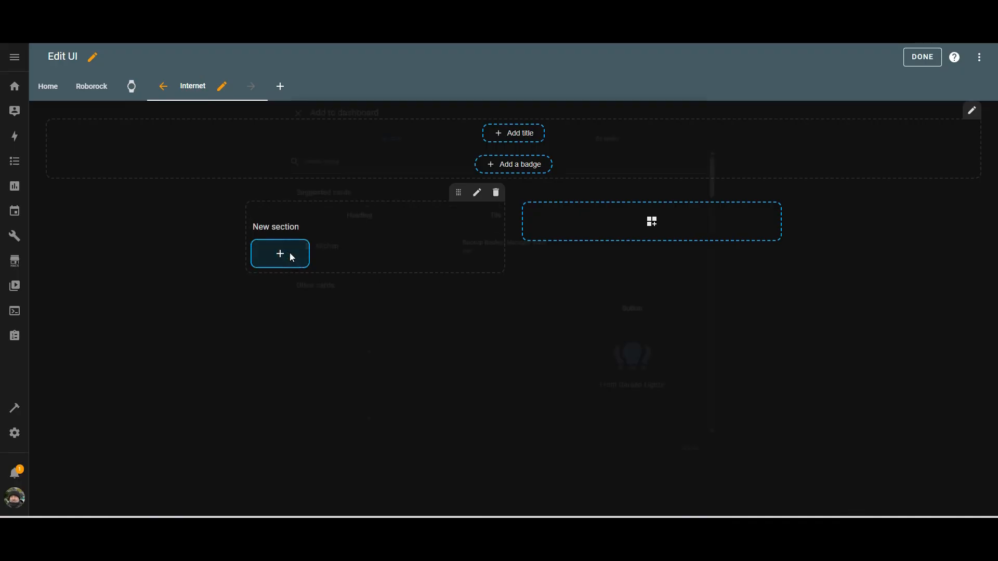
pyautogui.click(280, 254)
pyautogui.write('emilys ip')
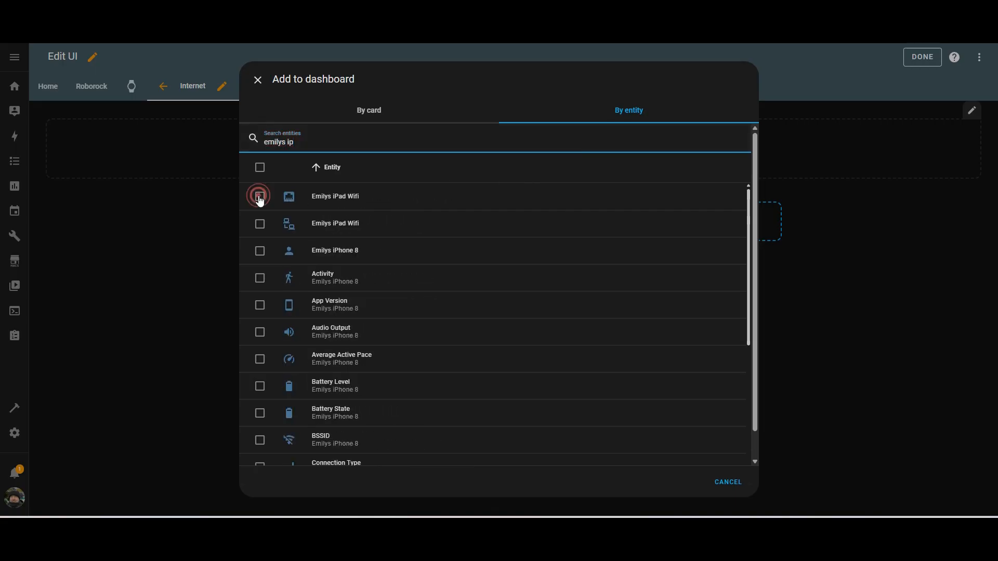
pyautogui.click(259, 197)
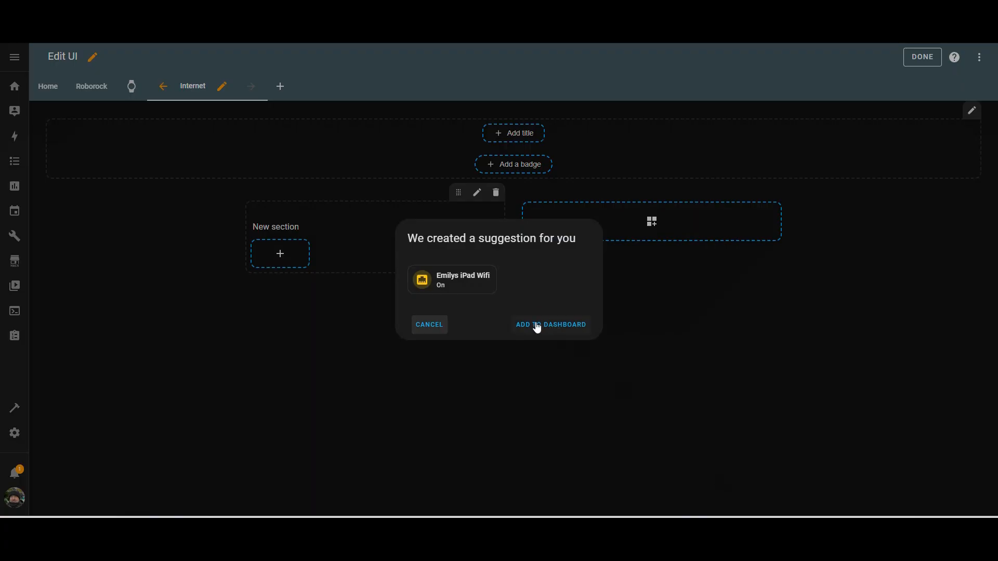
pyautogui.click(550, 325)
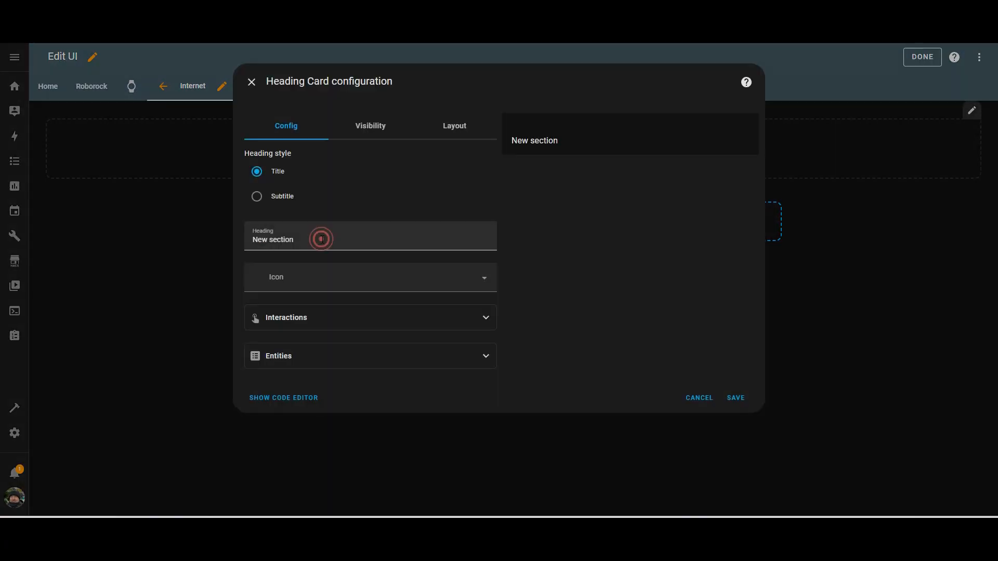
pyautogui.write('Kids Internet')
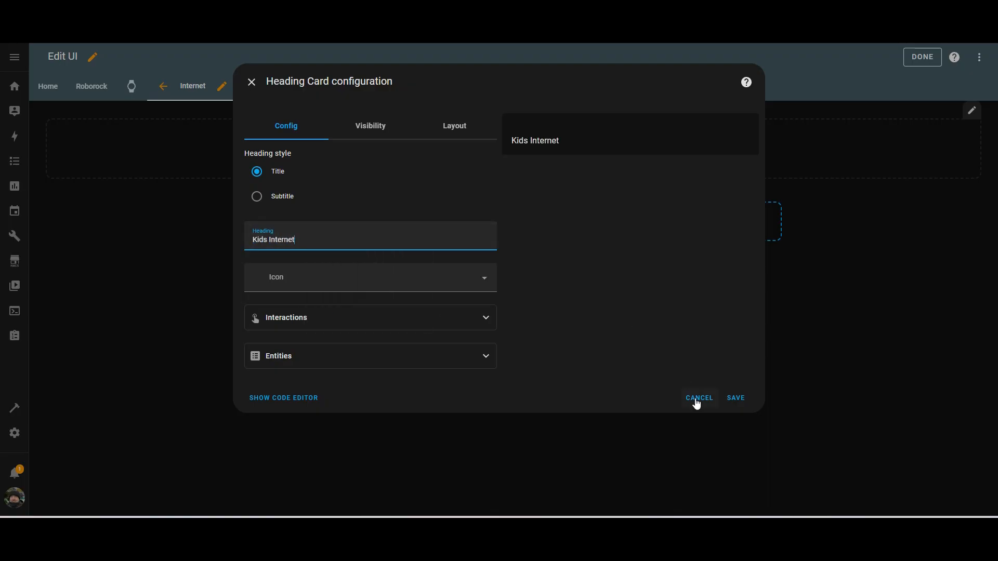
pyautogui.click(735, 398)
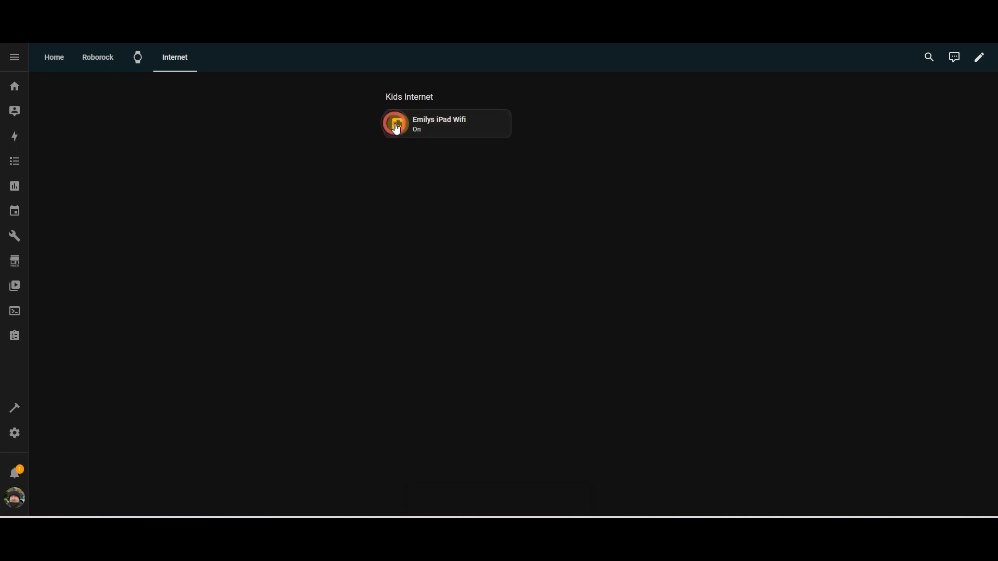
pyautogui.click(395, 123)
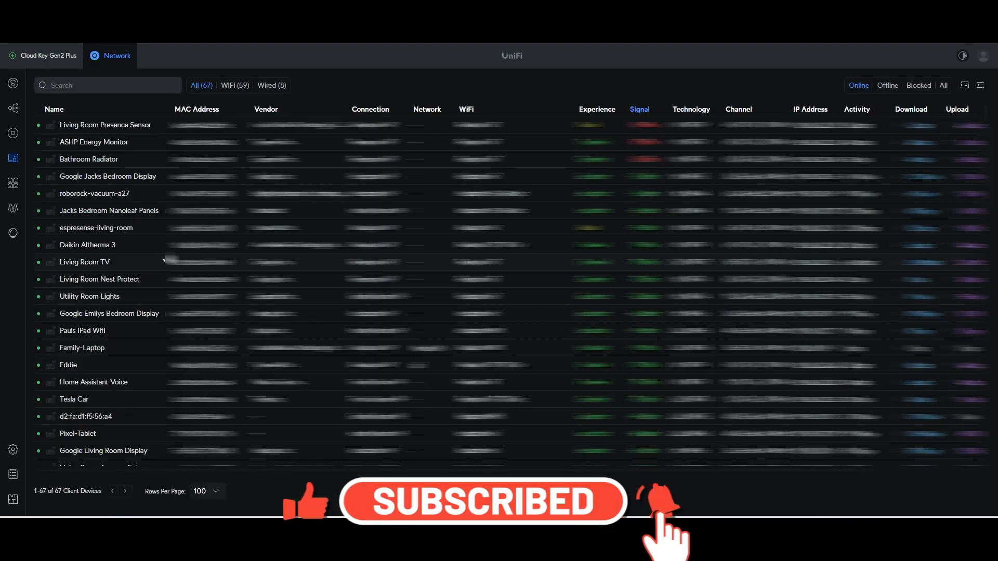
pyautogui.write('emil')
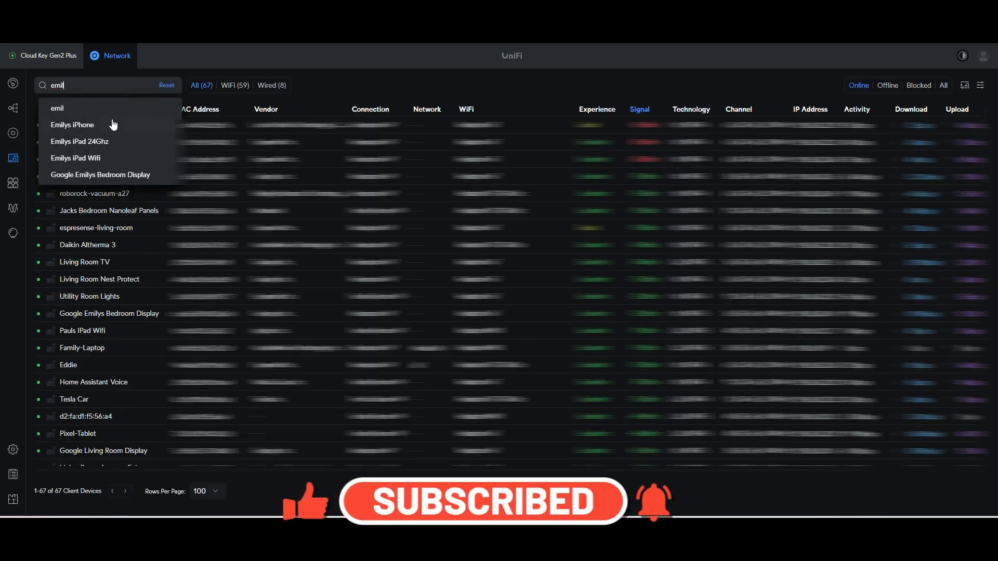
pyautogui.click(74, 158)
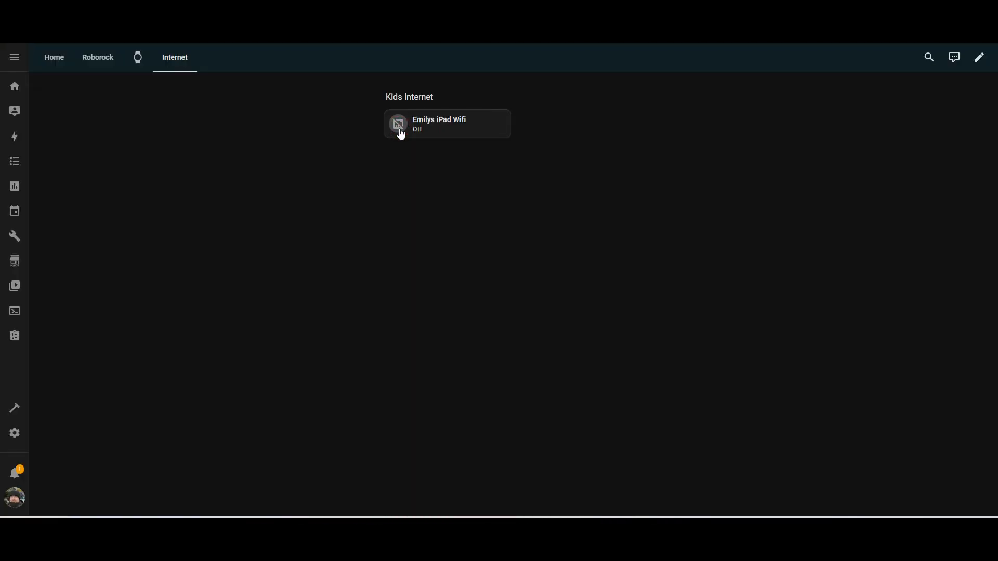
pyautogui.click(398, 124)
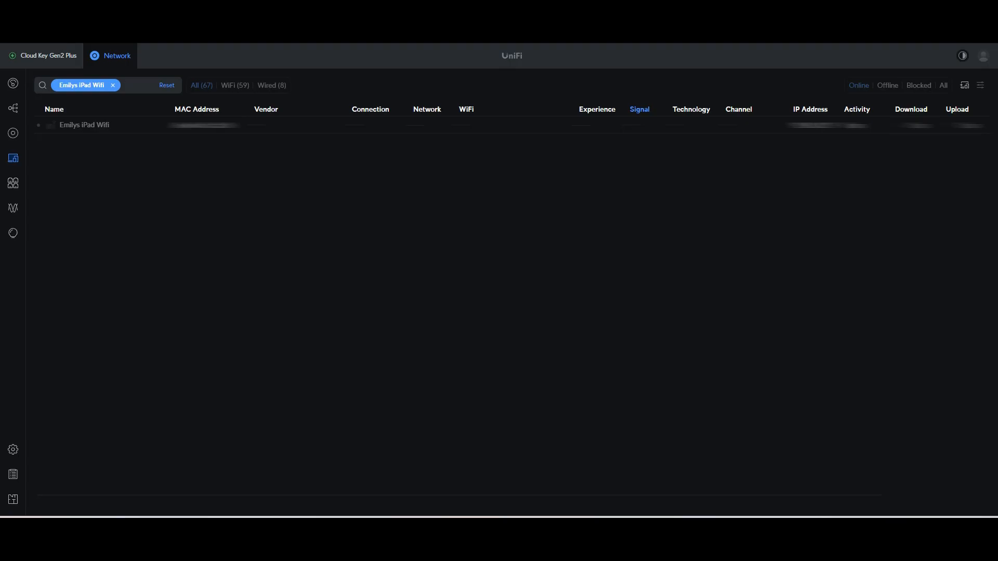
pyautogui.click(113, 85)
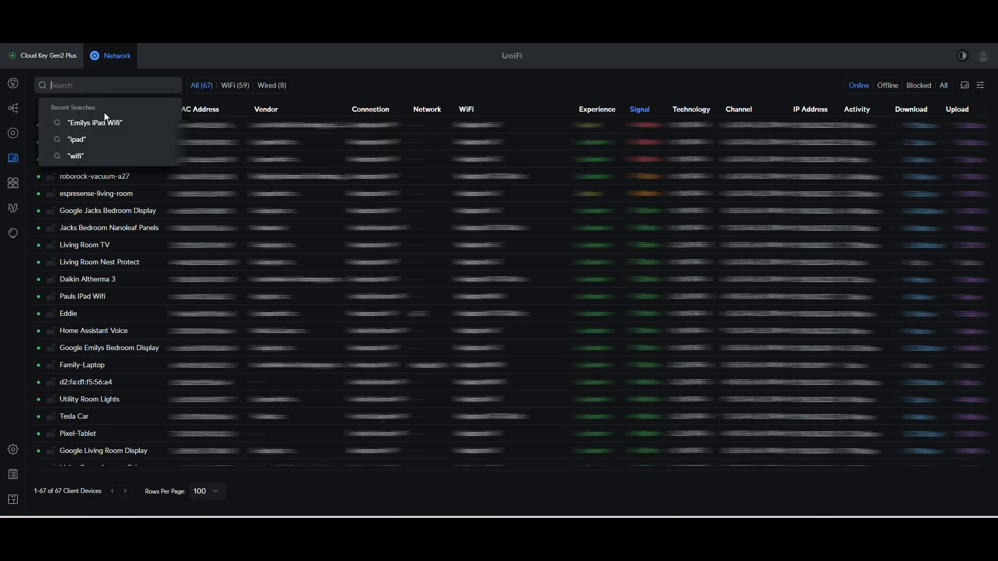
pyautogui.click(95, 123)
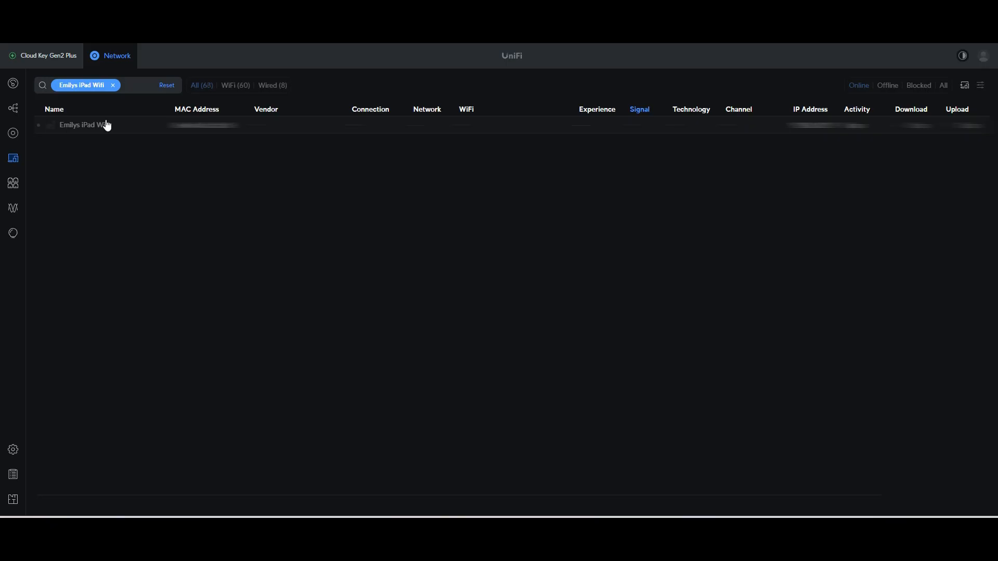
pyautogui.click(113, 84)
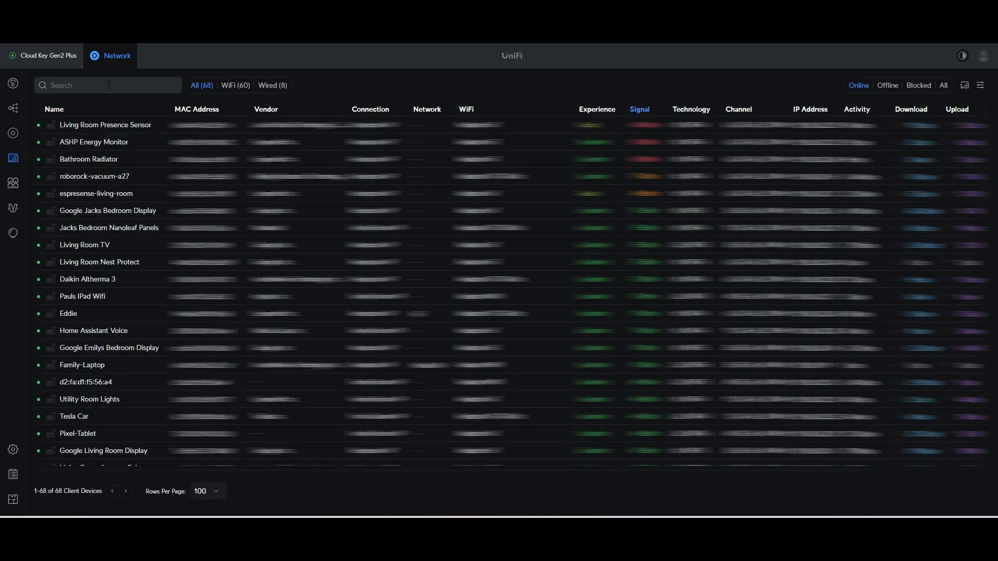
pyautogui.write('Emilys iPad Wifi')
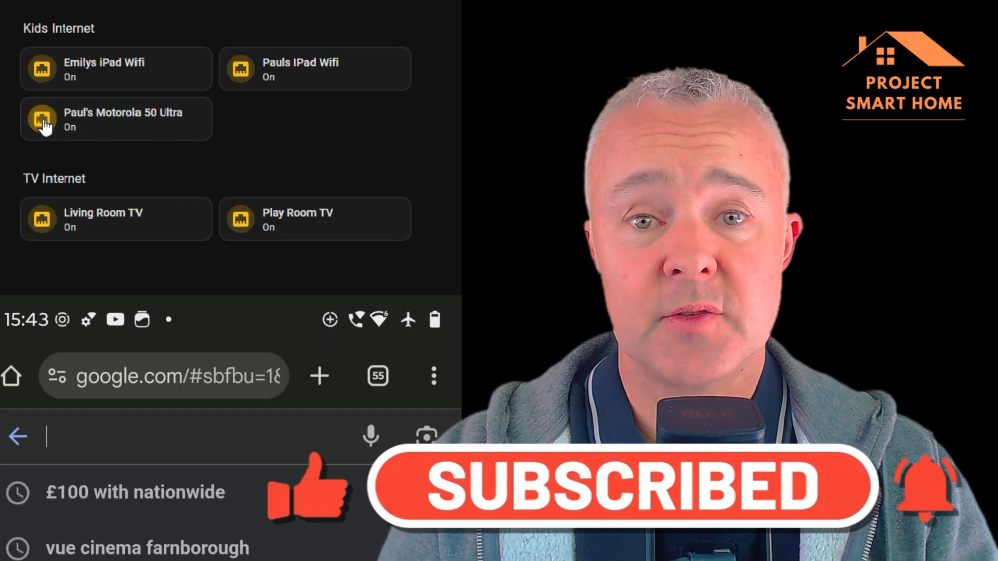
pyautogui.click(41, 119)
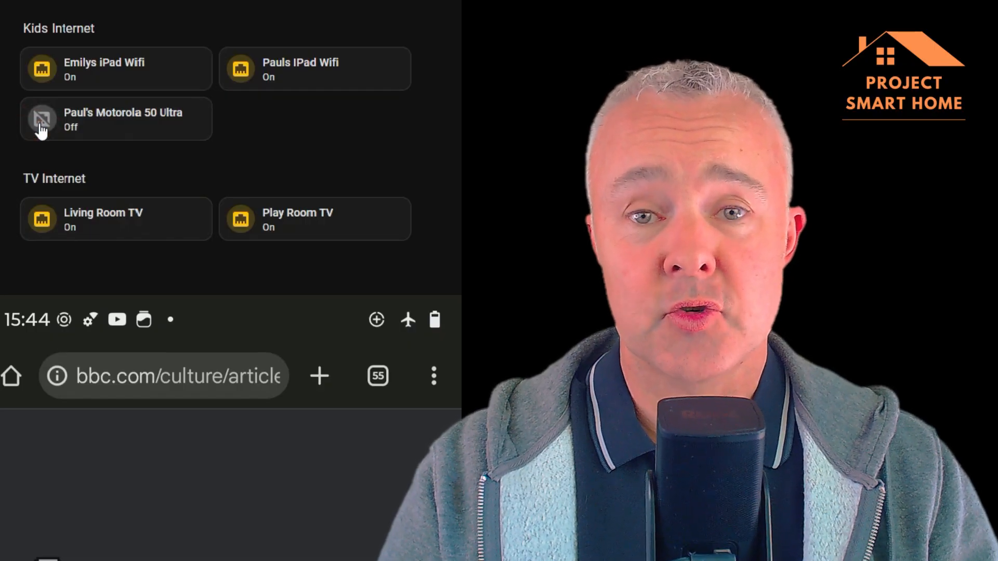
pyautogui.click(40, 119)
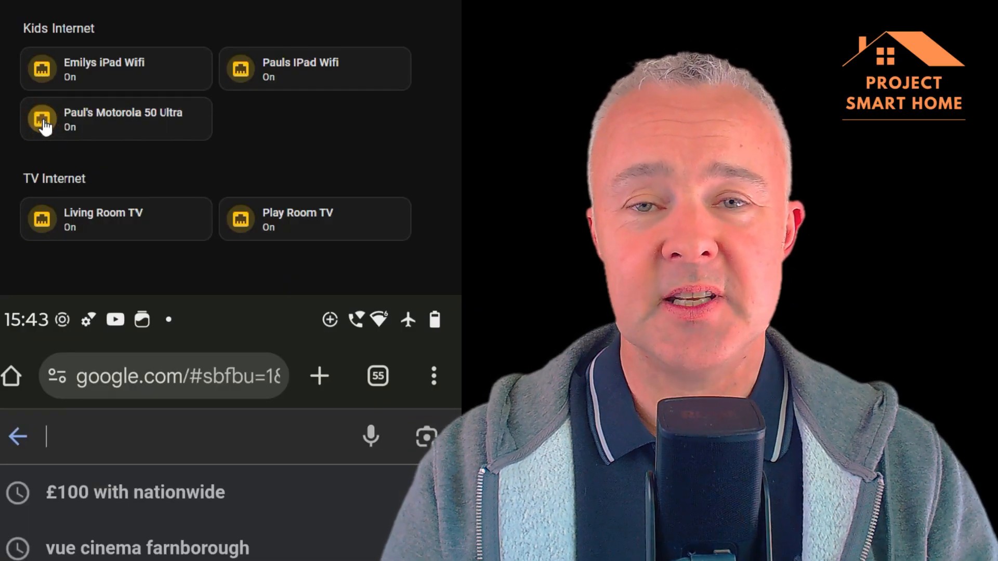
pyautogui.click(41, 118)
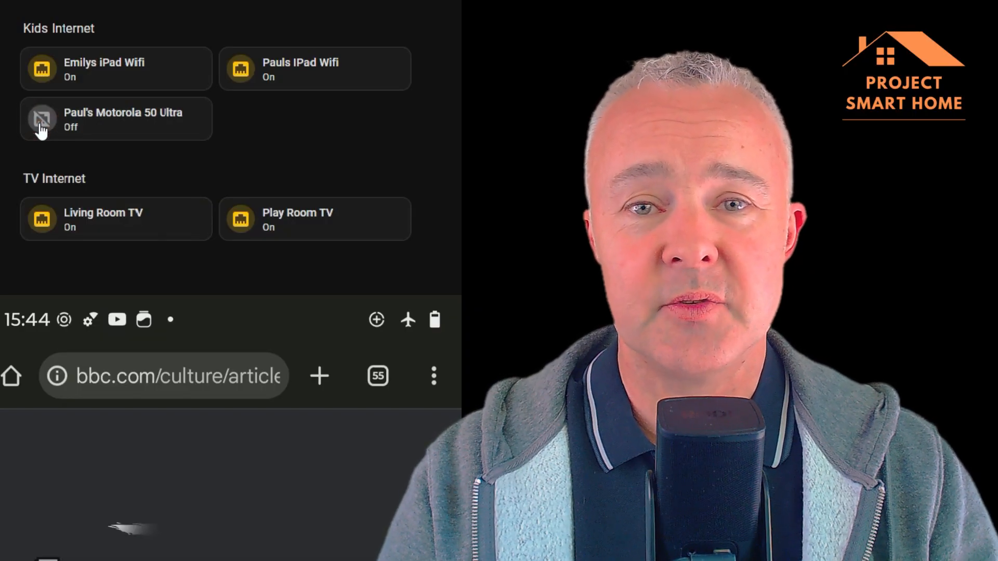
pyautogui.click(41, 118)
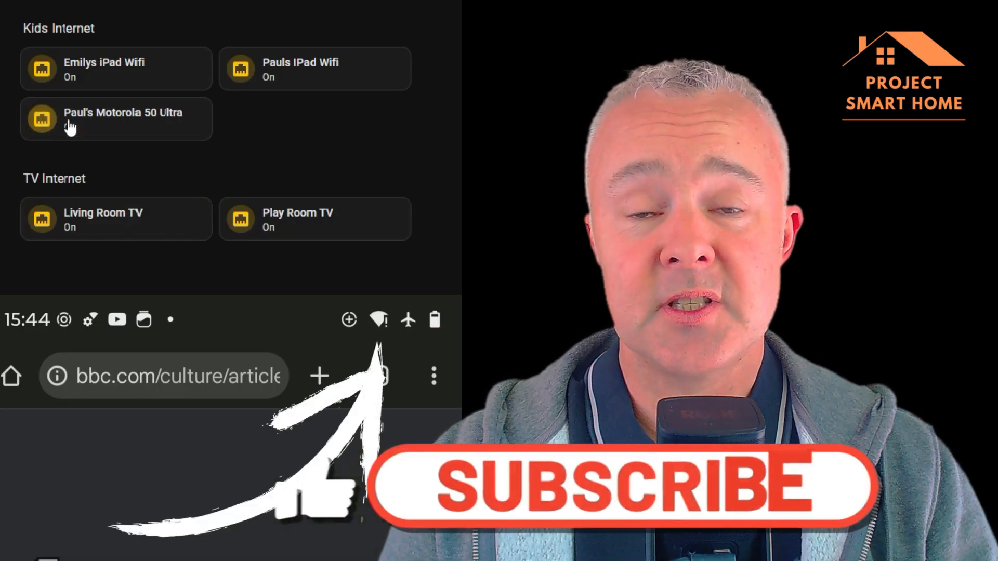